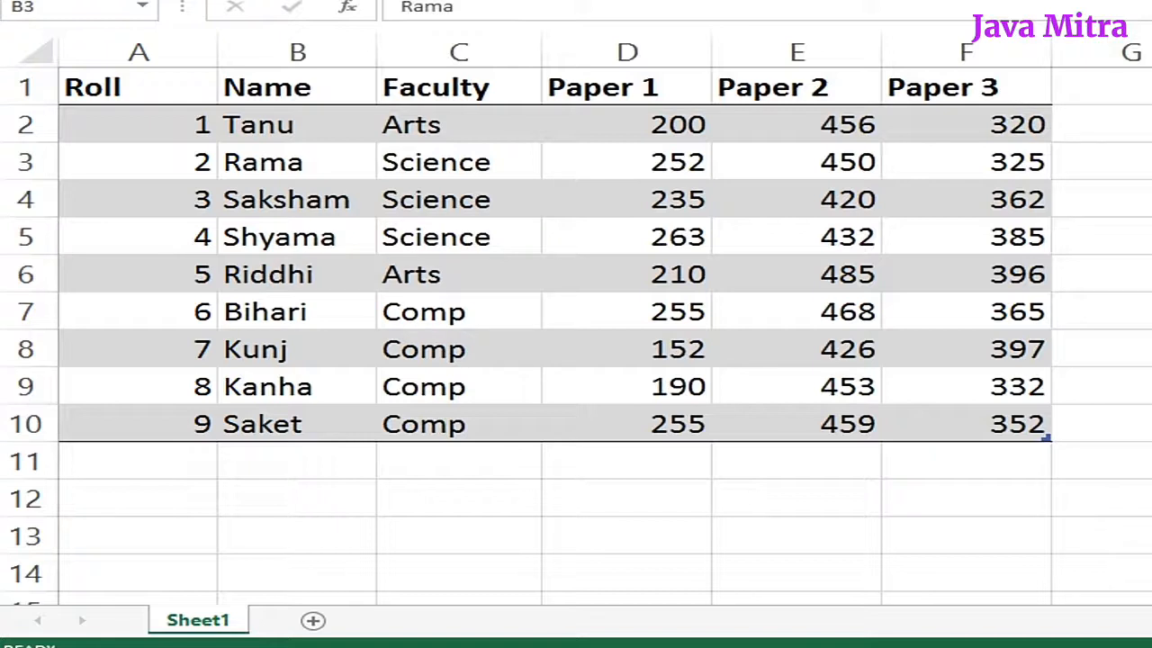
# Step: Have main create a new TableDemo instance
pyautogui.click(297, 162)
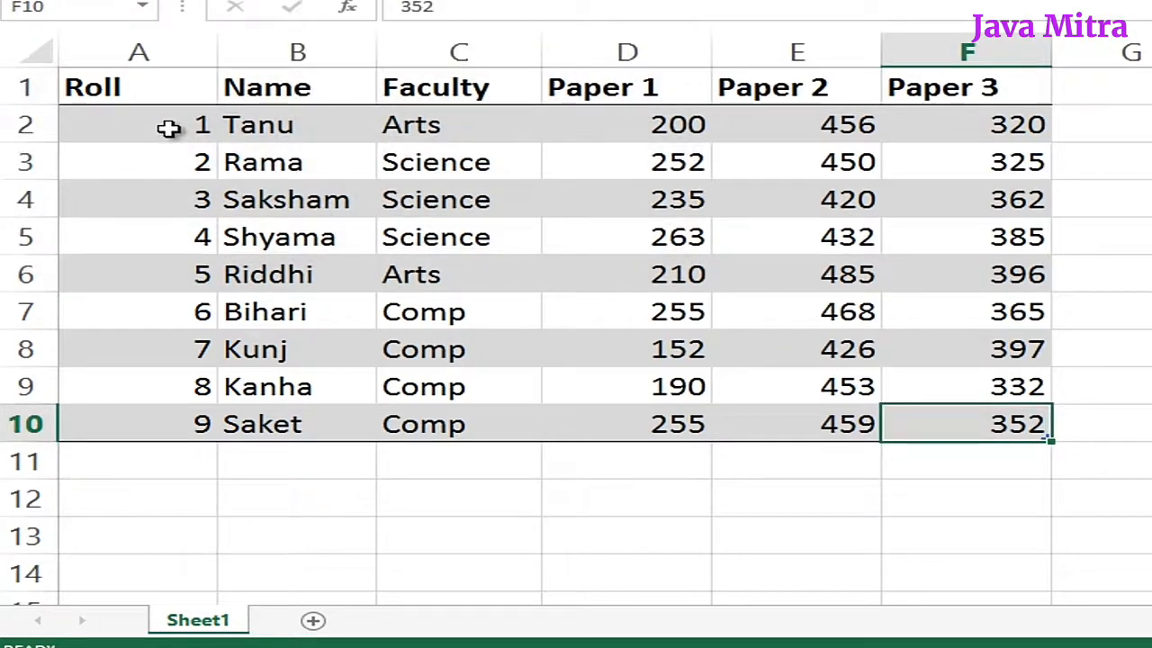
pyautogui.moveTo(297, 199)
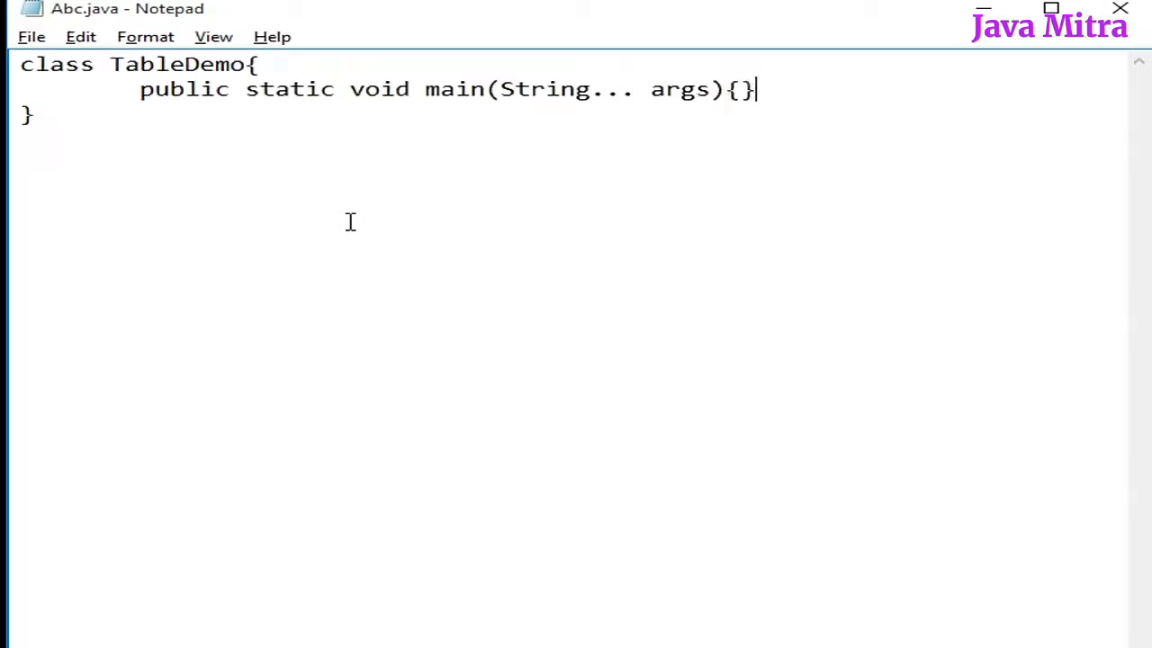
pyautogui.press('Enter')
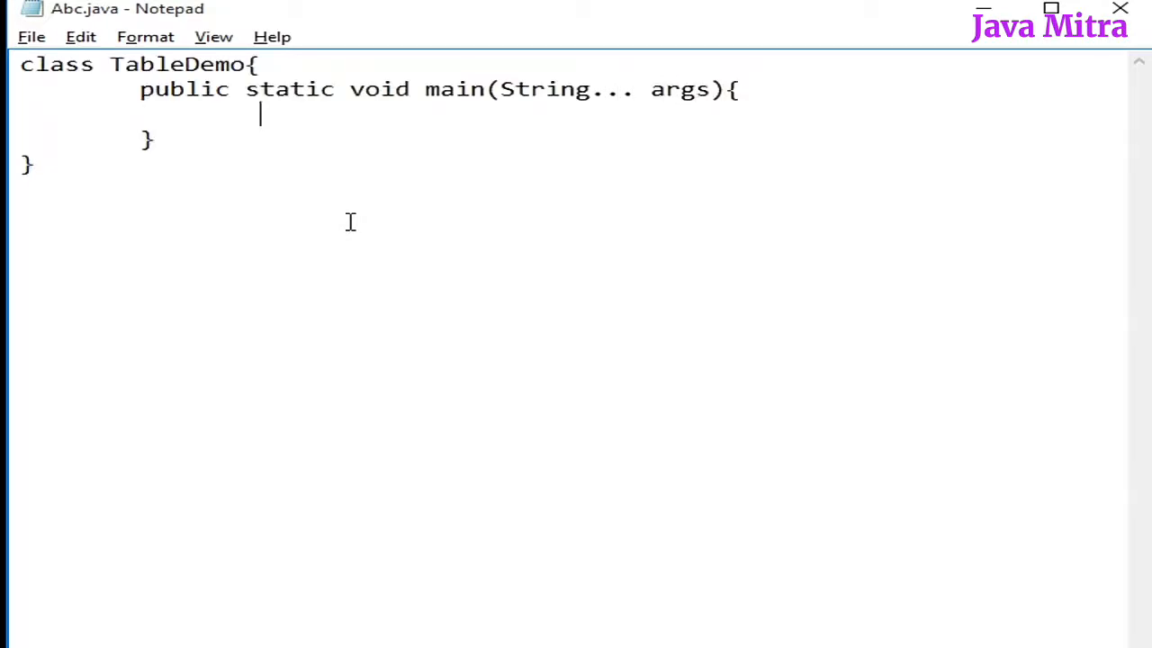
pyautogui.write('new TableDemo();')
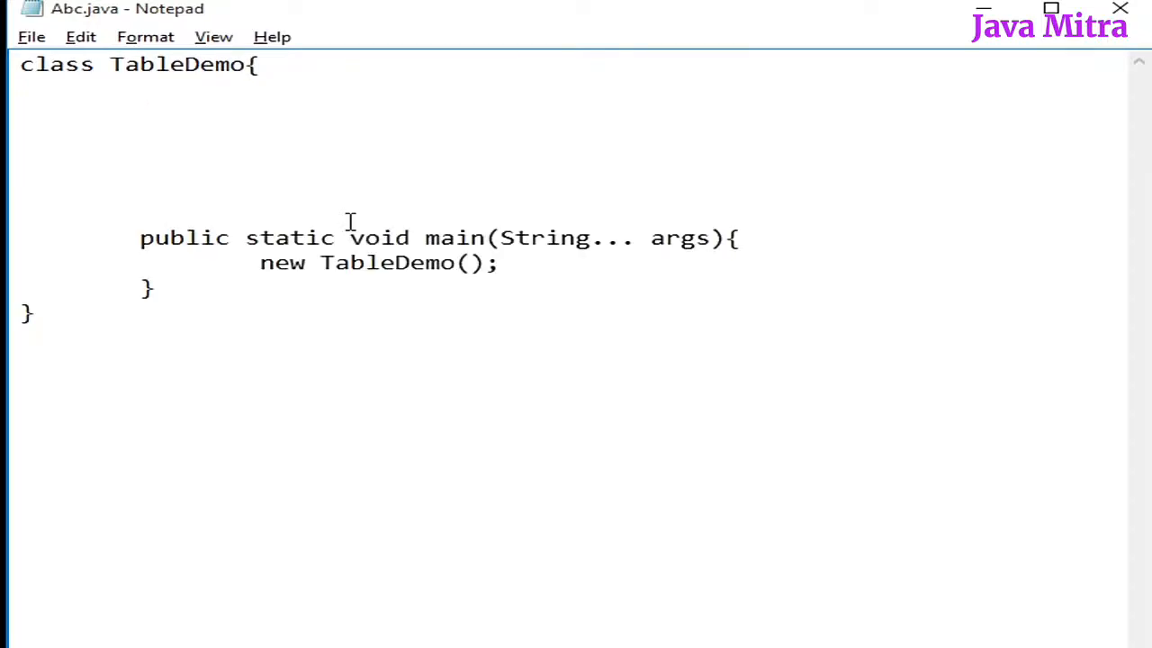
# Step: Declare an inner class MyJTable extending JTable inside TableDemo
pyautogui.write('class MyJT')
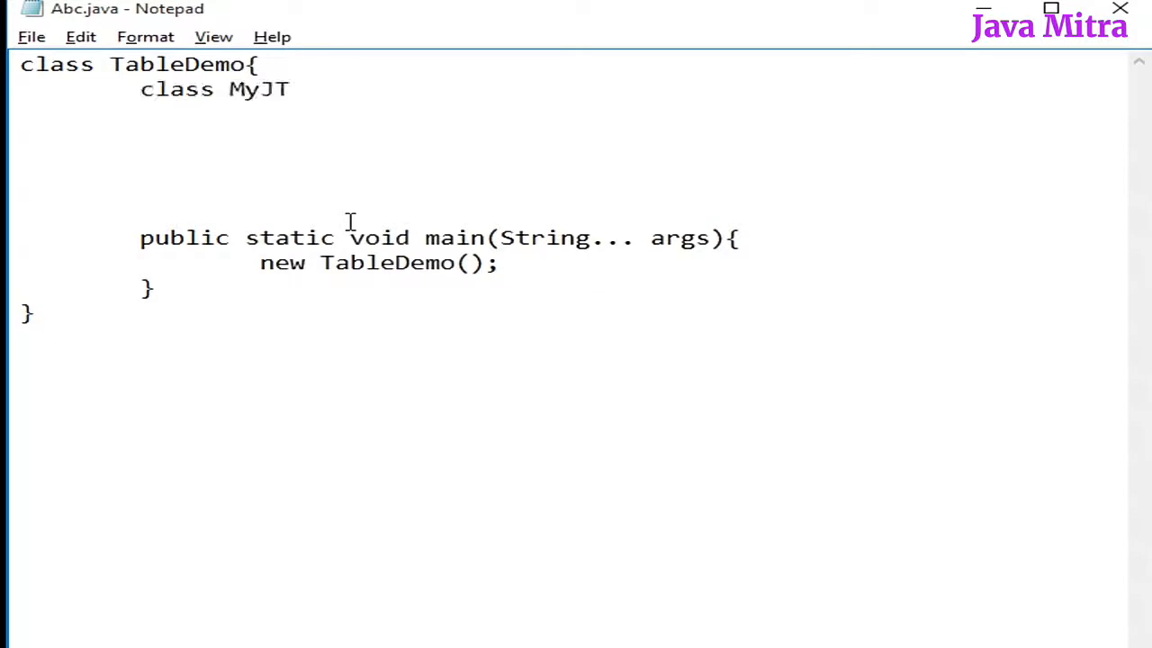
pyautogui.write('able')
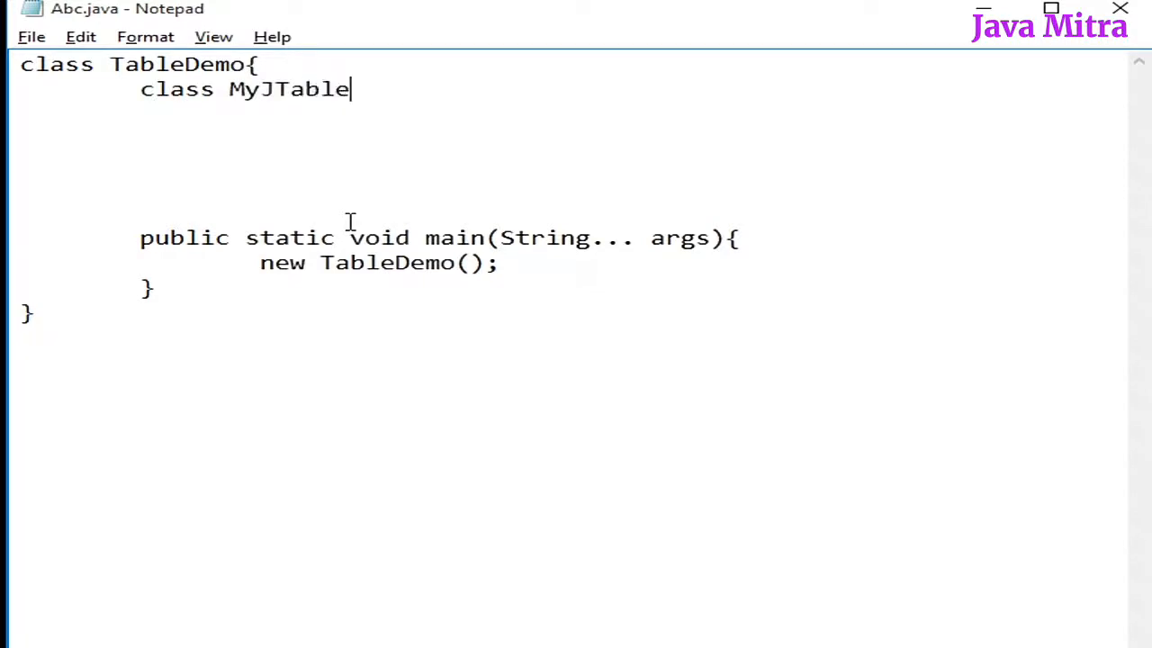
pyautogui.write('extends')
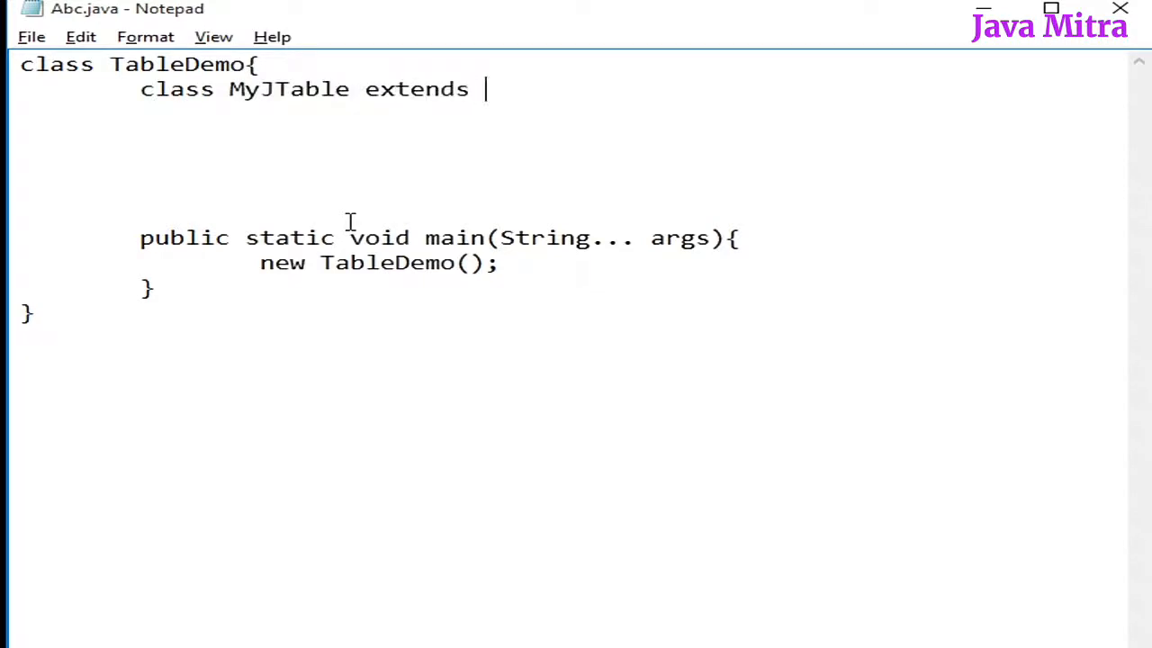
pyautogui.write('JTable{')
pyautogui.write('}')
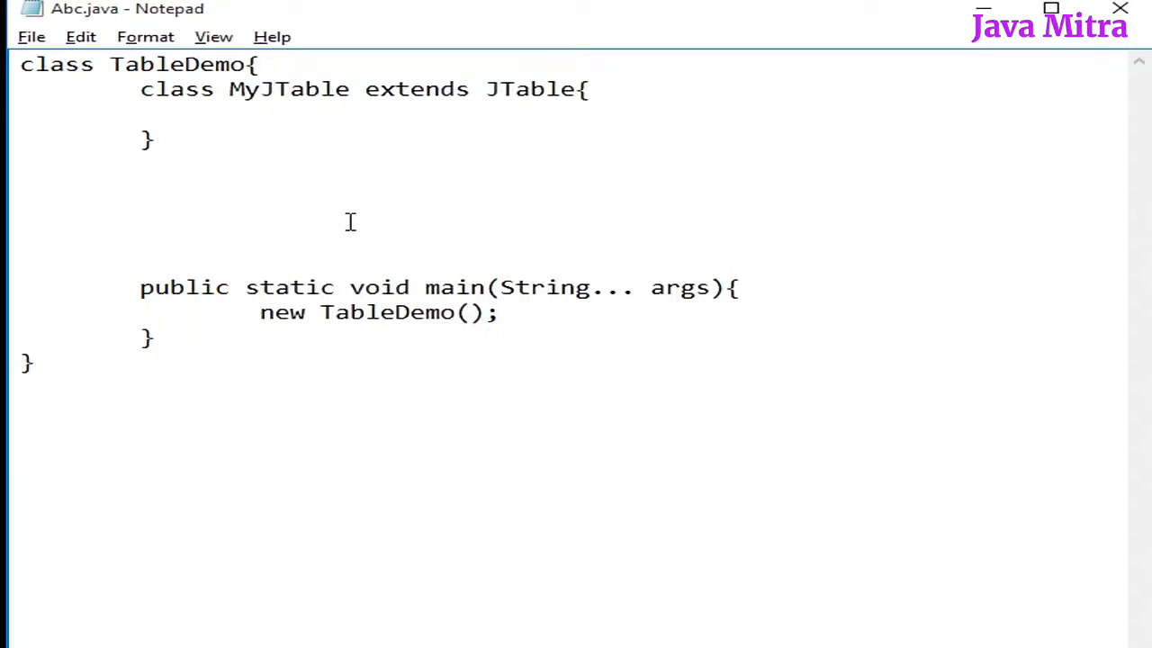
# Step: Write a MyJTable constructor taking String[][] data and String[] header that calls super(data, header)
pyautogui.click(261, 115)
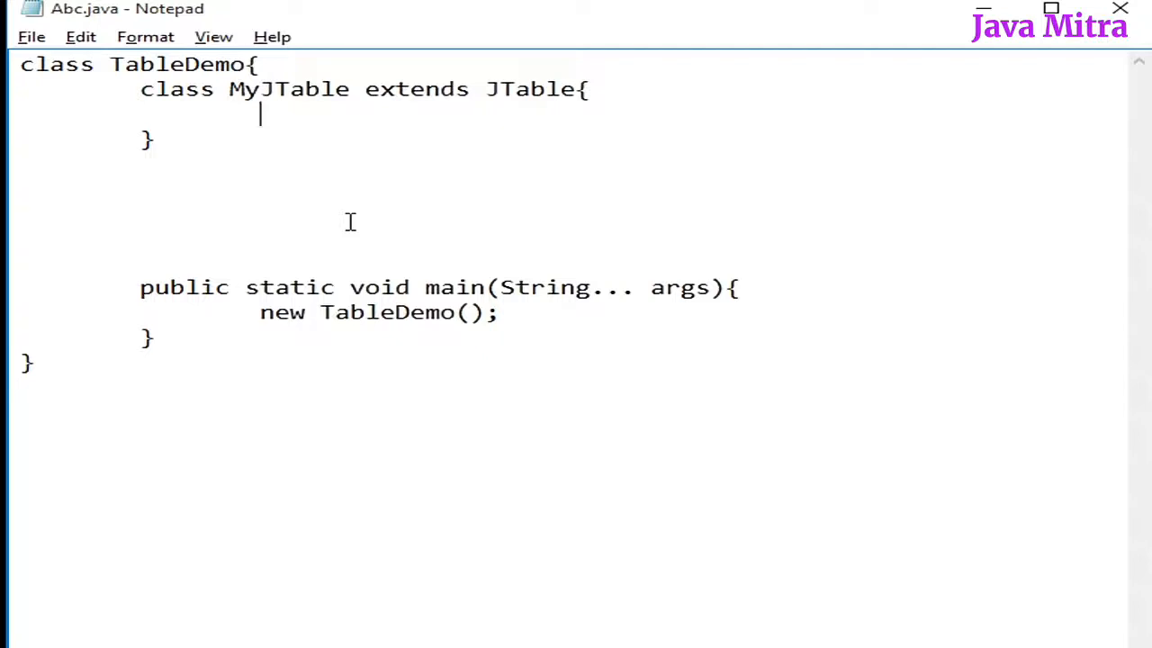
pyautogui.write('MyJtable(String[][]')
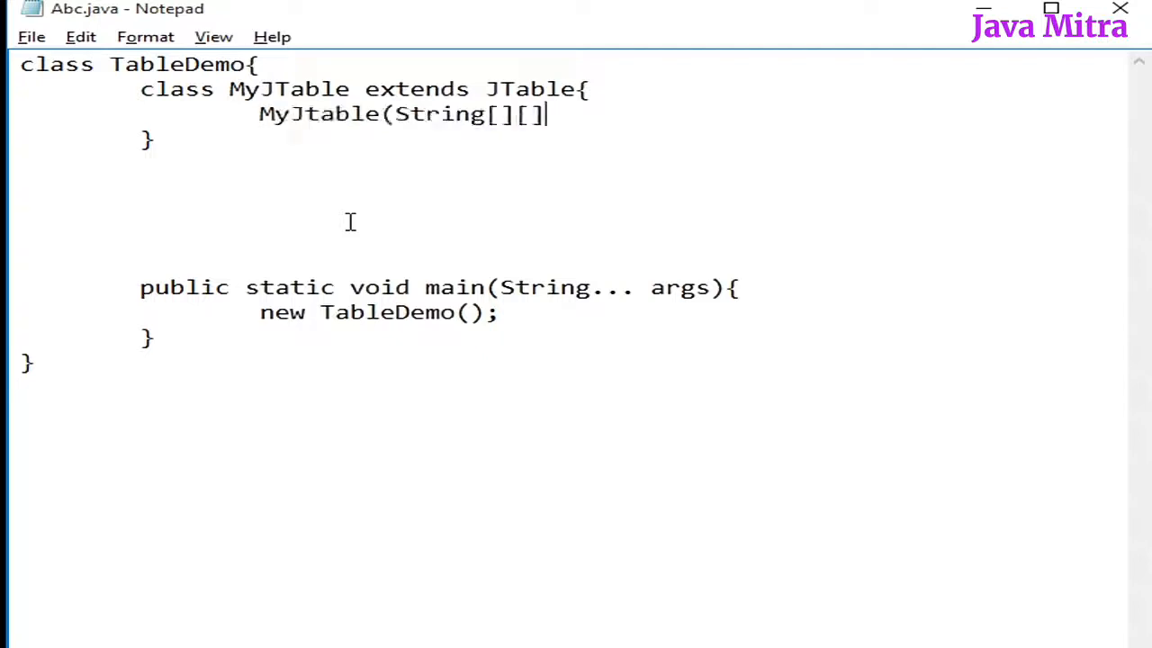
pyautogui.write('data, String[] header){')
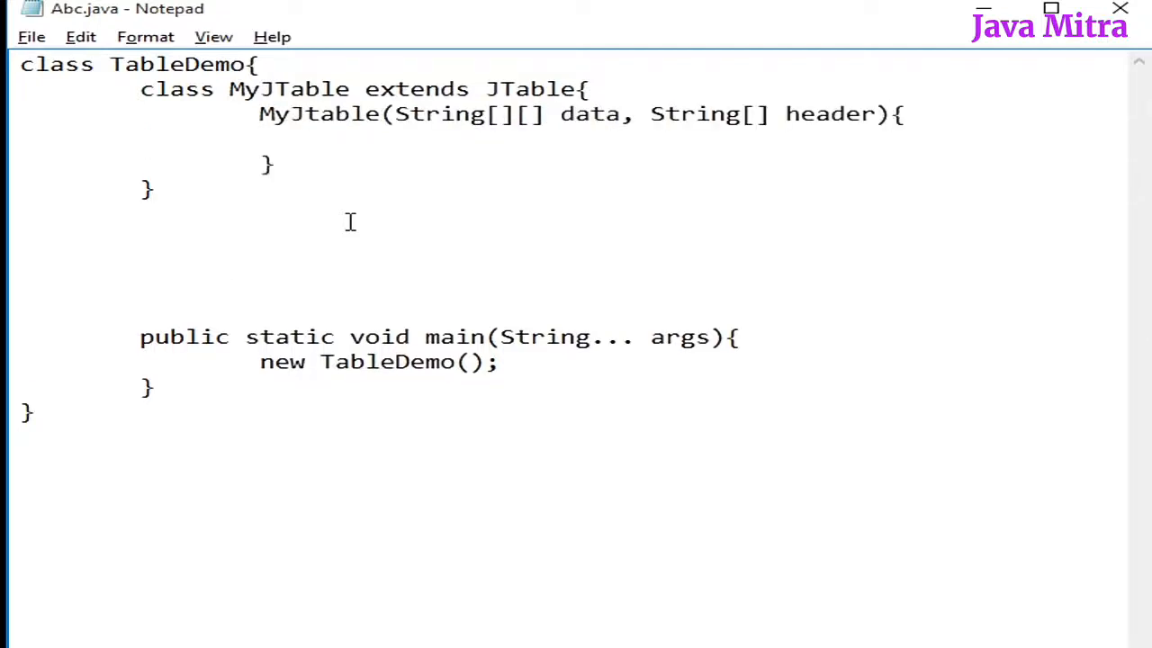
pyautogui.write('super(')
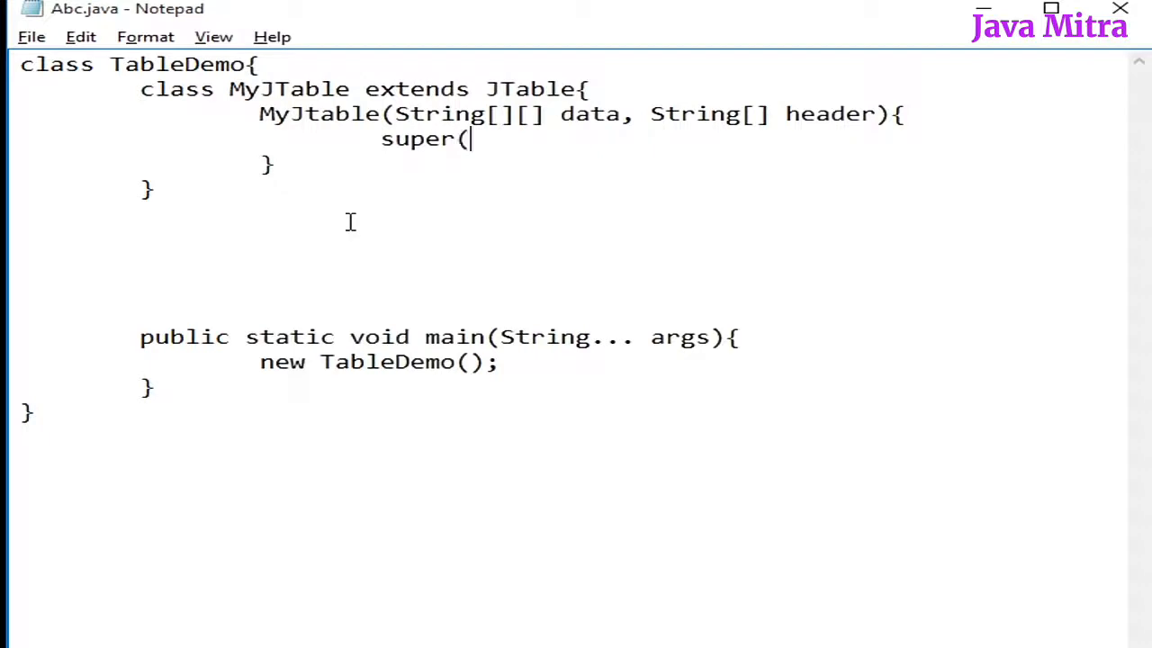
pyautogui.write('data, header')
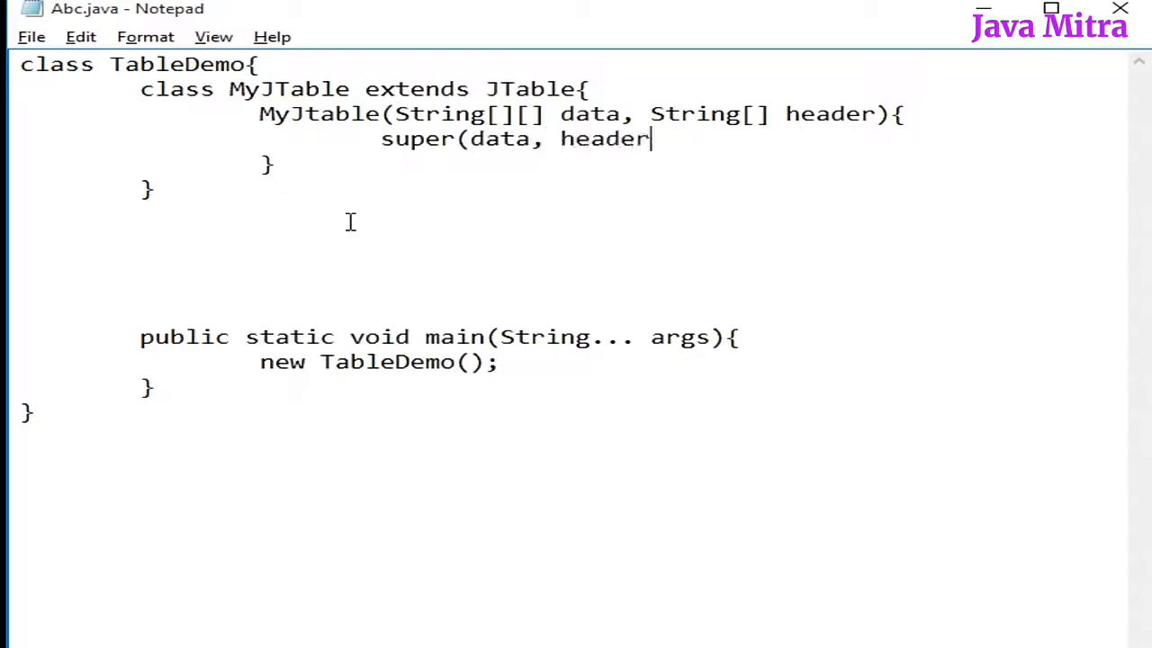
pyautogui.write(');')
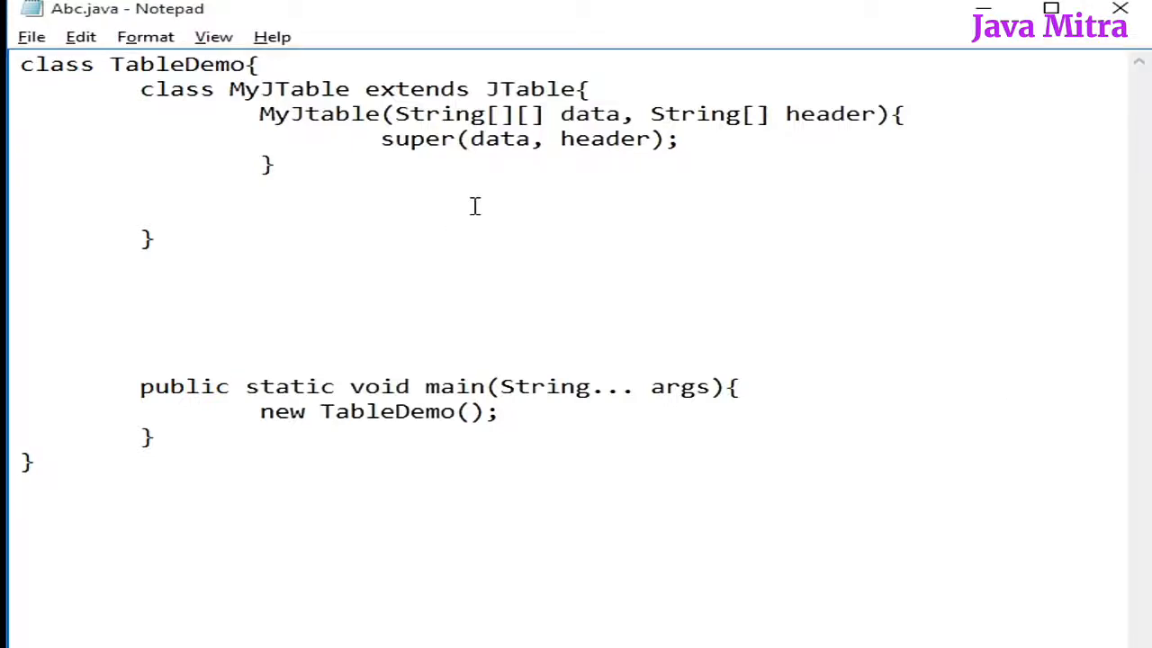
pyautogui.moveTo(220, 220)
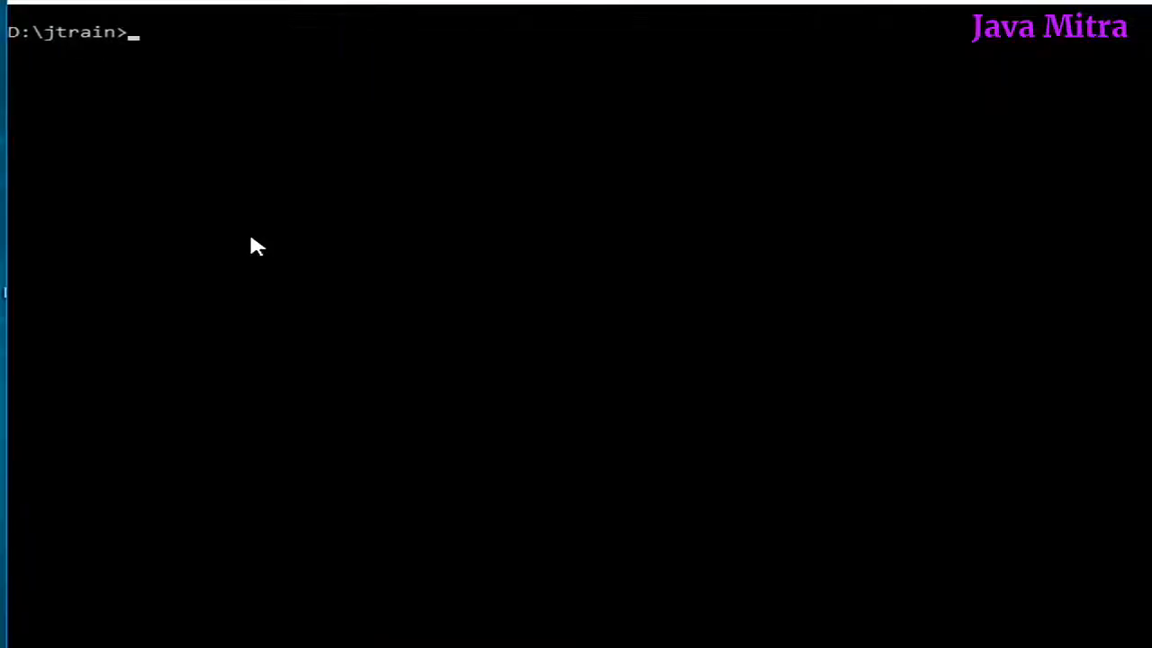
# Step: Run javap javax.swing.JTable to list the class's members
pyautogui.write('javap')
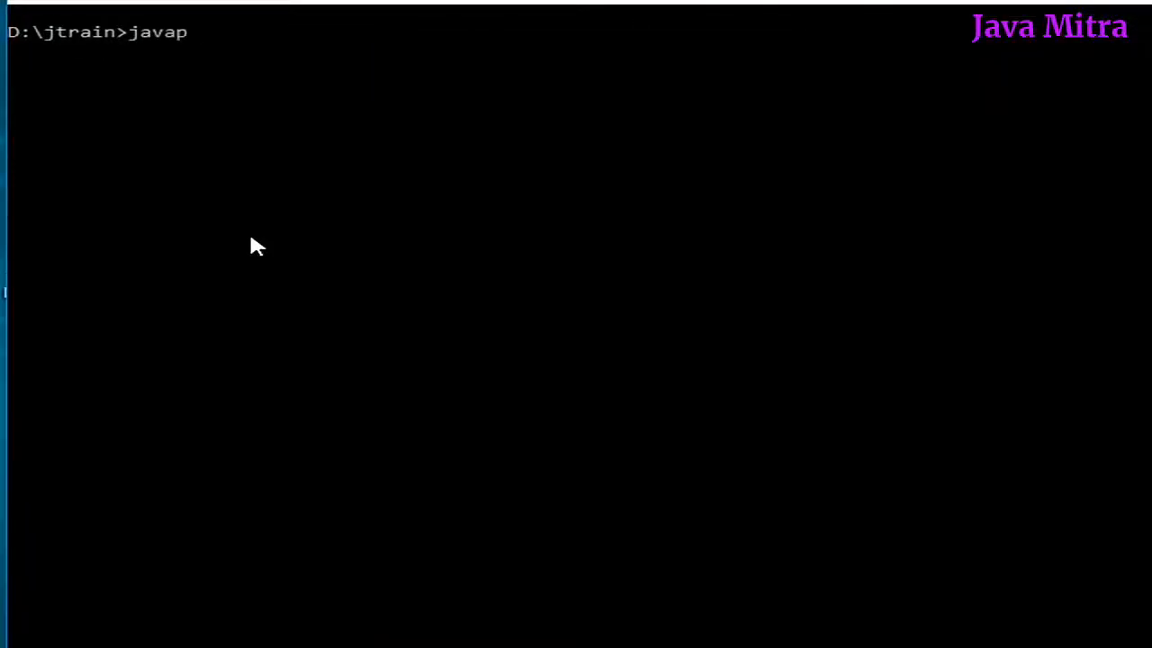
pyautogui.write('javax.swing.')
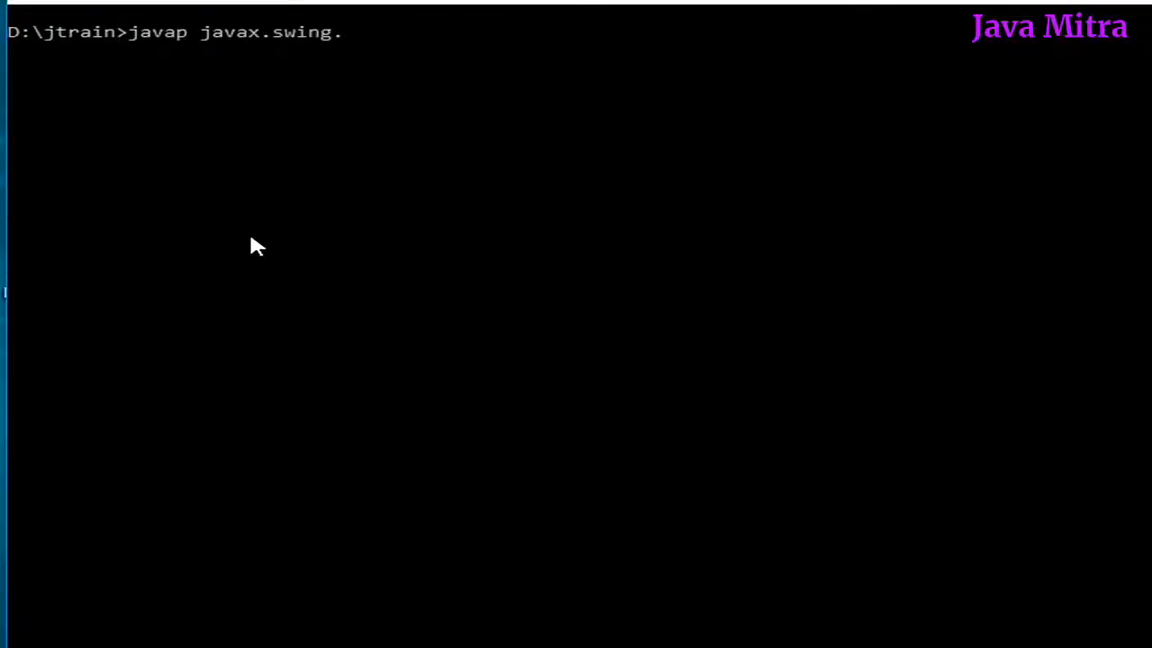
pyautogui.write('JTa')
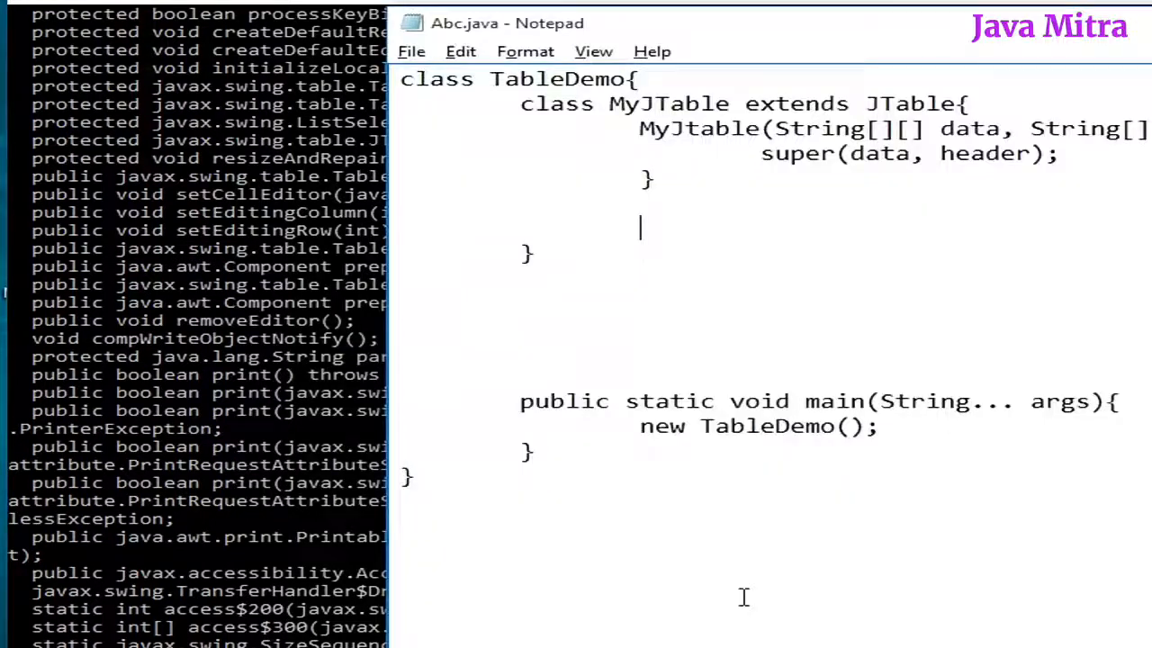
# Step: Declare the prepareRenderer override taking a TableCellRenderer, int row and int col
pyautogui.write('public java.awt.Component prepareRenderer(javax.swing.table.TableCellRenderer, int, int);')
pyautogui.write('}')
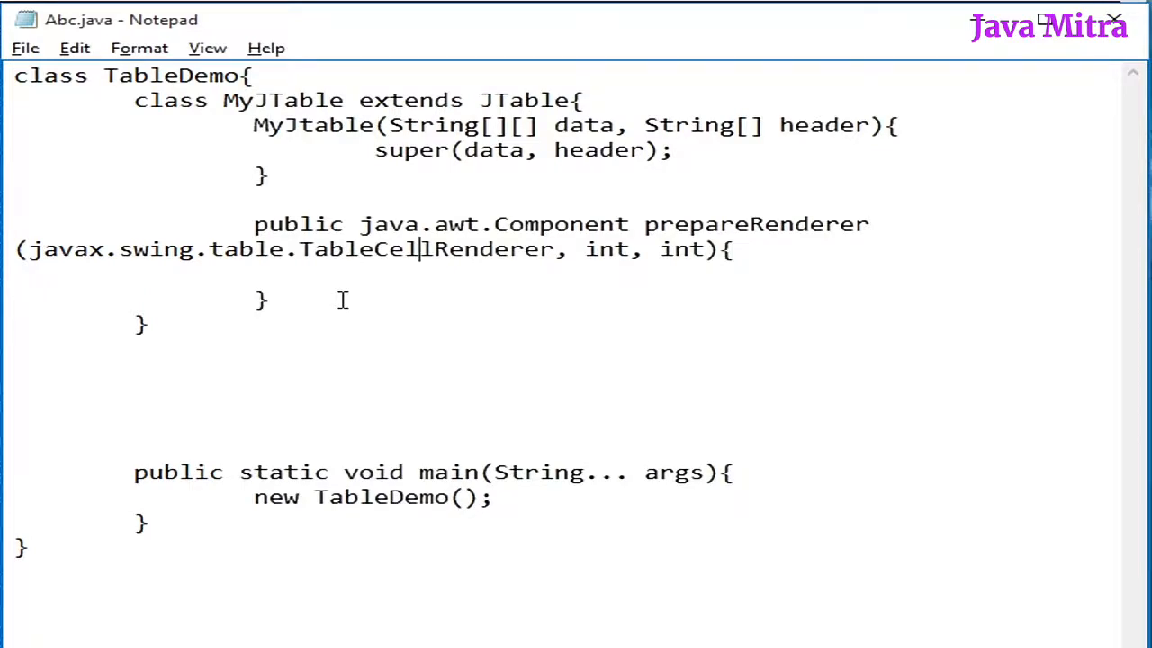
pyautogui.write('rendre')
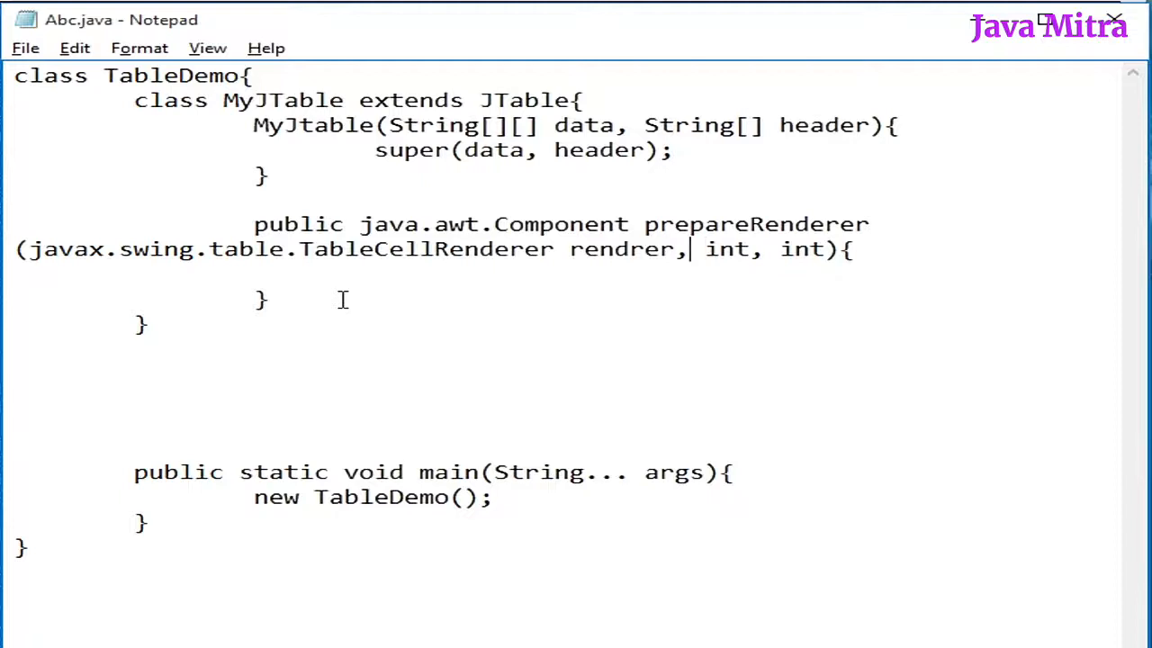
pyautogui.write('row')
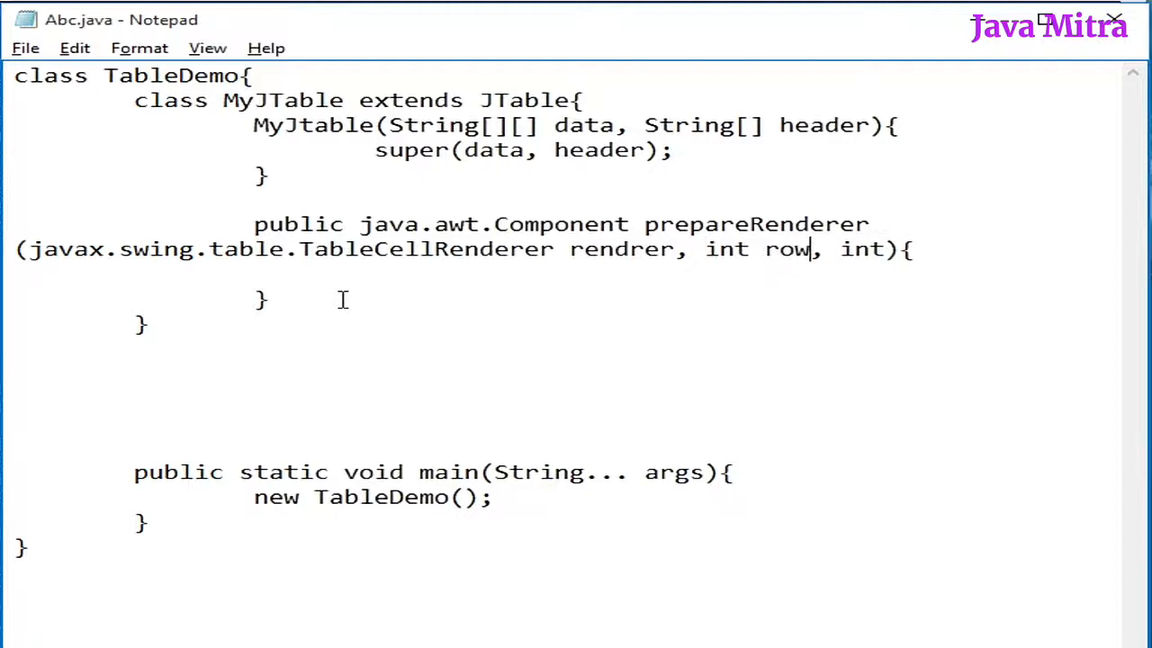
pyautogui.write('co')
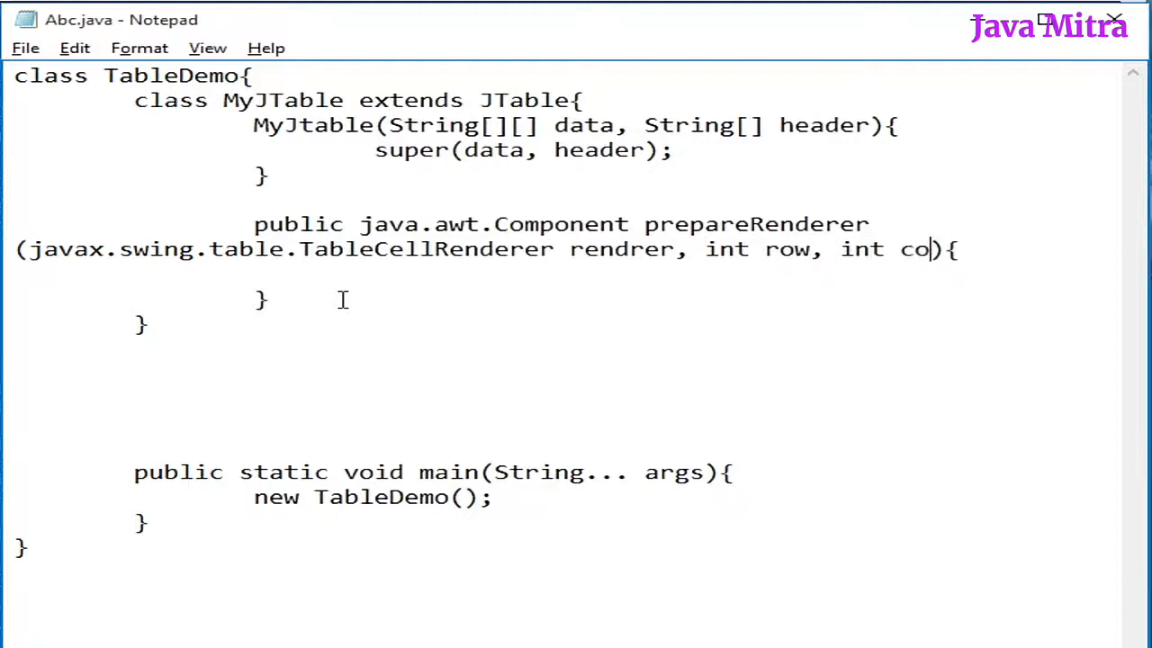
# Step: Store super.prepareRenderer(renderer,row,col) in Component comp and return comp
pyautogui.write('Component comp = super.')
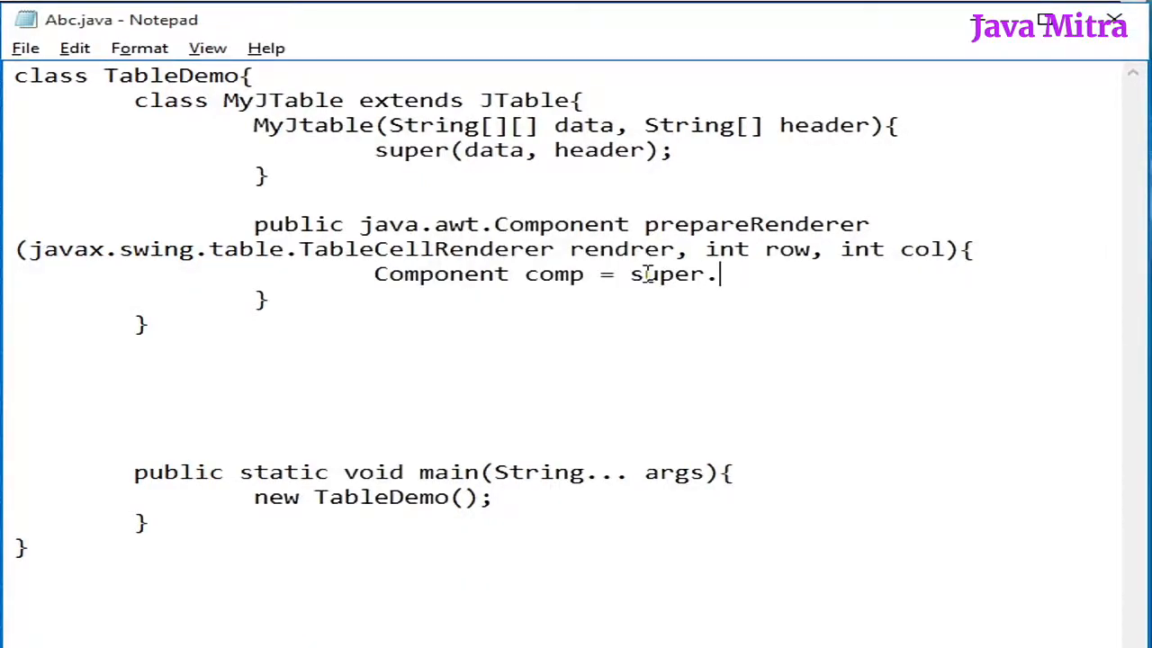
pyautogui.write('prepareRend')
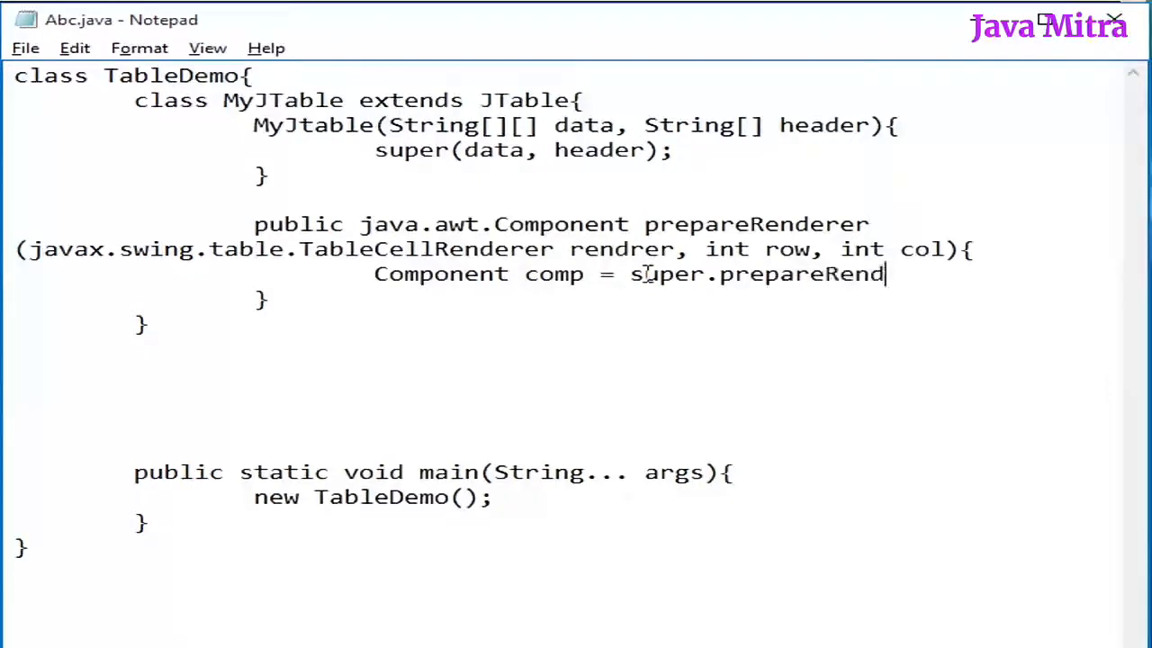
pyautogui.write('erer(')
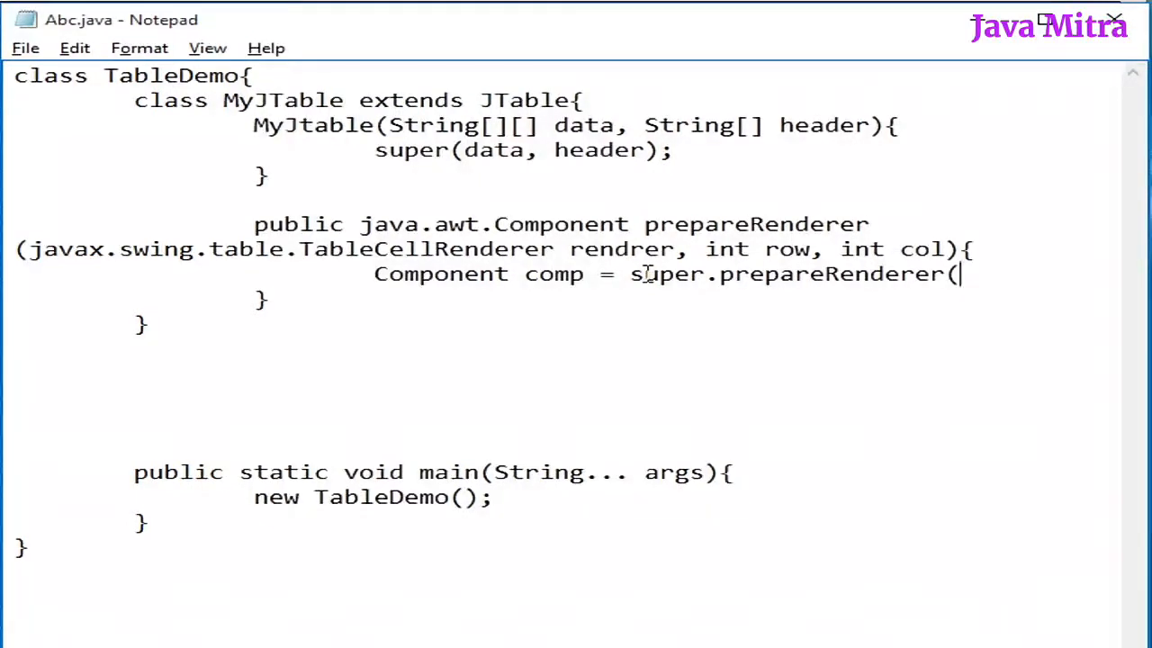
pyautogui.write('(renderer,row,col);')
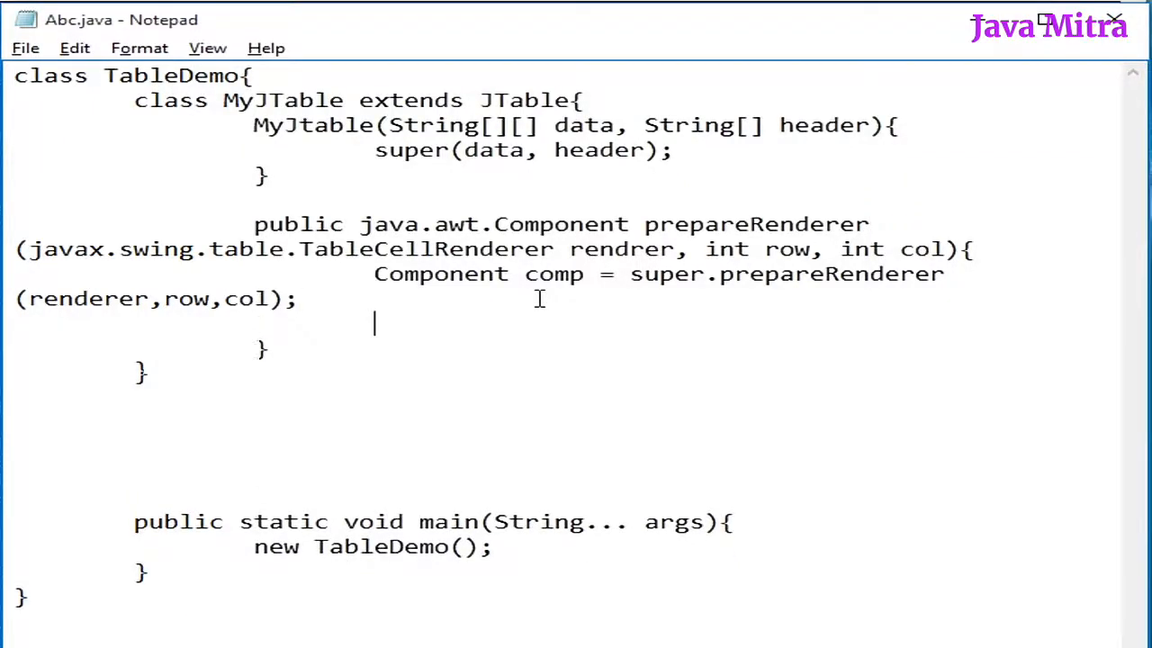
pyautogui.write('return')
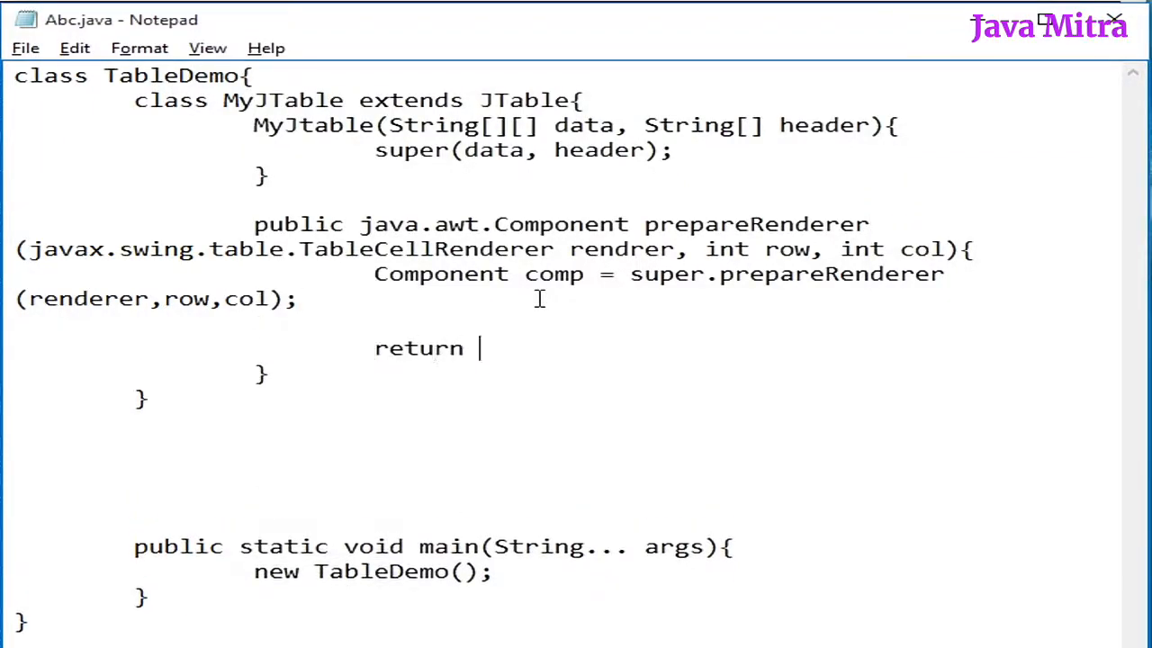
pyautogui.write('comp;')
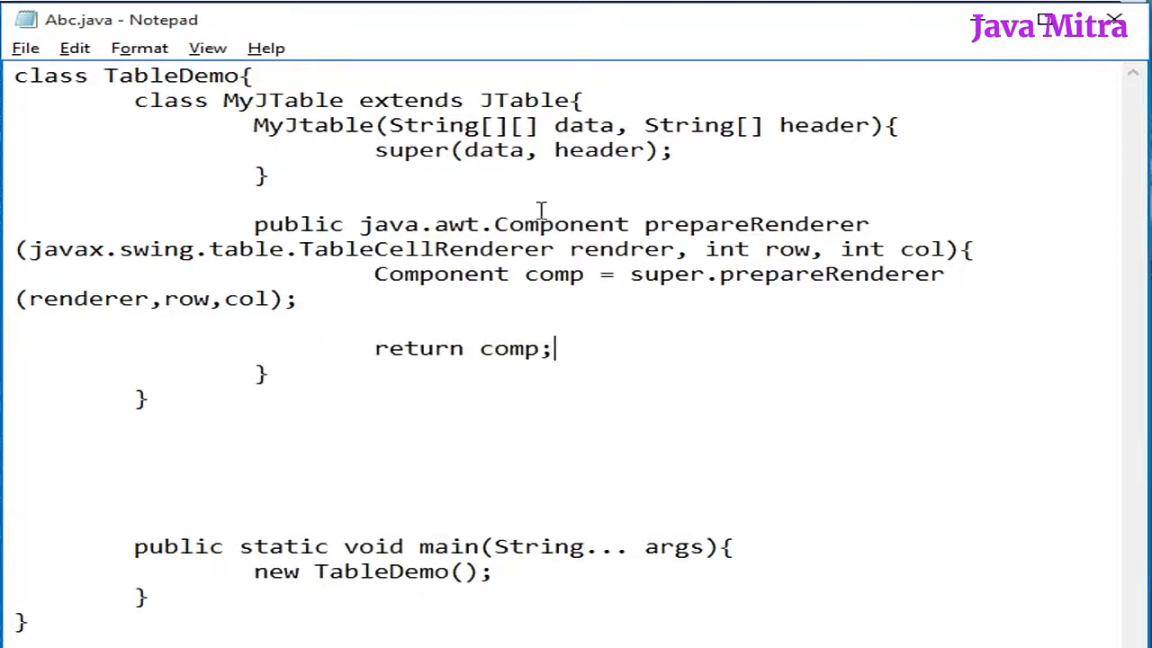
pyautogui.click(567, 223)
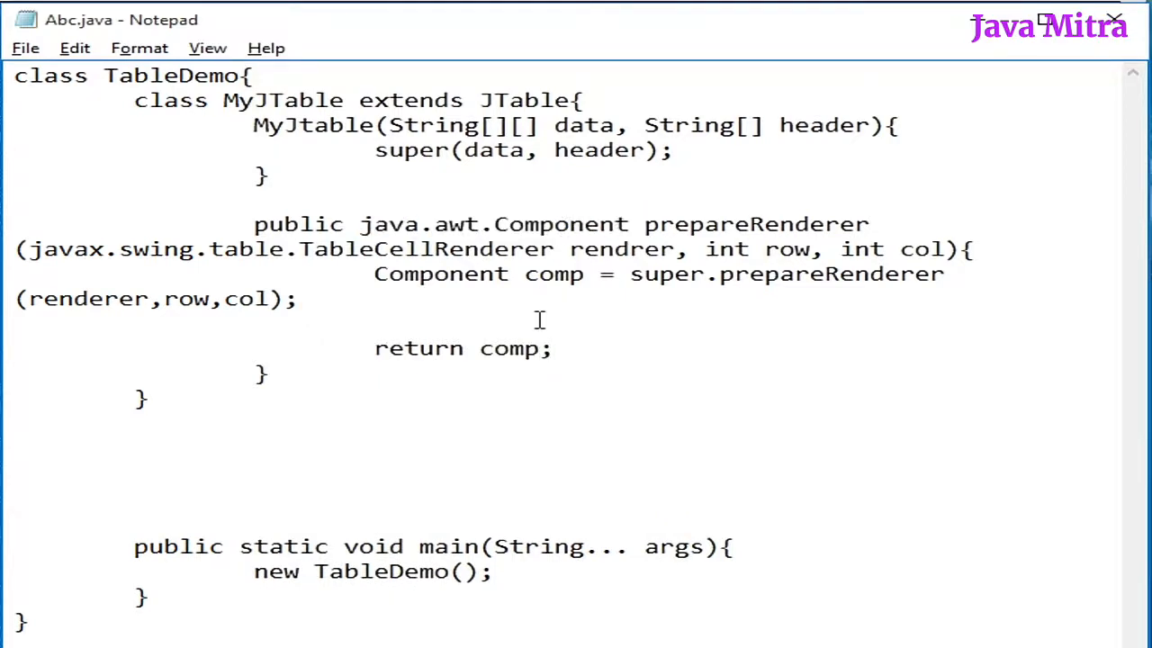
# Step: Add an if testing row%2==0 && !isCellSelected(row,col) before the return
pyautogui.click(374, 322)
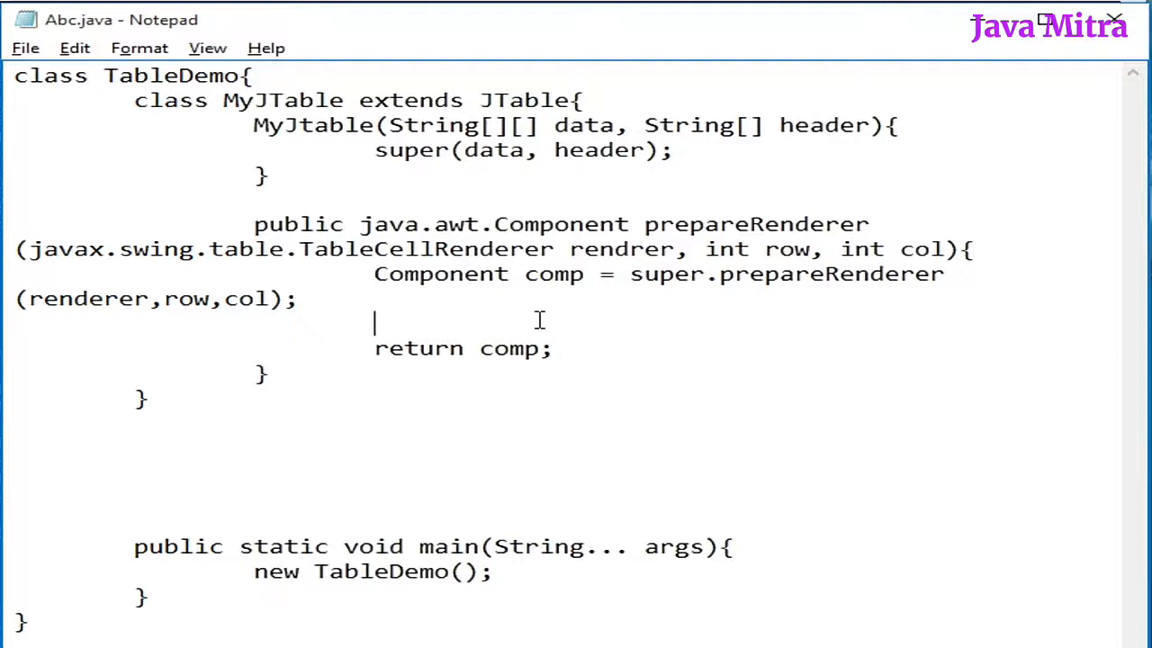
pyautogui.write('if')
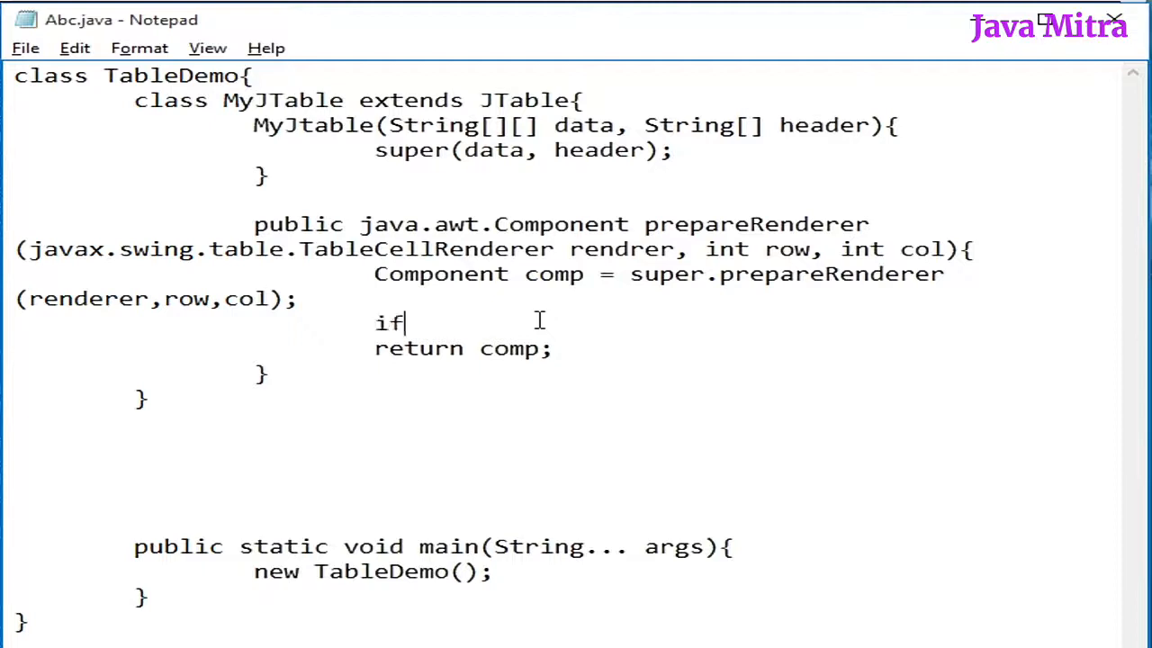
pyautogui.write('(row%2')
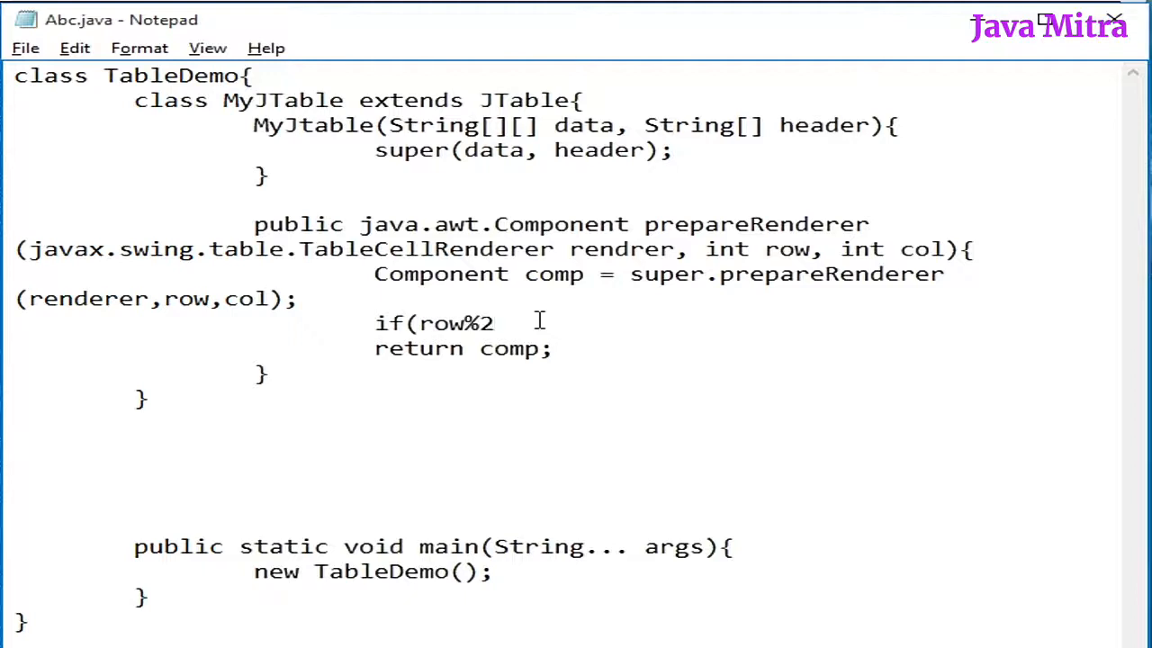
pyautogui.write('==0 &&')
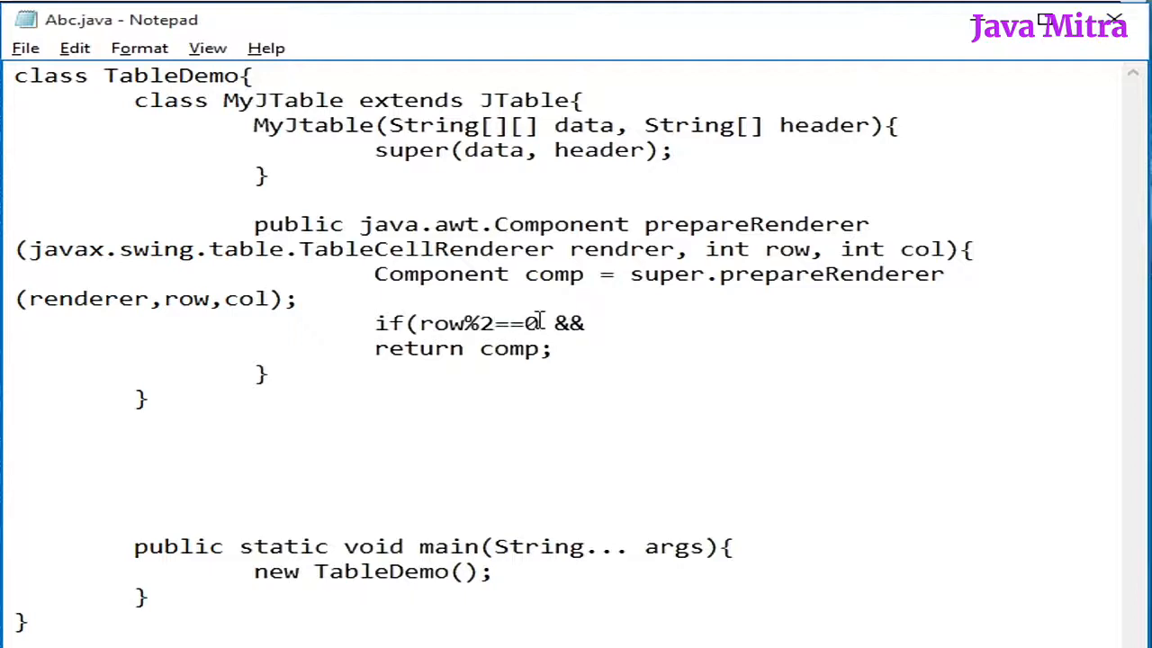
pyautogui.write('!')
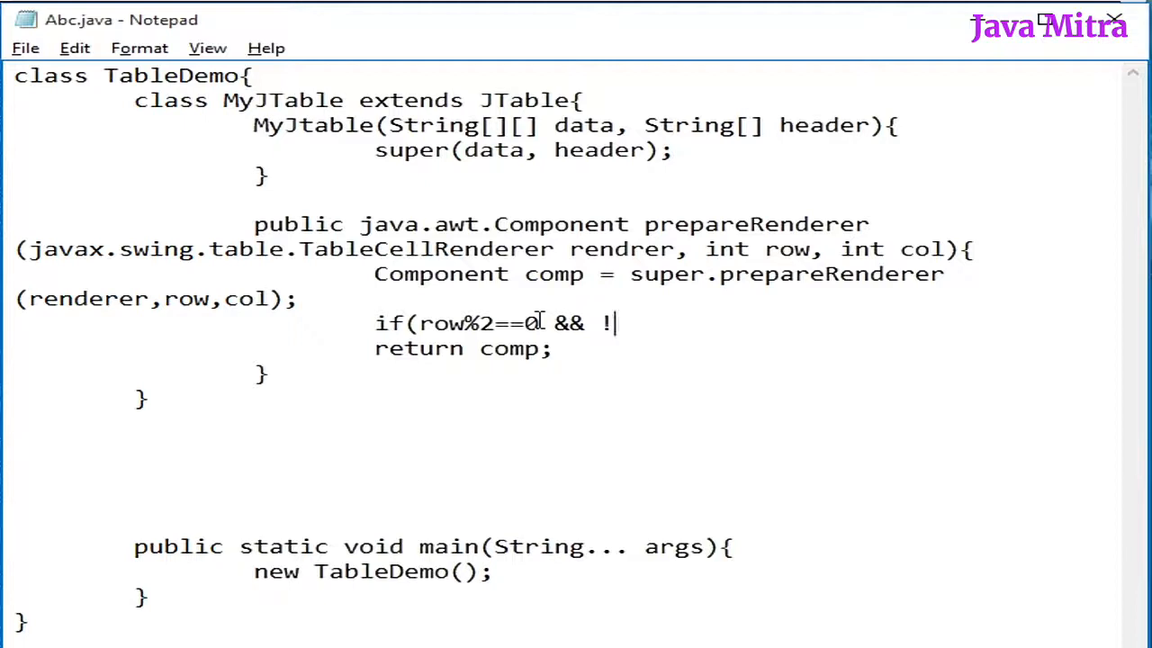
pyautogui.write('isCellSelected(row,col)){')
pyautogui.write('}')
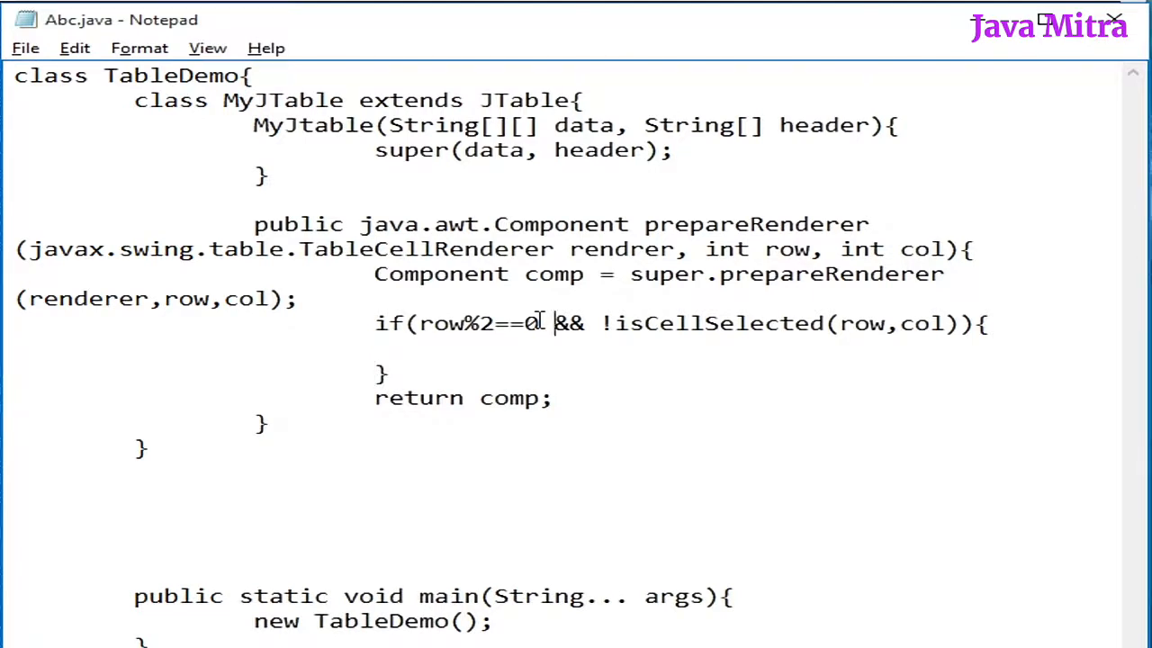
# Step: Set comp's background to Color.gray in that branch
pyautogui.write('comp.setBackg')
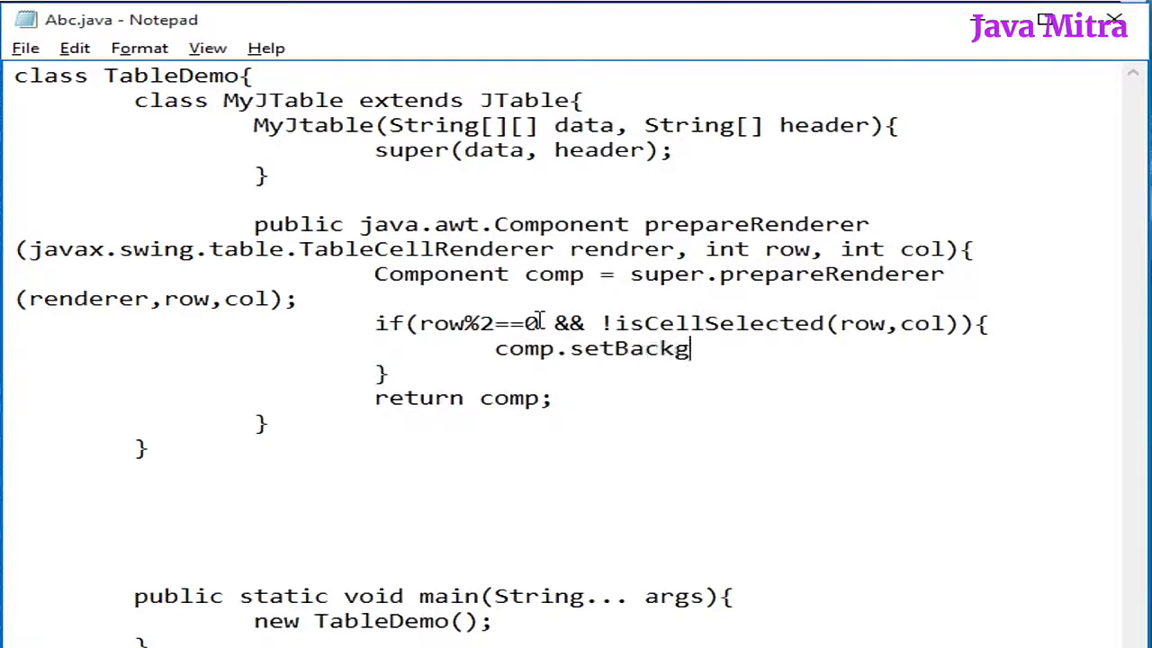
pyautogui.write('round')
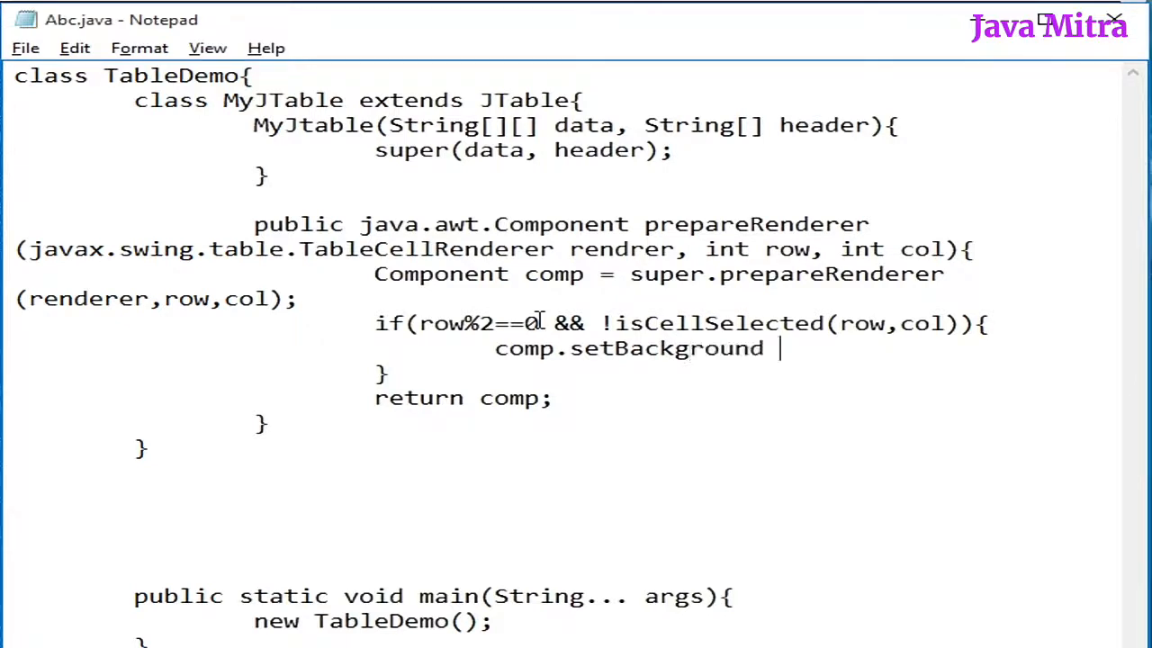
pyautogui.write('(Colo')
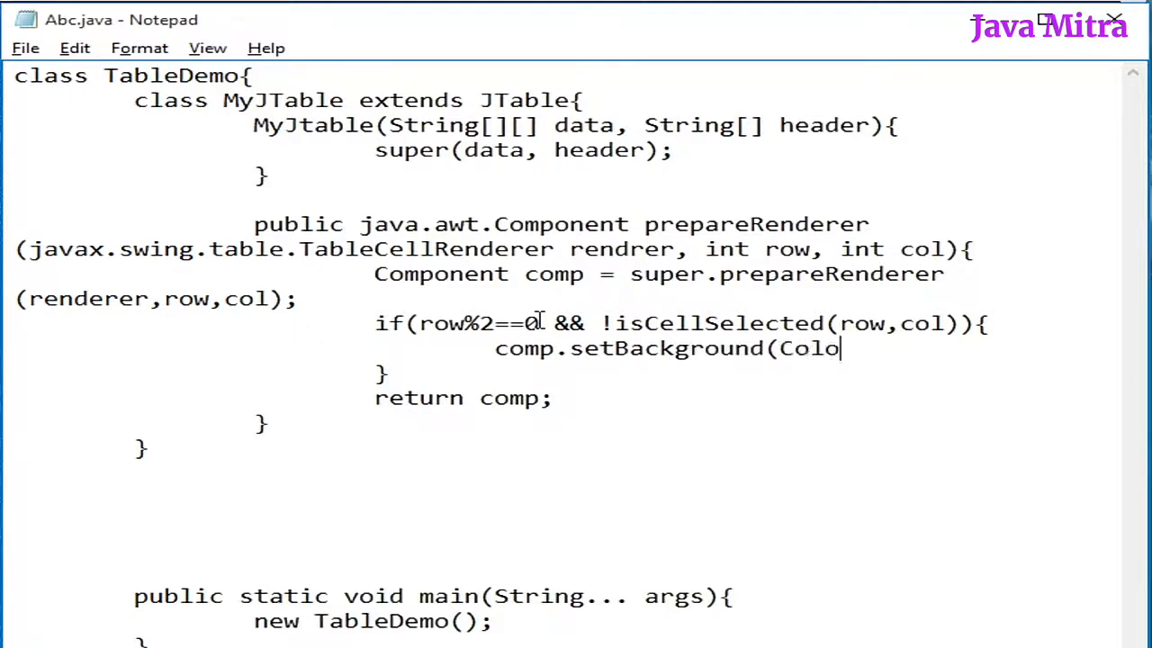
pyautogui.write('r.gray')
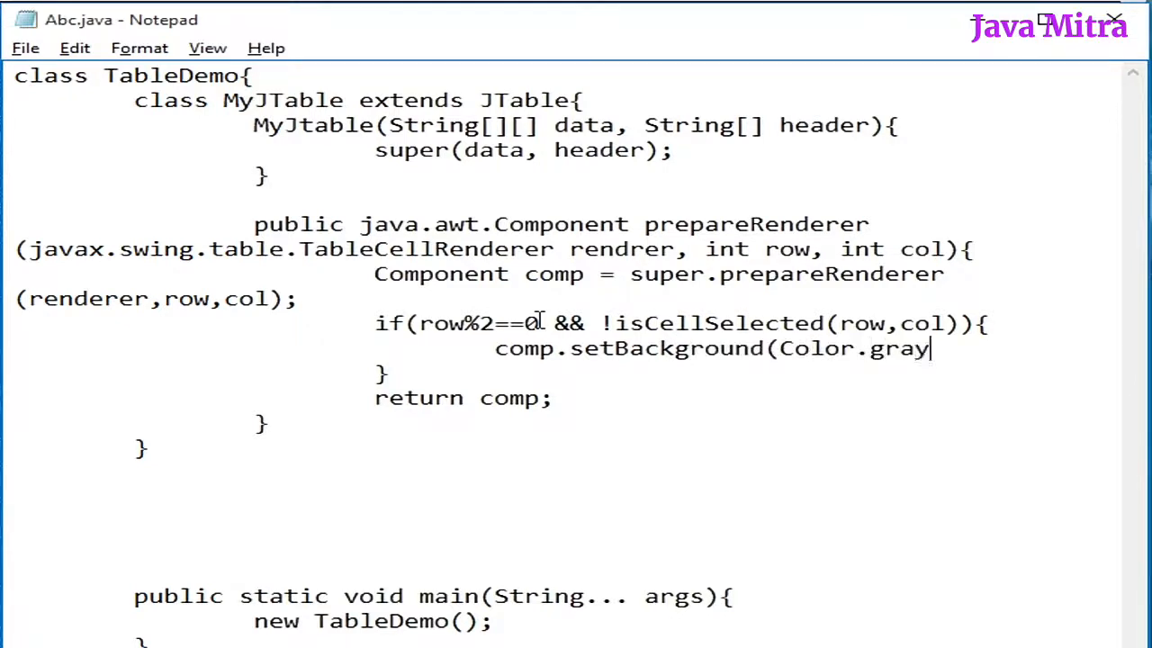
pyautogui.write(');')
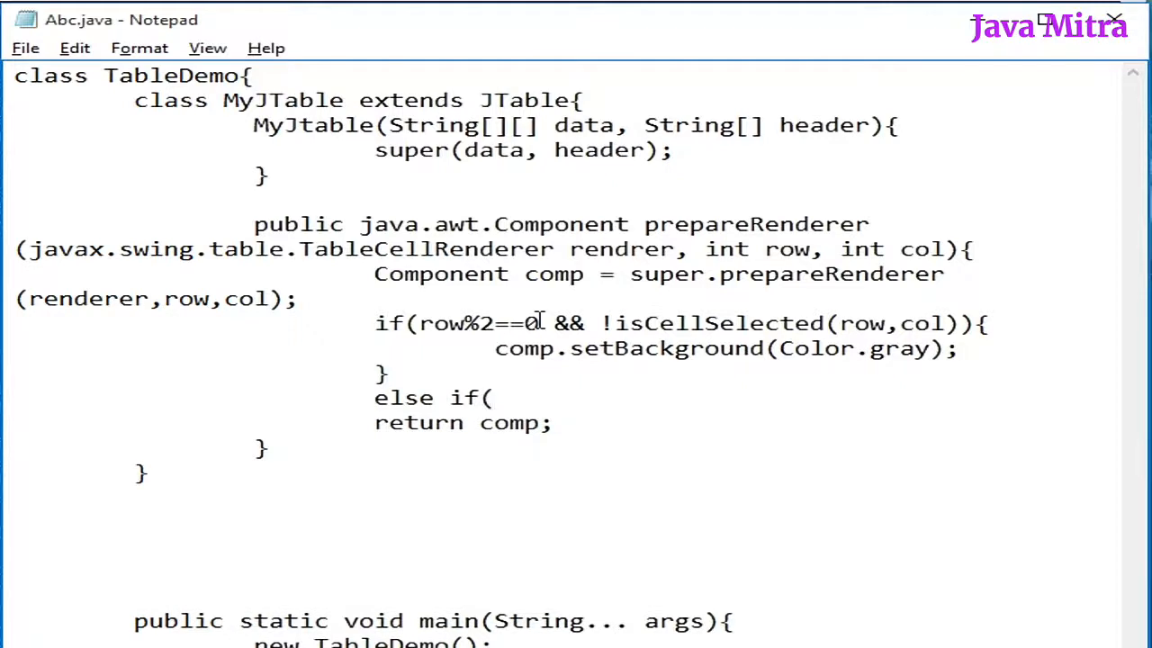
# Step: Begin an else-if for !isCellSelected(row,col) with a comp.setBackground(Color. call
pyautogui.write('!is')
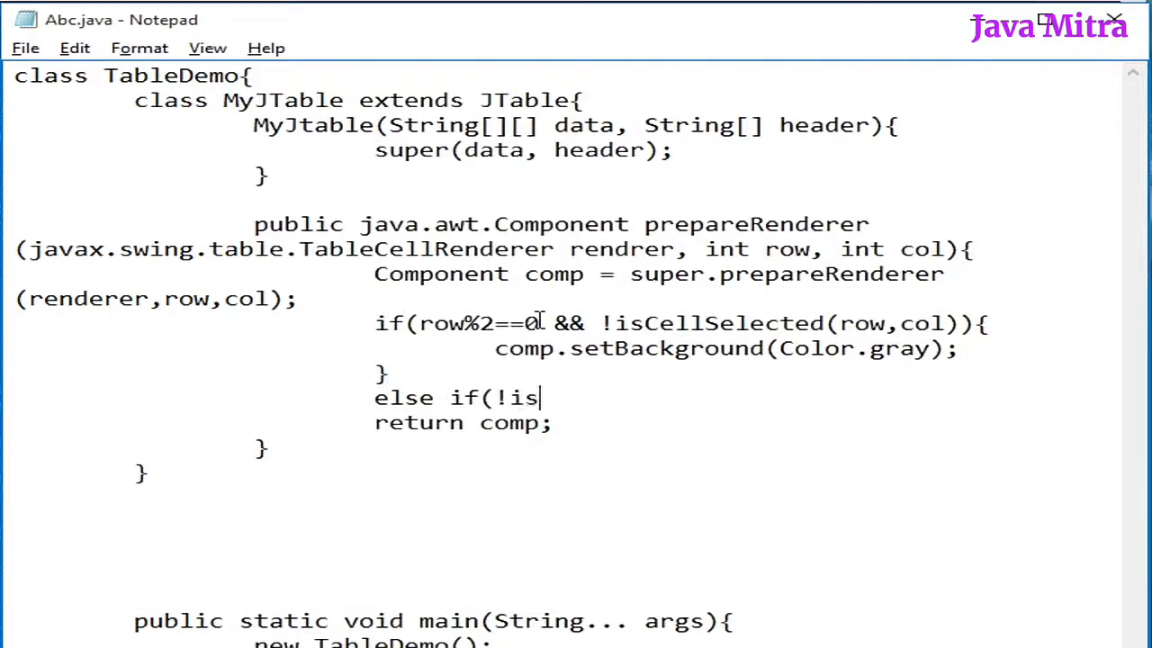
pyautogui.write('CellSelecgted(row,col)){')
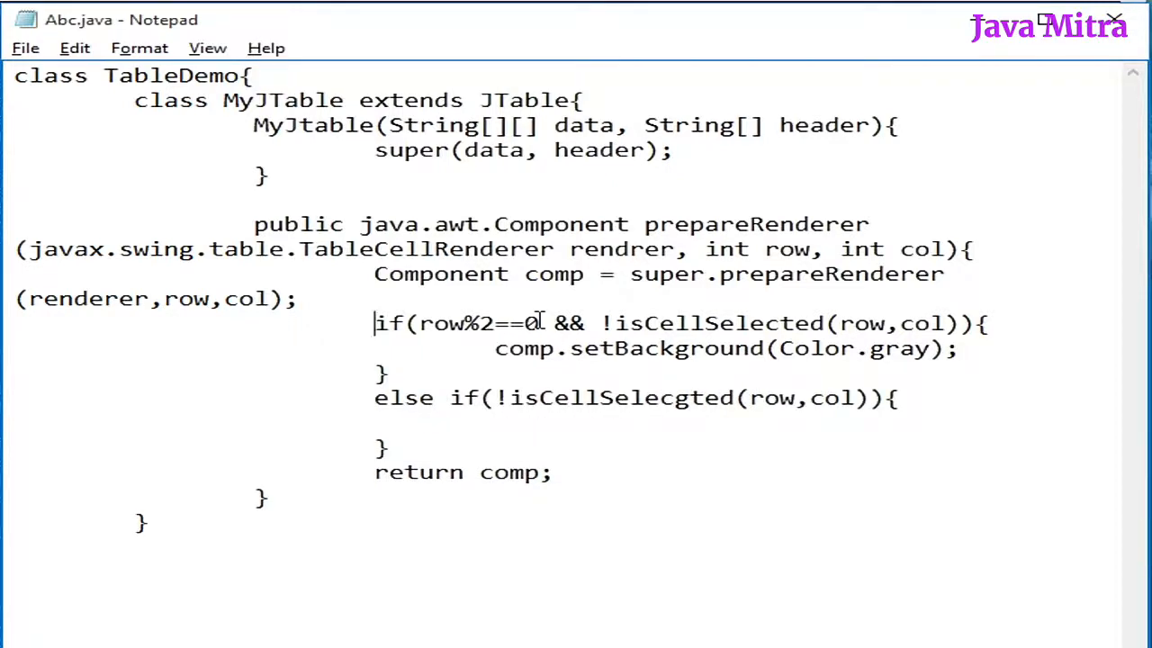
pyautogui.moveTo(374, 322); pyautogui.dragTo(389, 372)
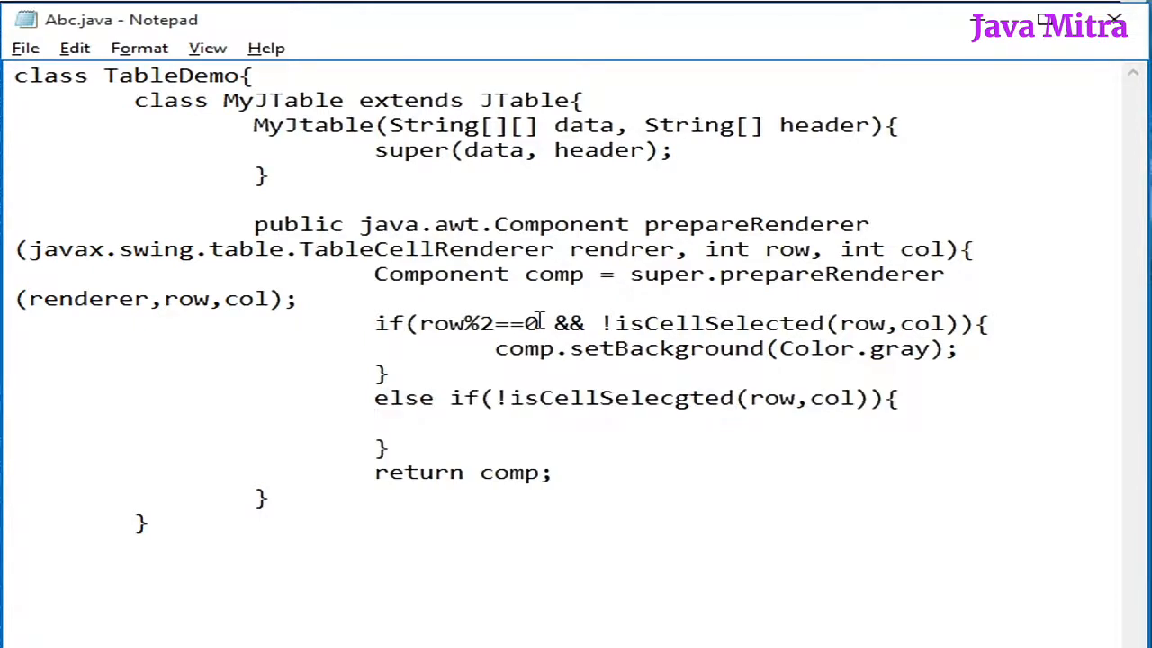
pyautogui.write('comp.setBackground(Color.')
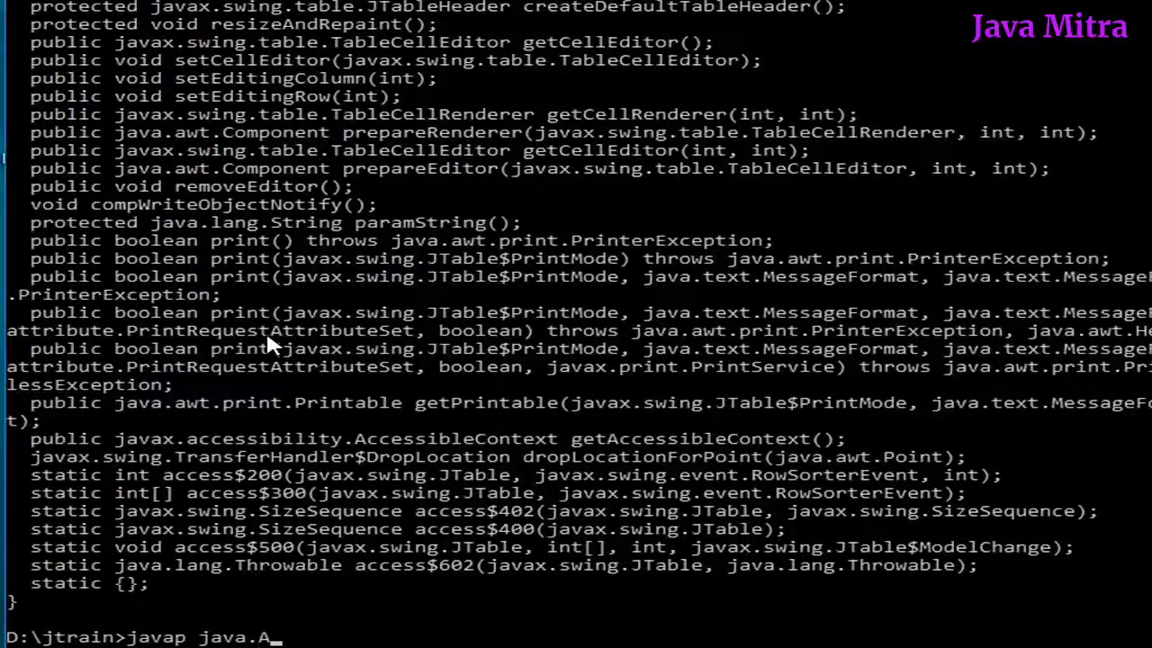
# Step: Run the javap lookup of the java.awt class members
pyautogui.press('enter')
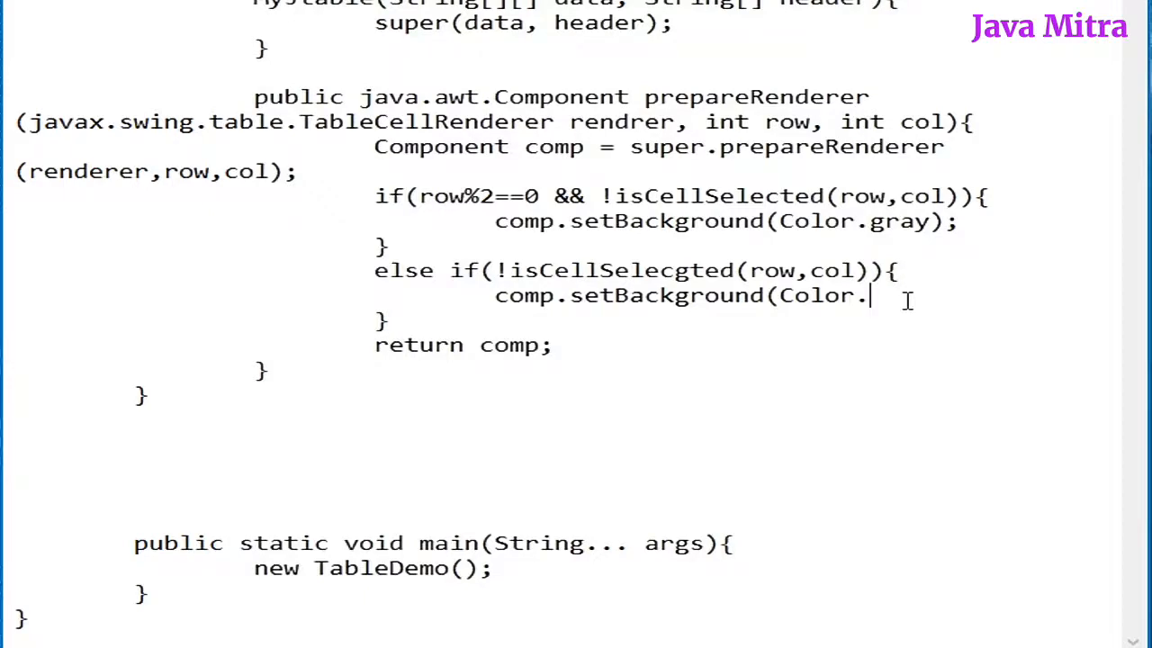
# Step: Finish the else-if with Color.darkGray and add an else setting comp's background to Color.yellow
pyautogui.write('darkGray);')
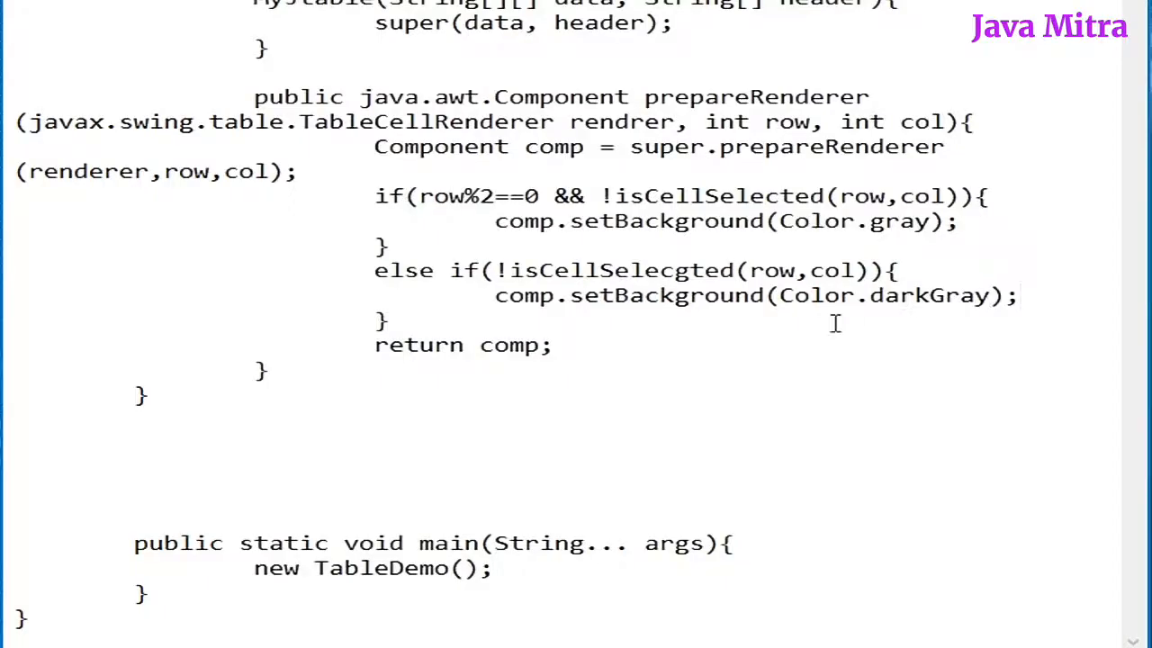
pyautogui.write('else{')
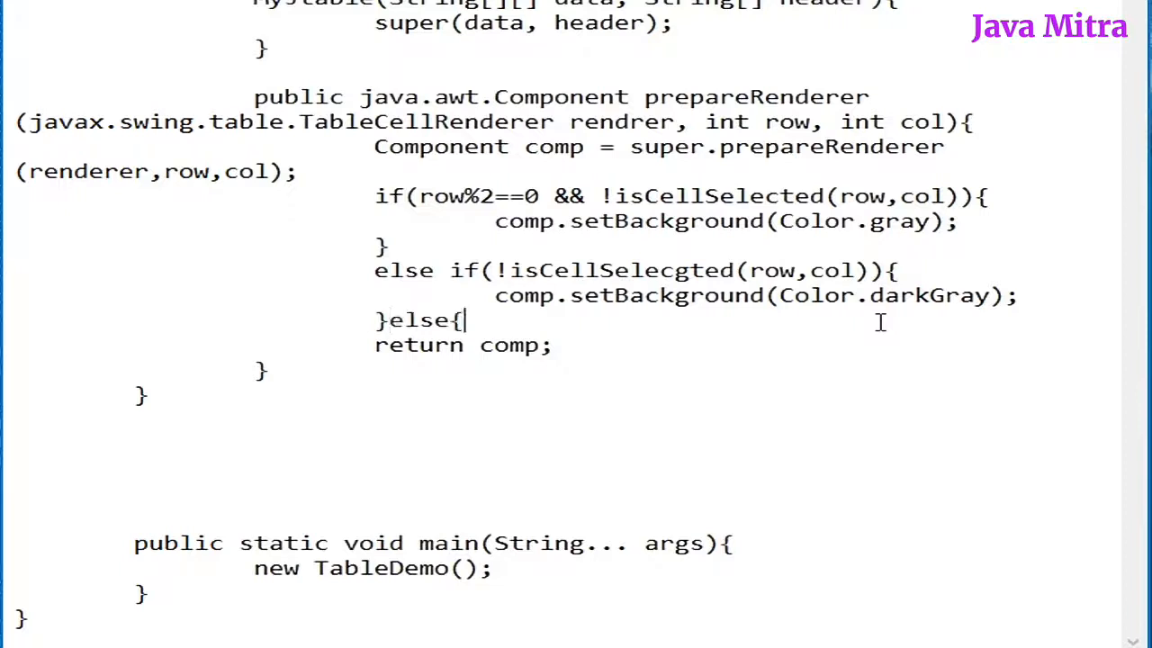
pyautogui.press('enter')
pyautogui.write('}')
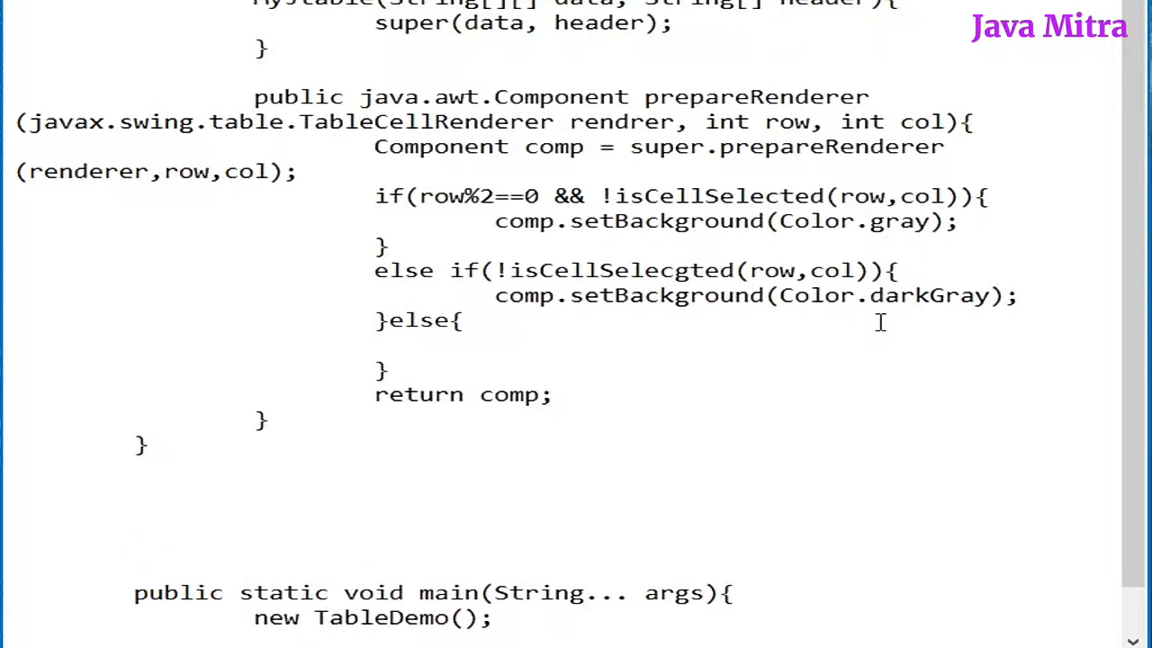
pyautogui.write('comp.setBack')
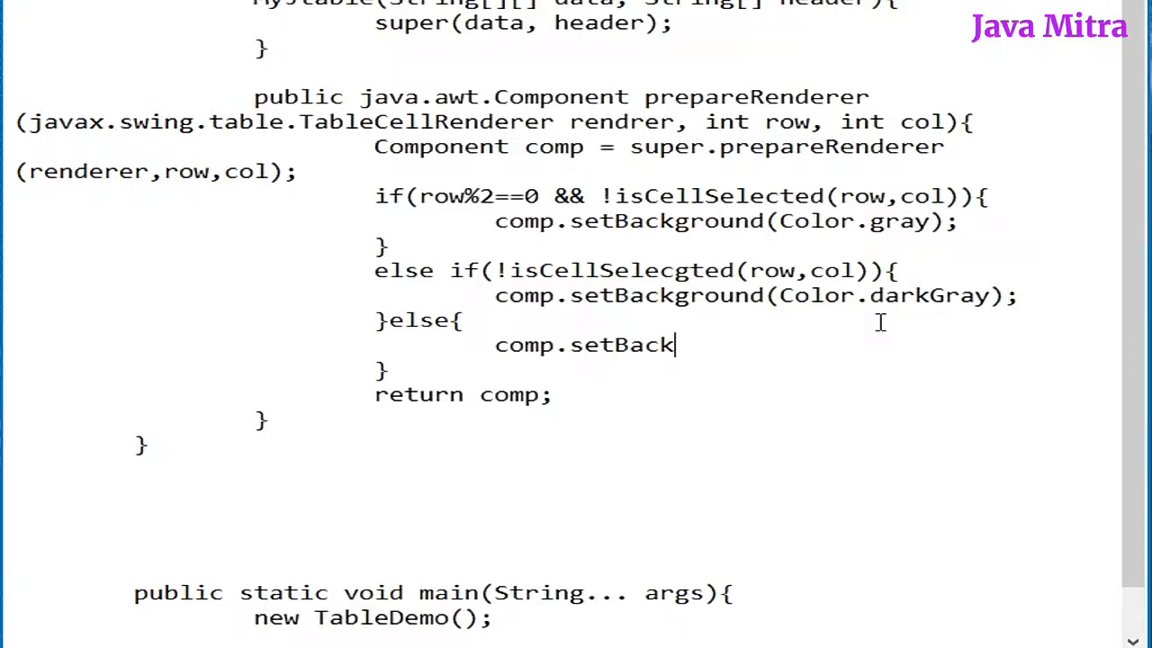
pyautogui.write('ground(Color.yellow);')
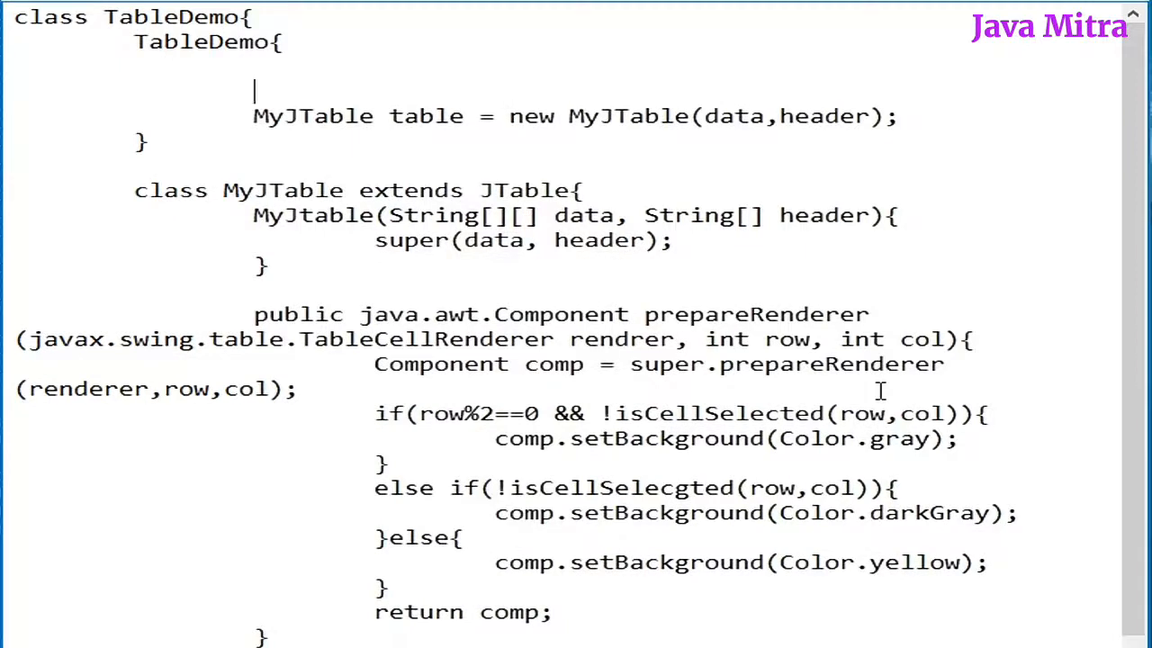
# Step: Define the String[] header and a String[][] data array starting with "1","Tanu Shree","MCA"
pyautogui.write('Strin')
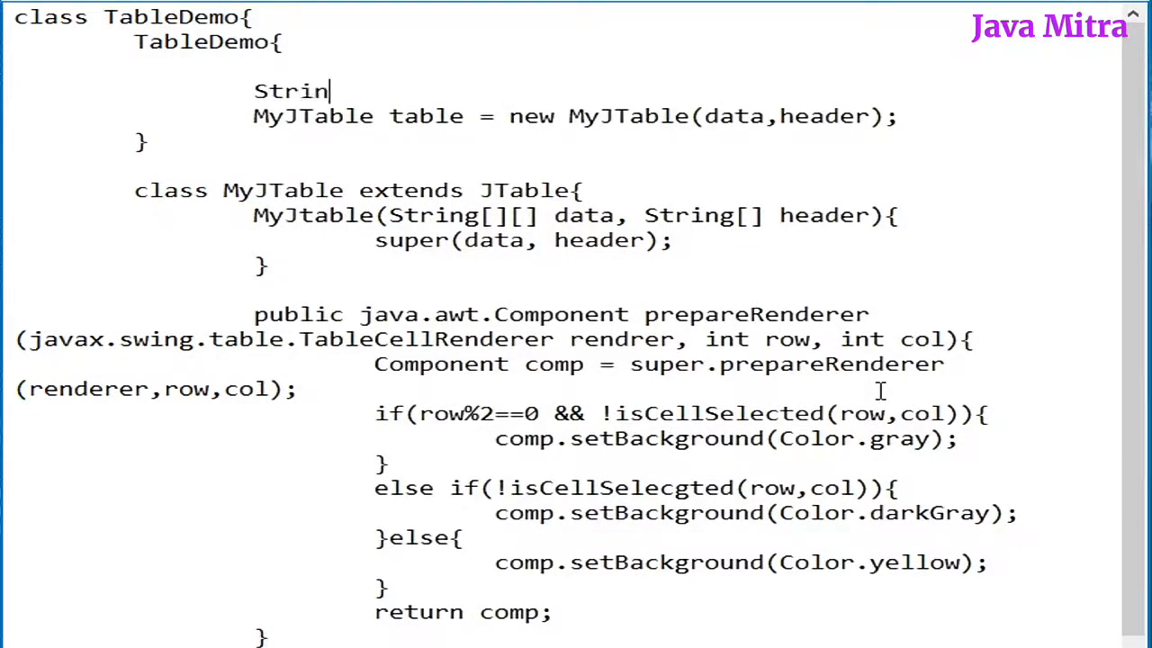
pyautogui.write('g[] header = {"Roll","Name","Faculty"};')
pyautogui.write('st')
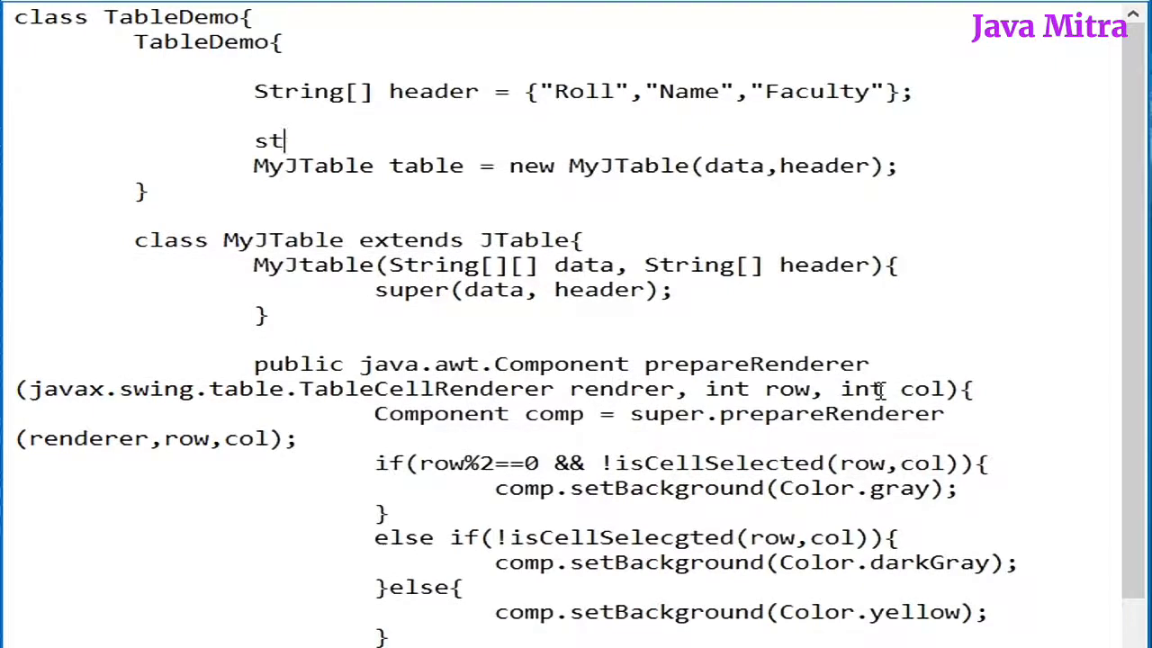
pyautogui.write('ring [][] data = {')
pyautogui.write('{"2"},')
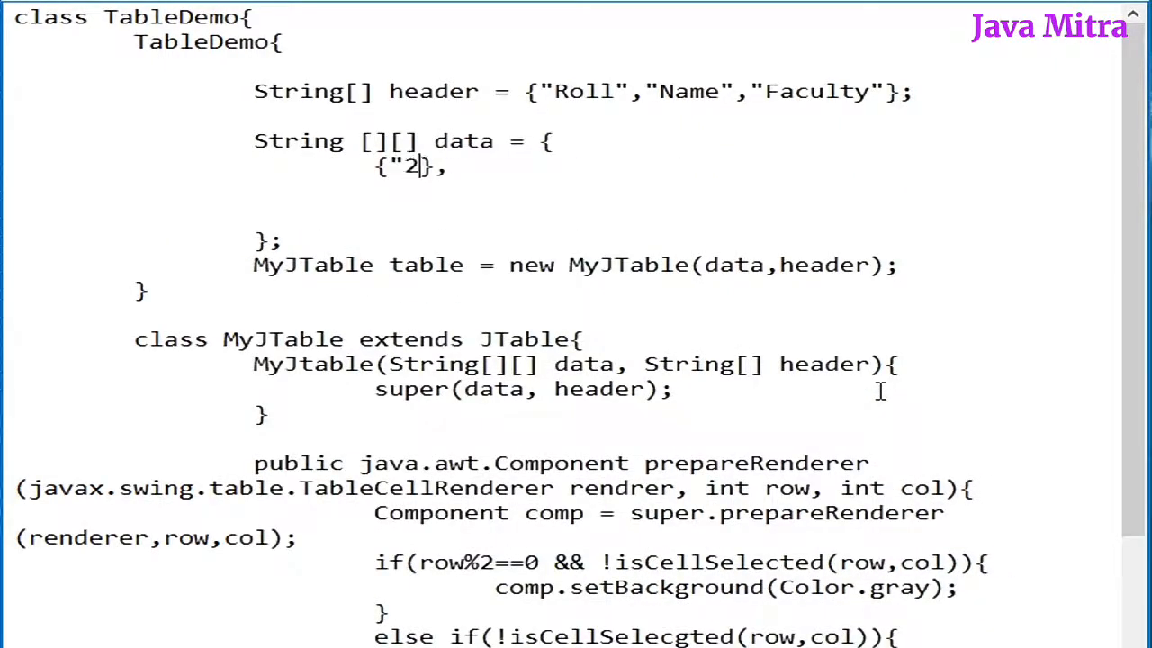
pyautogui.write('"1","Tanu Shree","MCA"},')
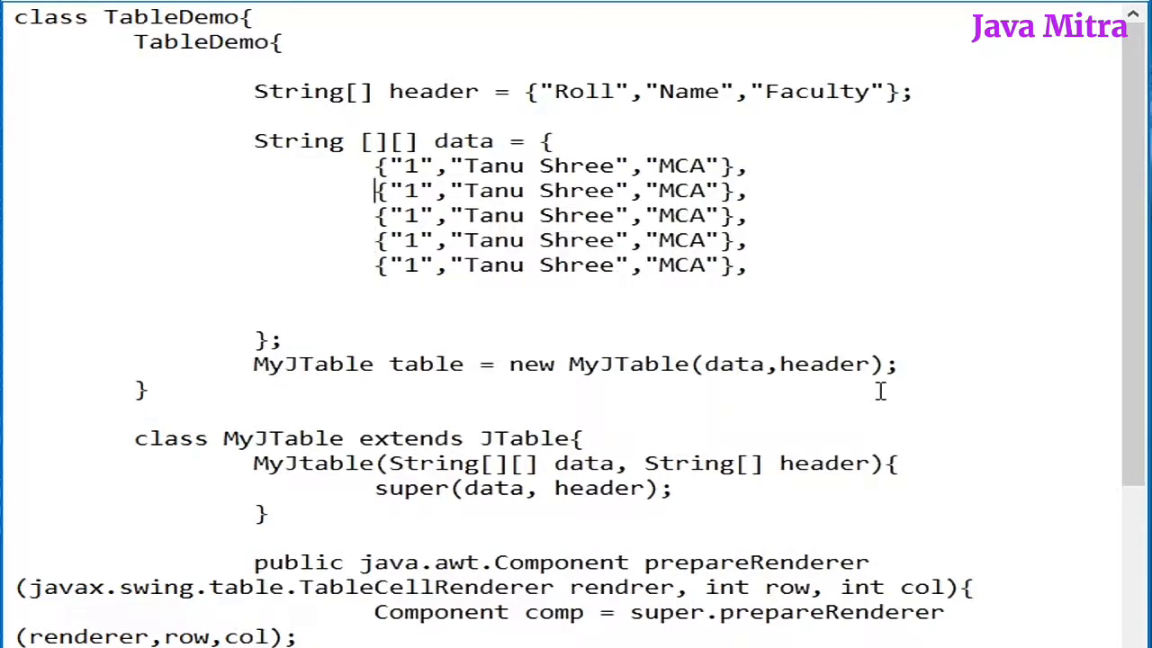
pyautogui.write('2')
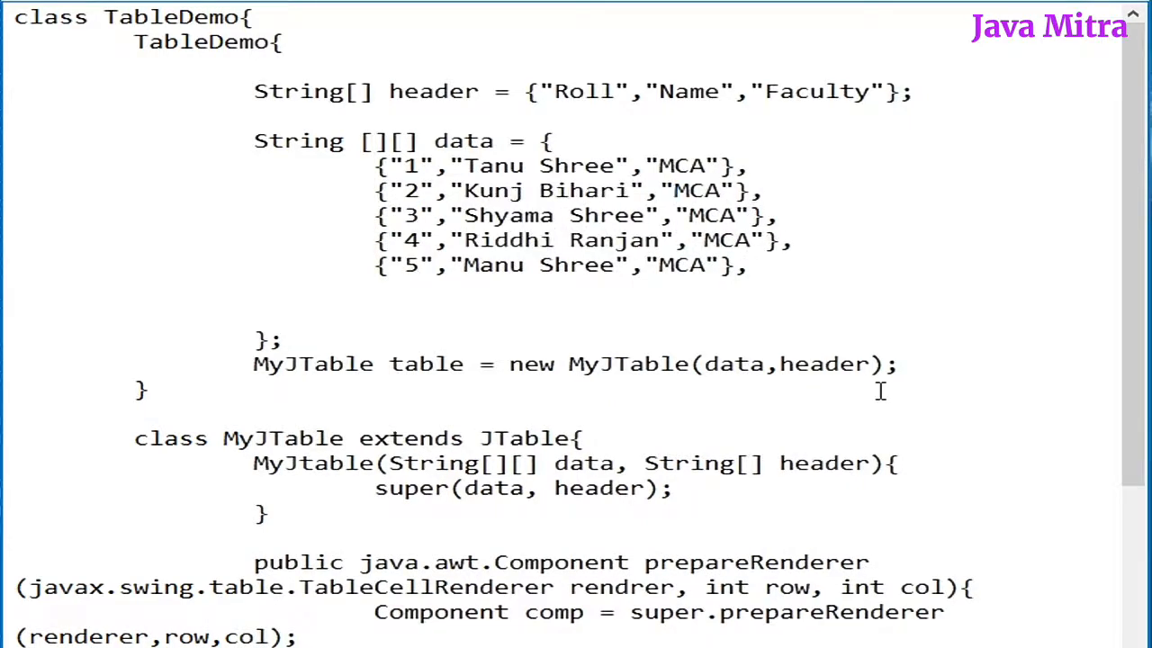
pyautogui.write('Tech')
pyautogui.write('BBS')
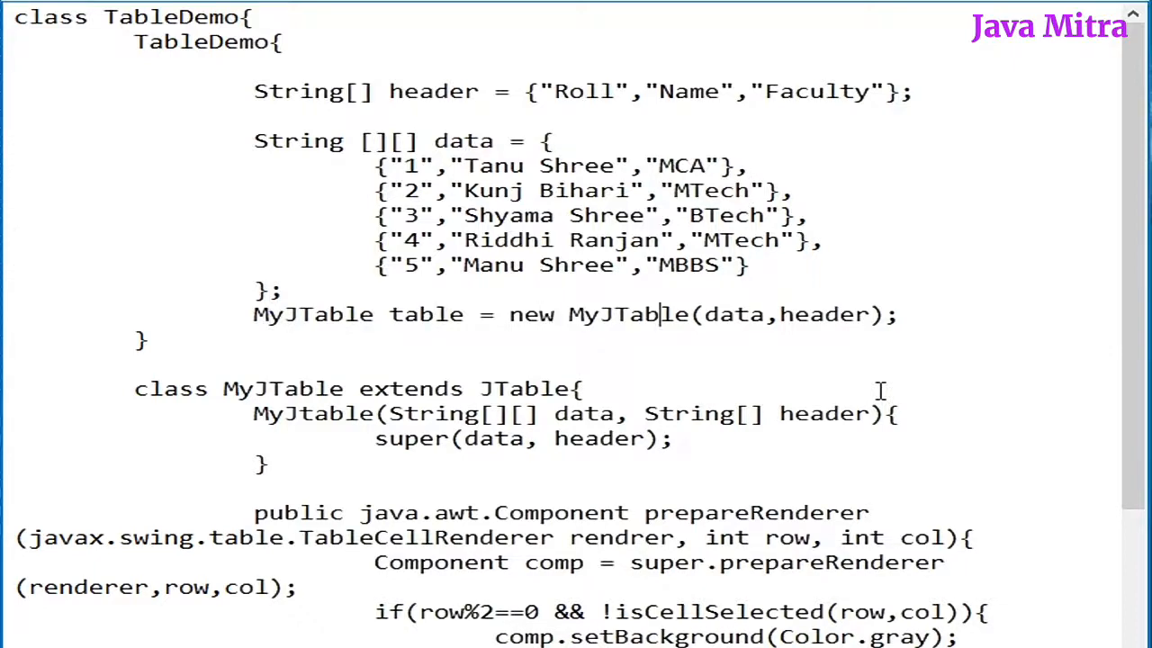
# Step: Add the table inside a new JScrollPane and set the frame size to 800 by 300
pyautogui.press('Enter')
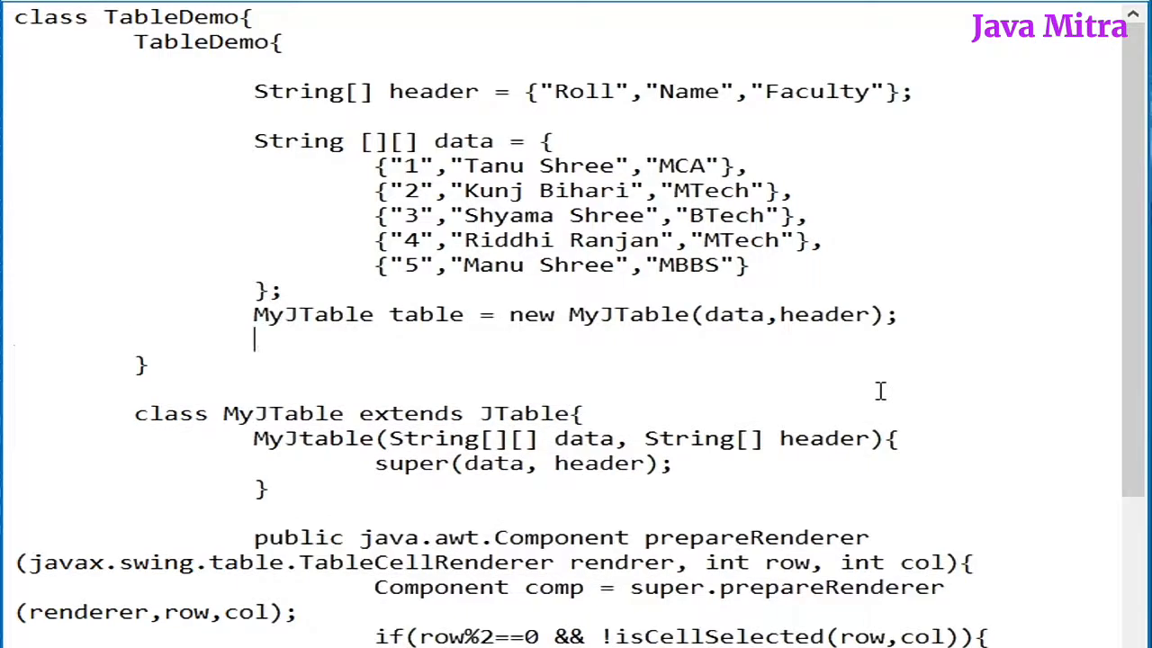
pyautogui.write('add(')
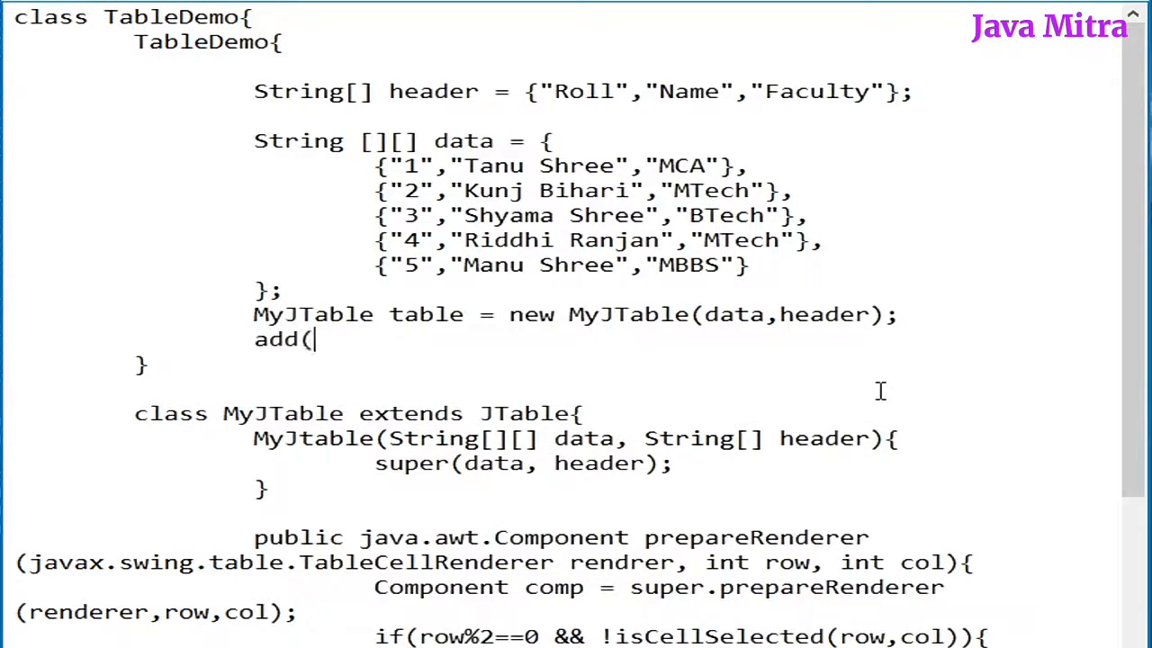
pyautogui.write('new')
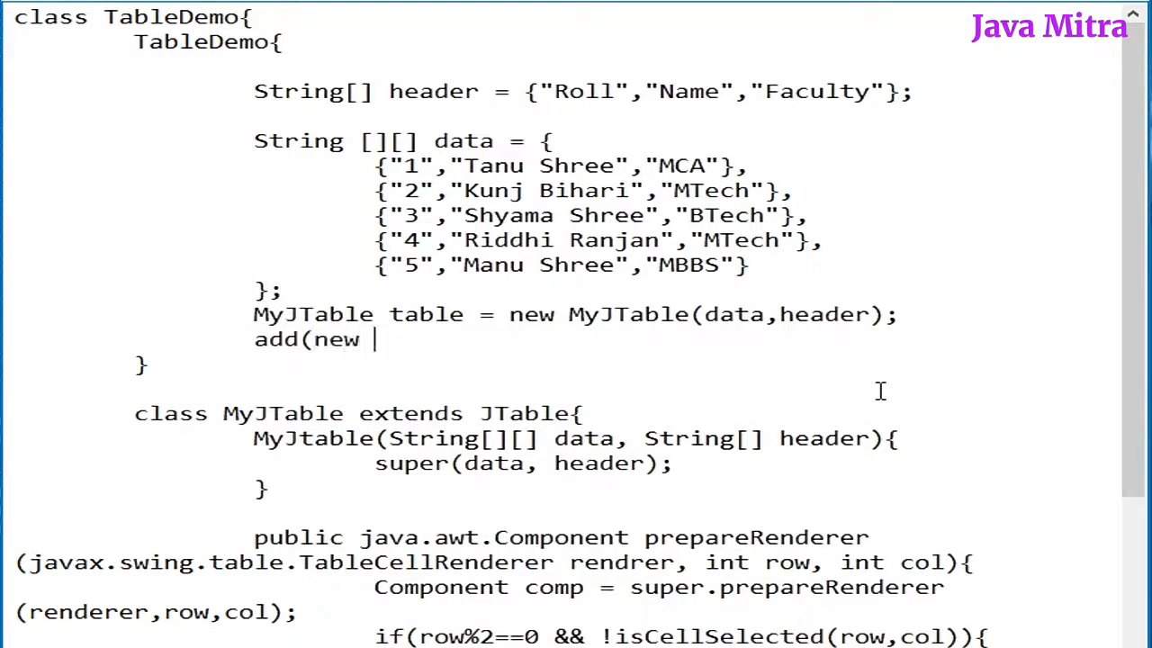
pyautogui.write('JSco')
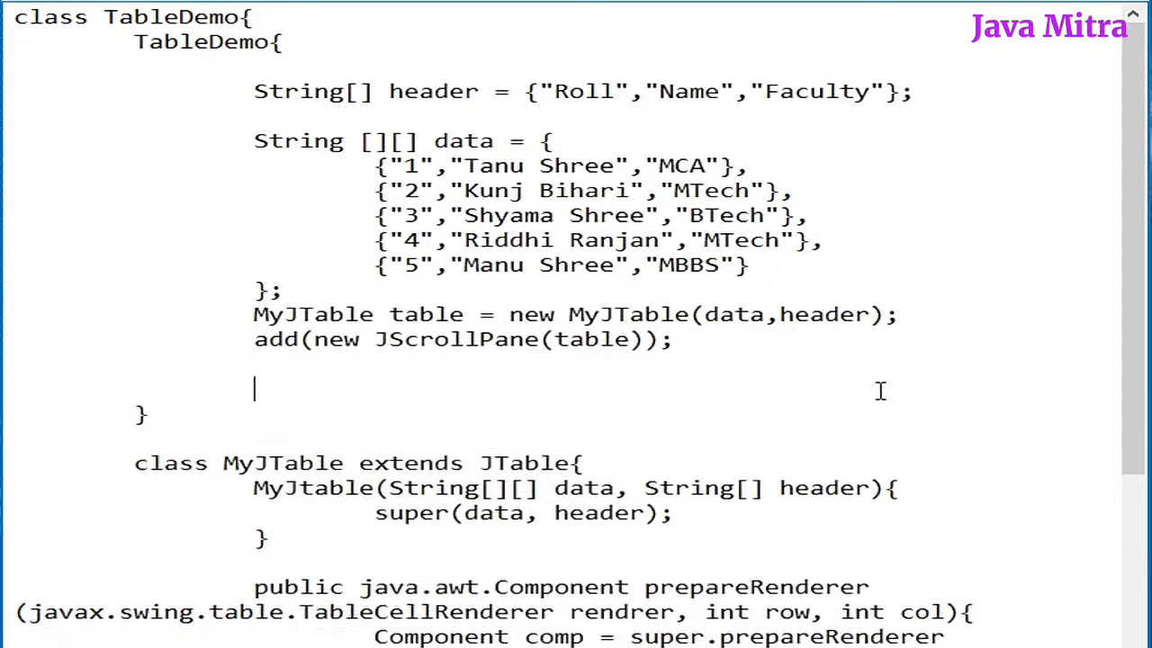
pyautogui.write('setSize')
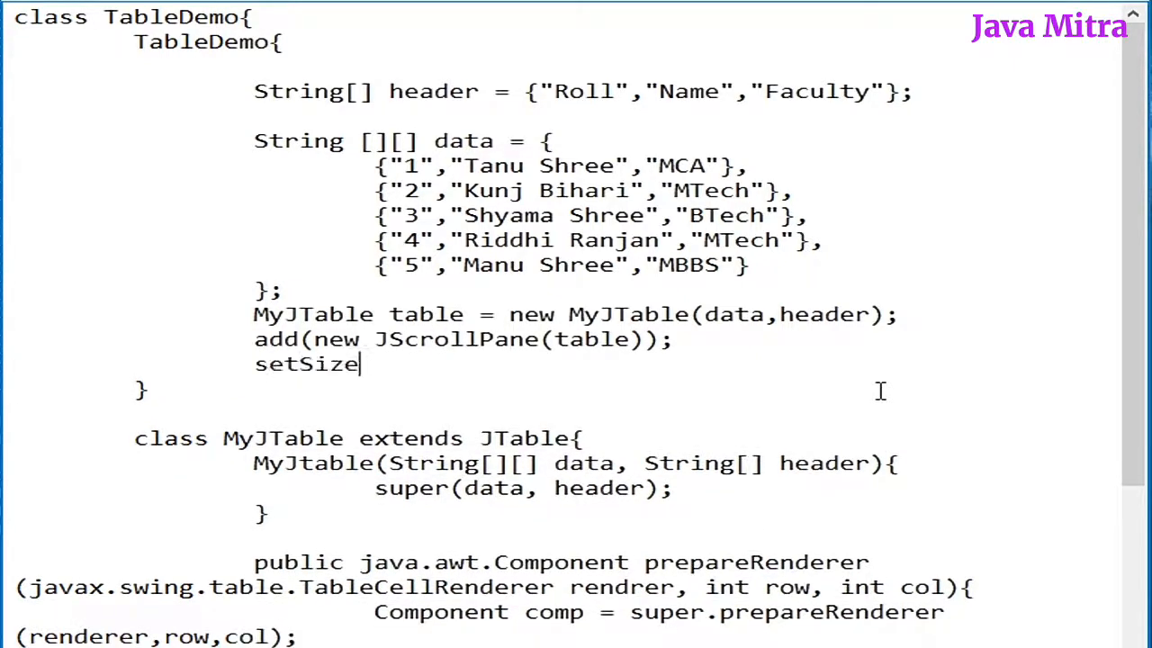
pyautogui.write('(800')
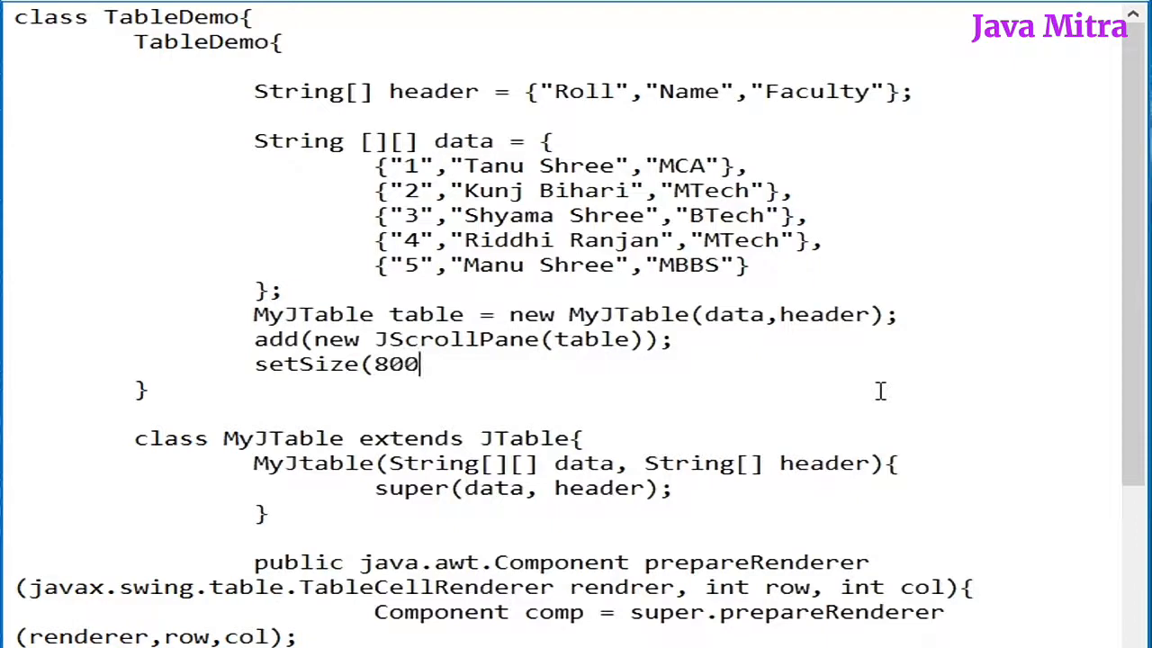
pyautogui.write(',300);')
pyautogui.write('setVisible(true);')
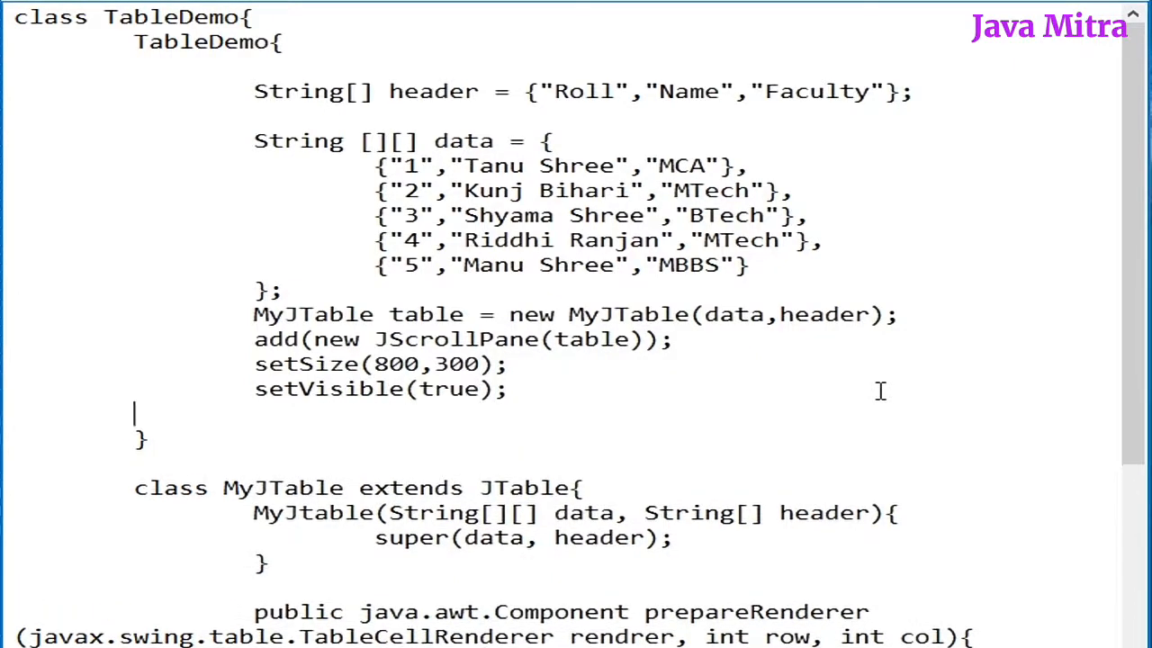
# Step: Make the frame visible and set the default close operation to EXIT_ON_CLOSE
pyautogui.write('setDefaultCloseOperation(')
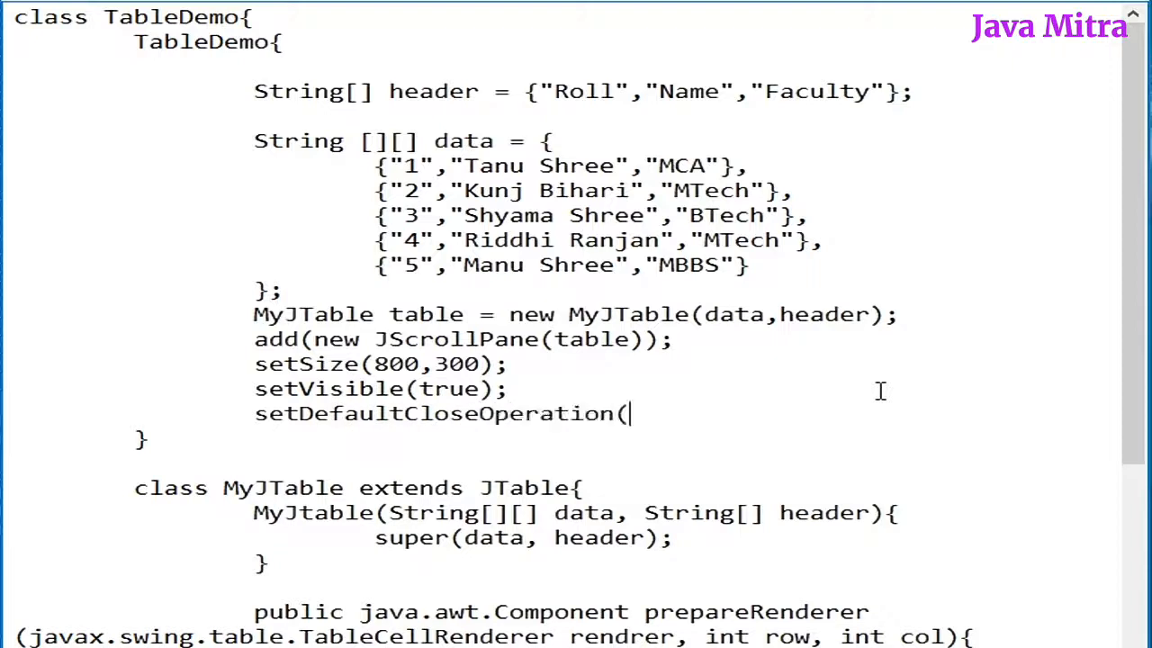
pyautogui.write('EXIT_ON_')
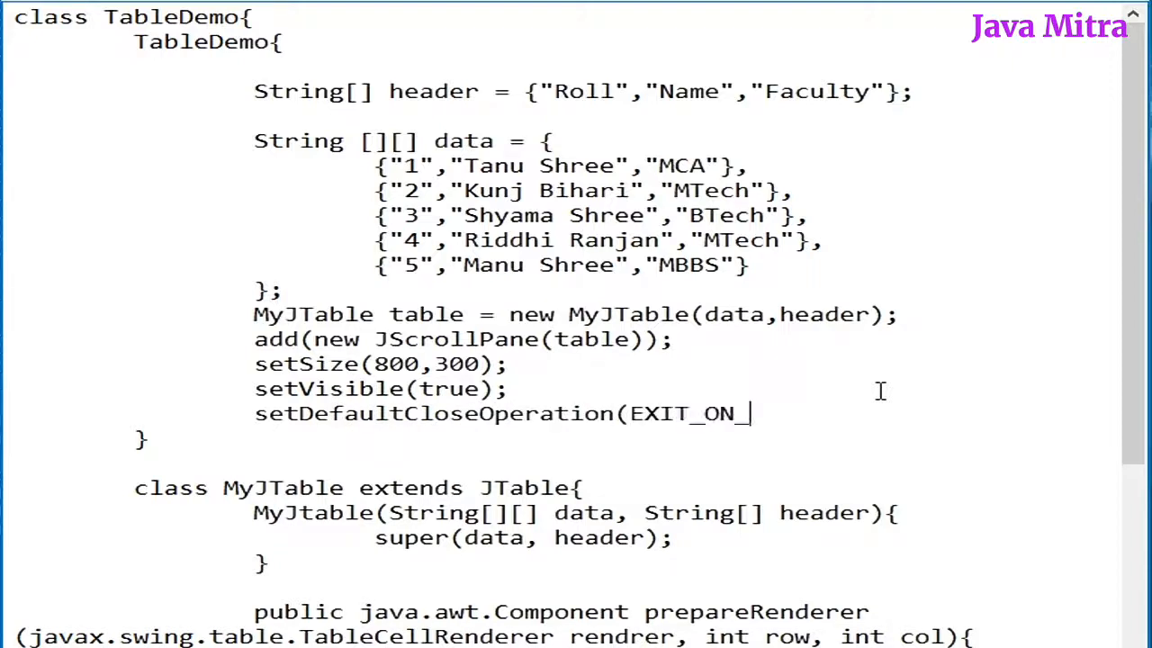
pyautogui.write('CLOSE);')
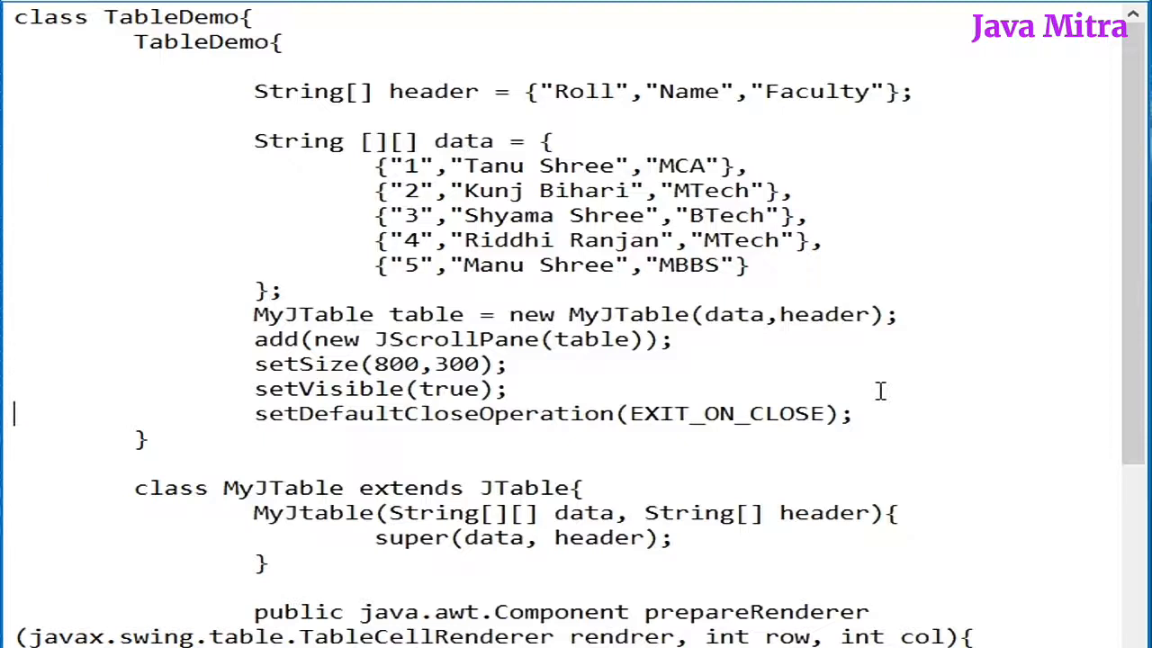
pyautogui.scroll(-3)
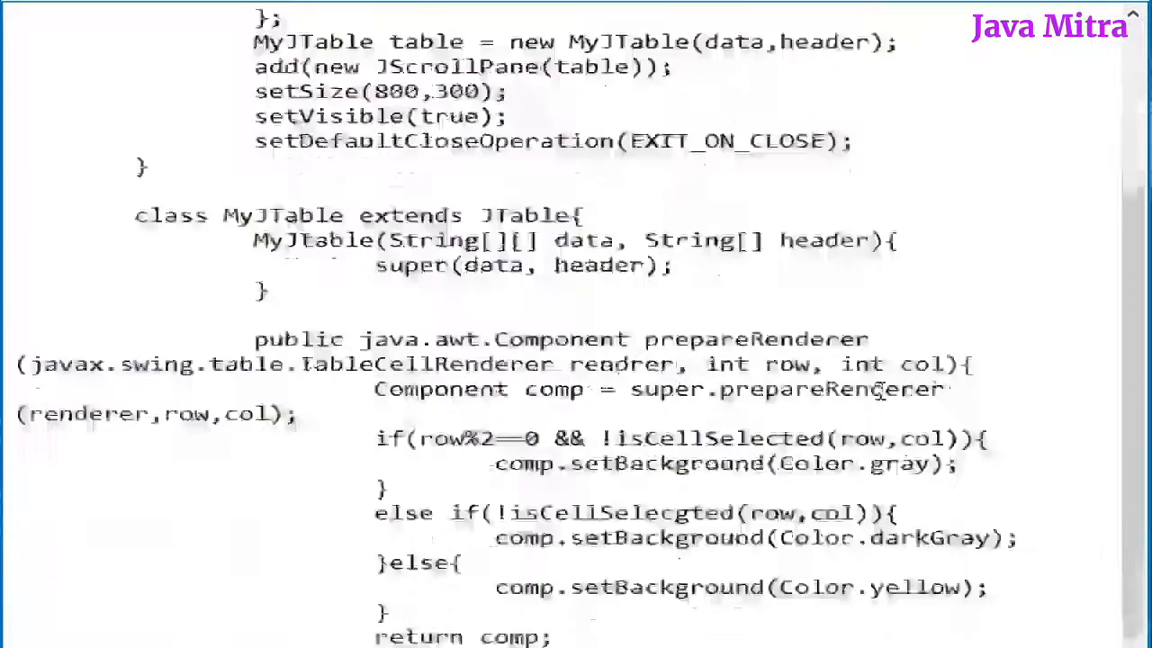
# Step: Make class TableDemo extend JFrame
pyautogui.scroll(-3)
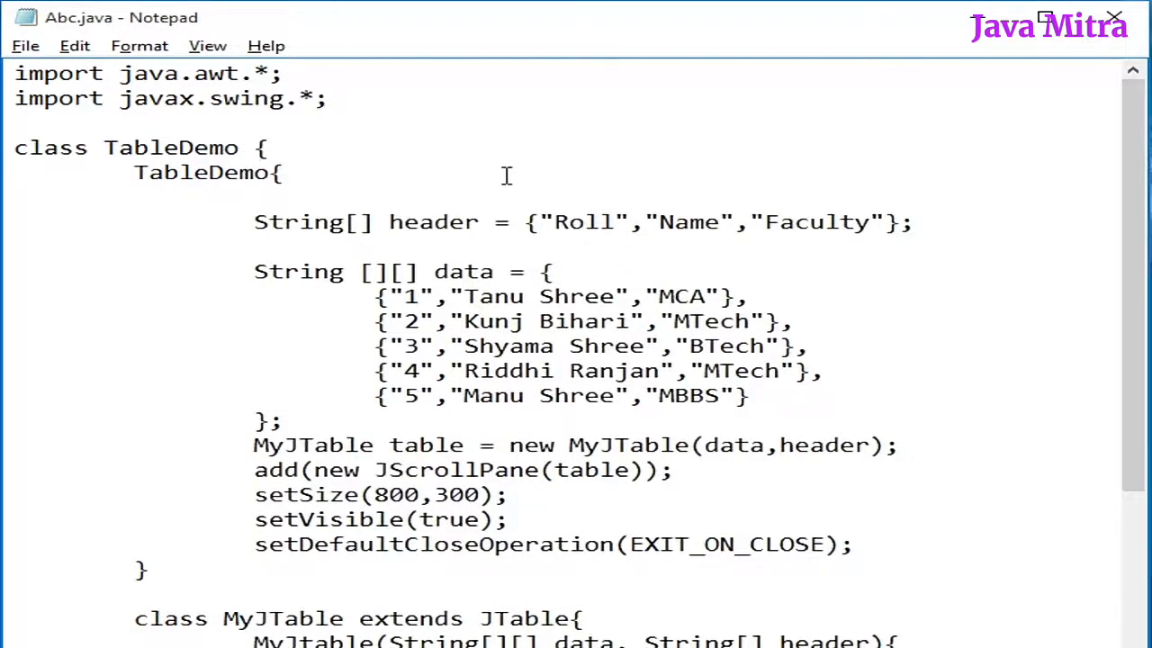
pyautogui.write('extends JF')
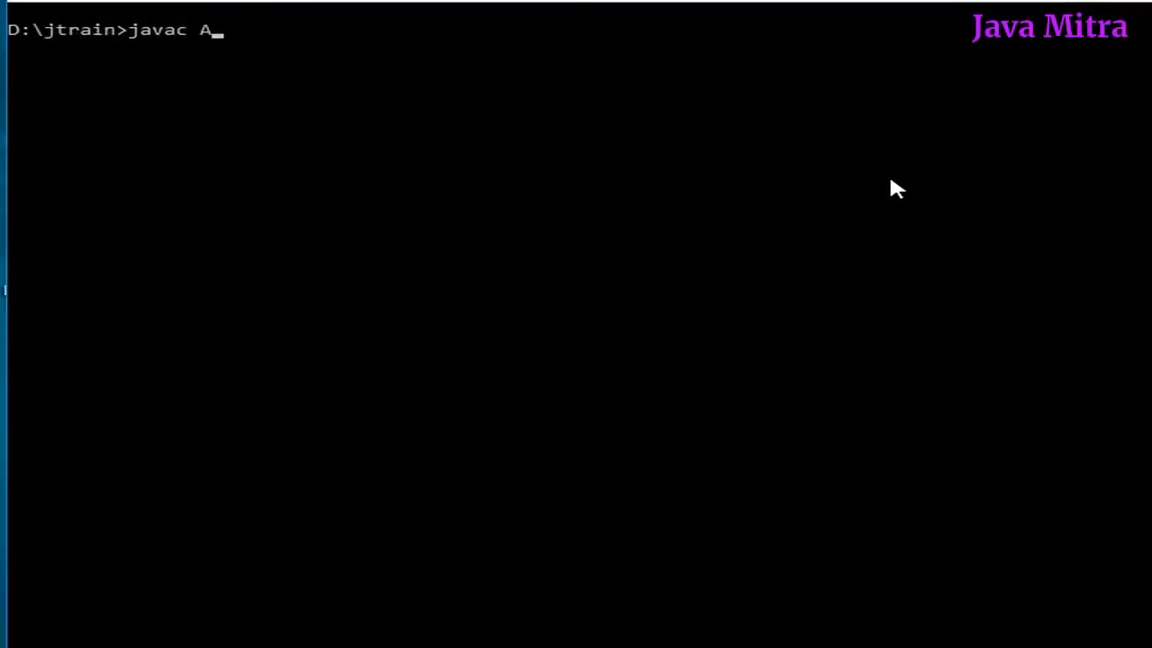
# Step: Compile Abc.java with javac, read the cannot-find-symbol errors, then clear the console with cls
pyautogui.write('bc.java')
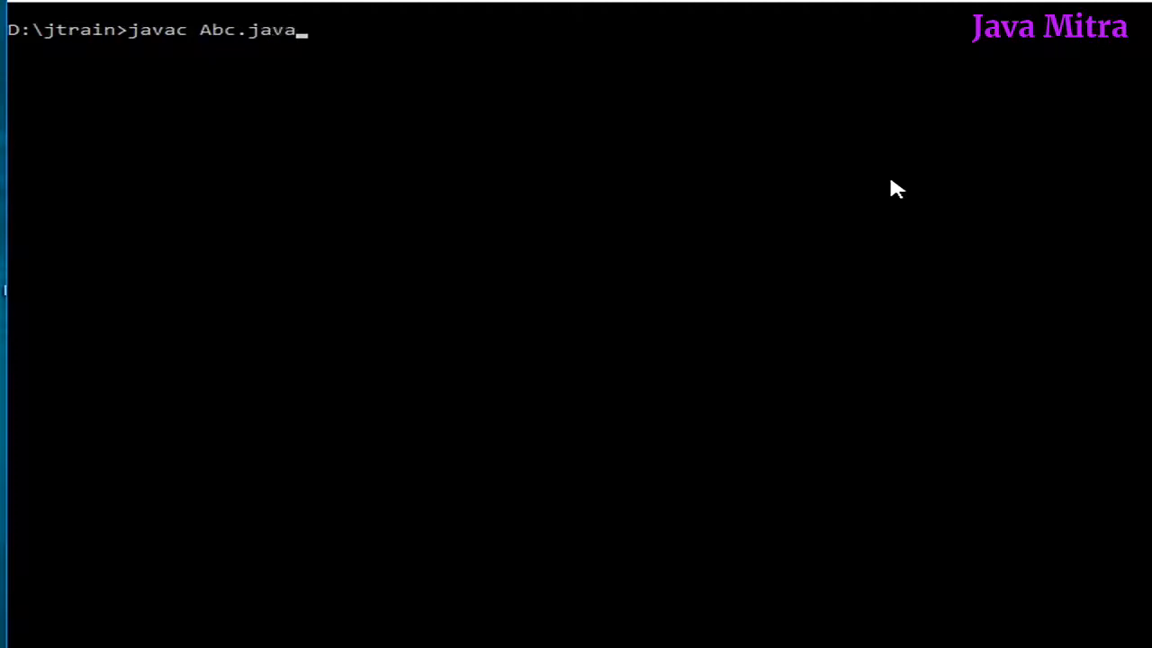
pyautogui.press('enter')
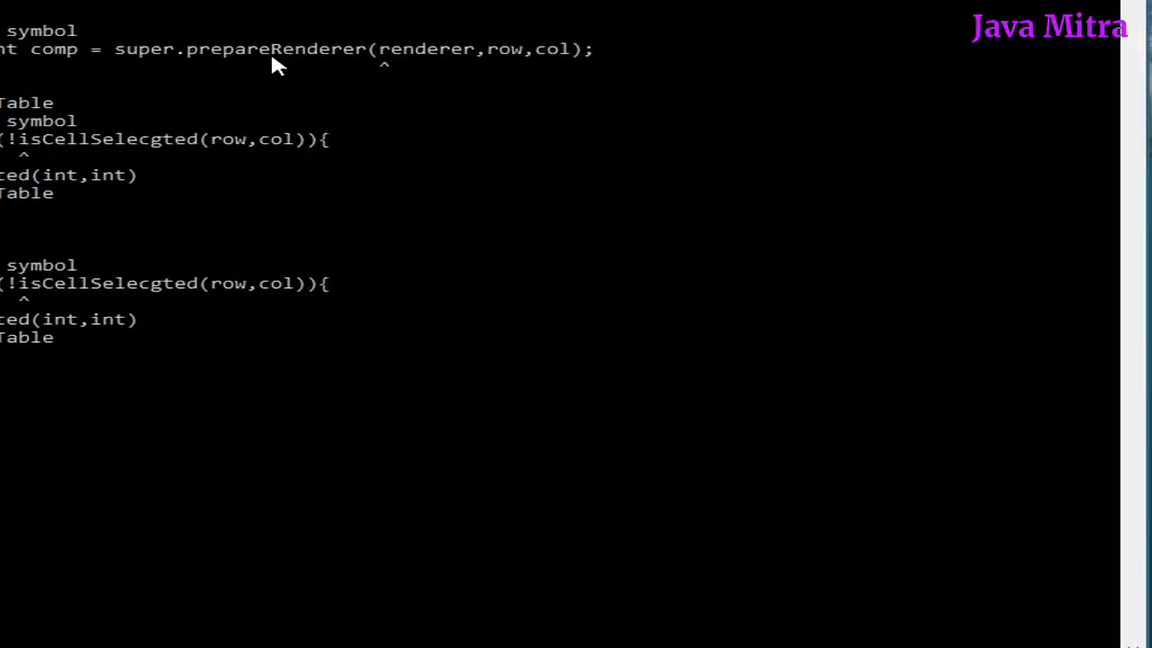
pyautogui.press('Return')
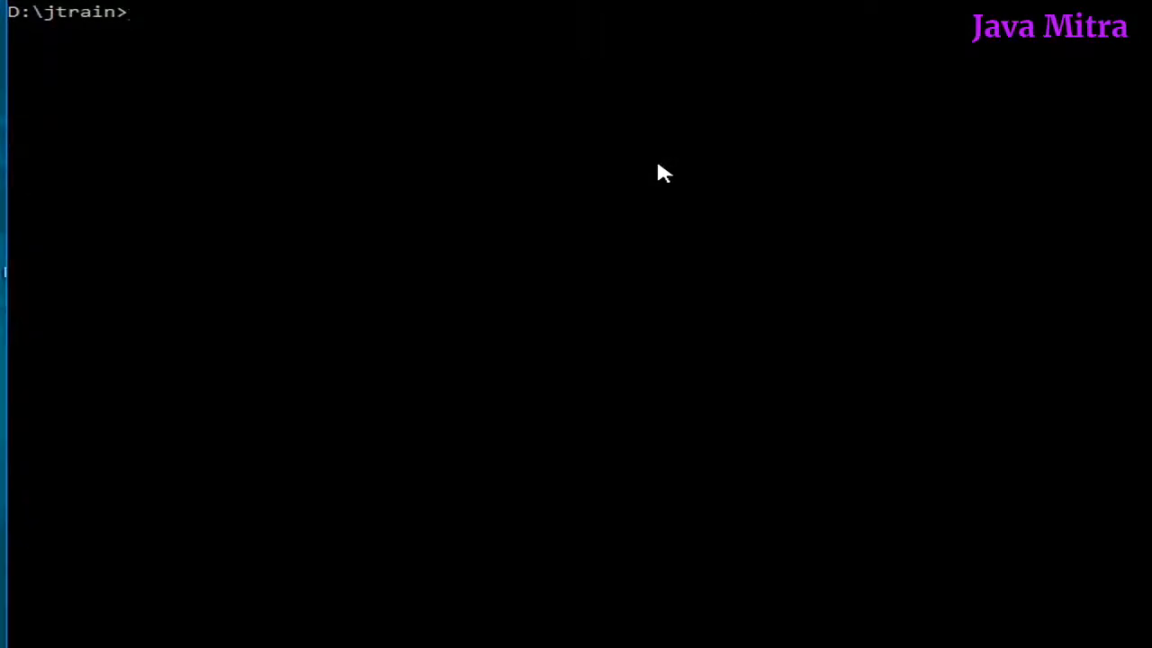
pyautogui.write('java TableDemo')
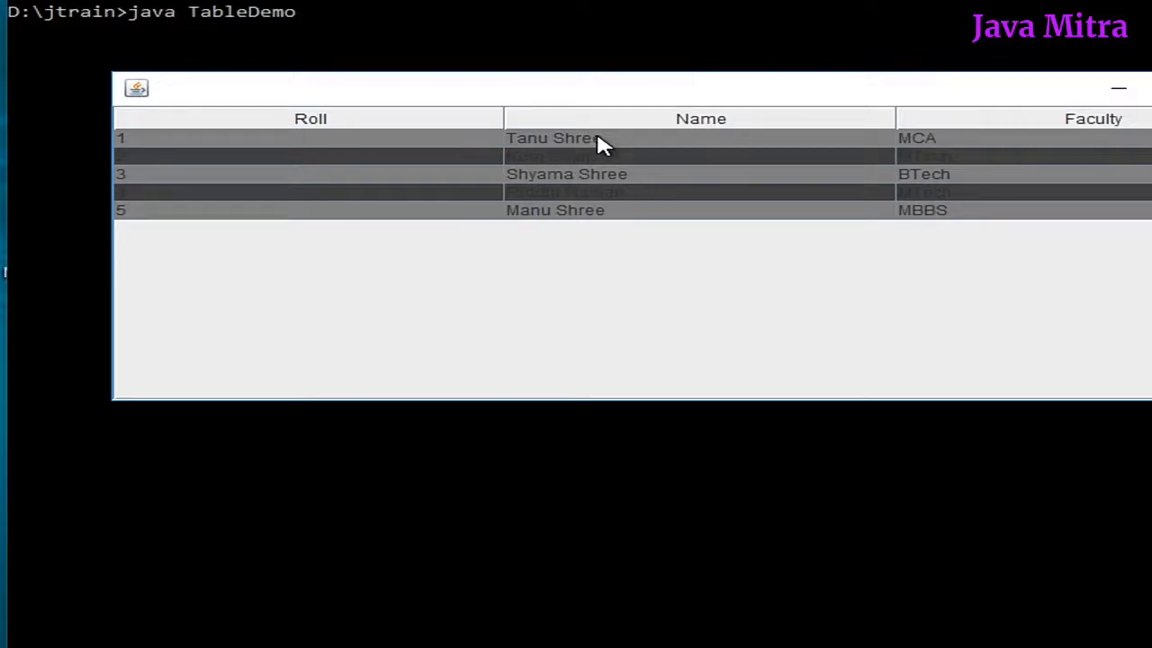
pyautogui.click(554, 209)
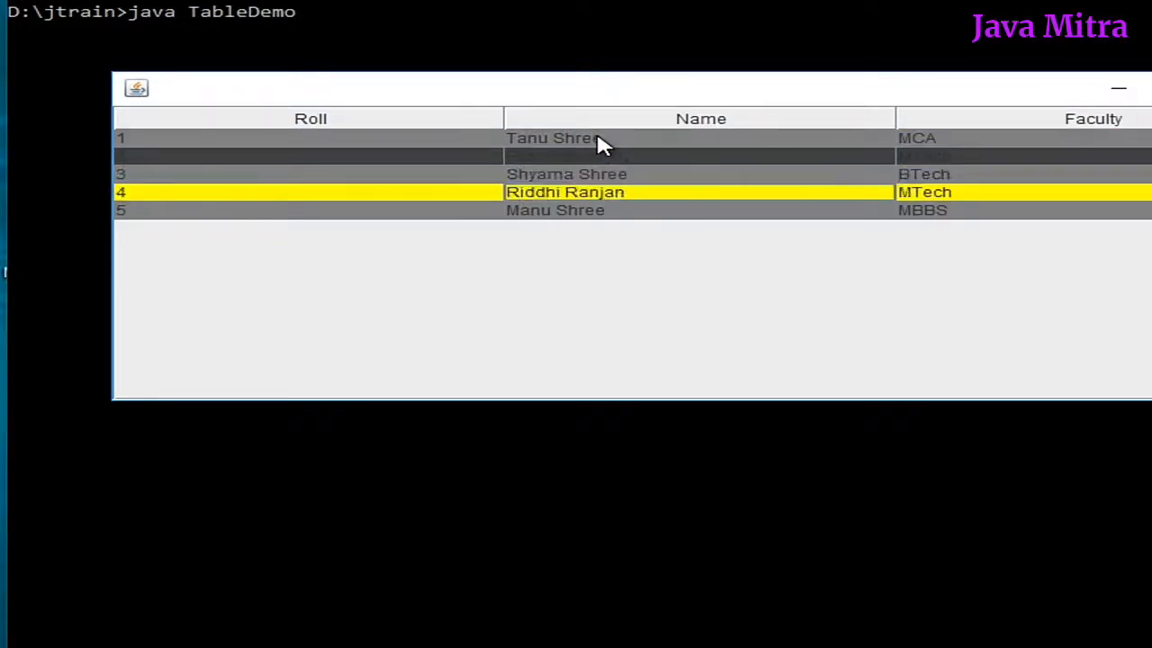
pyautogui.click(555, 137)
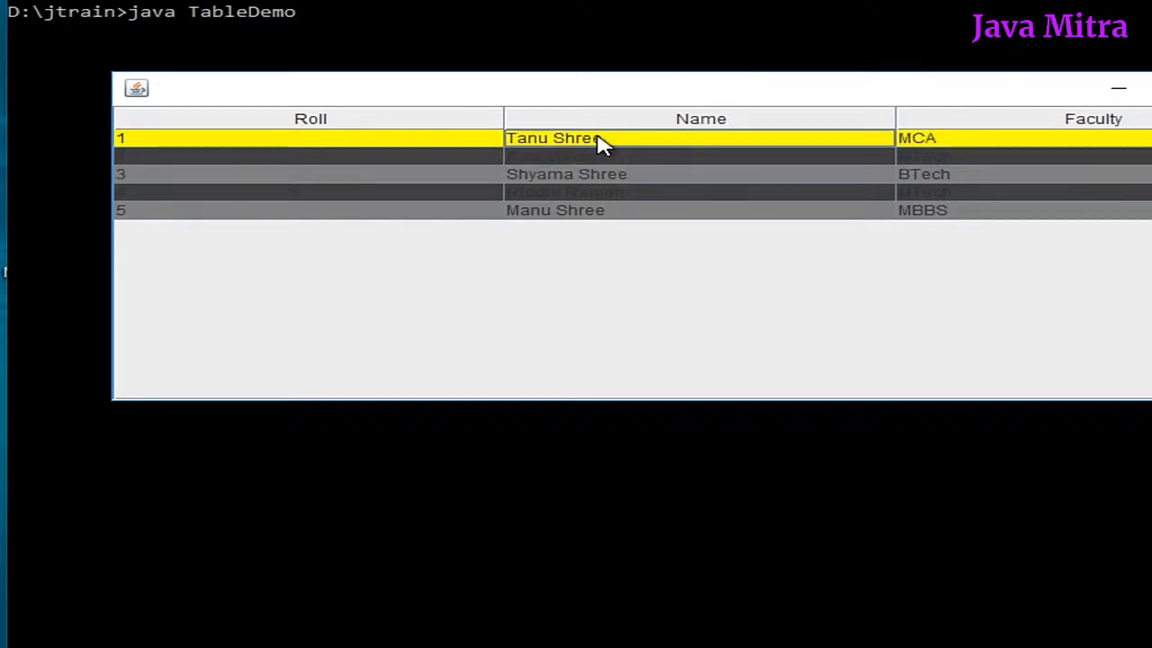
pyautogui.click(565, 191)
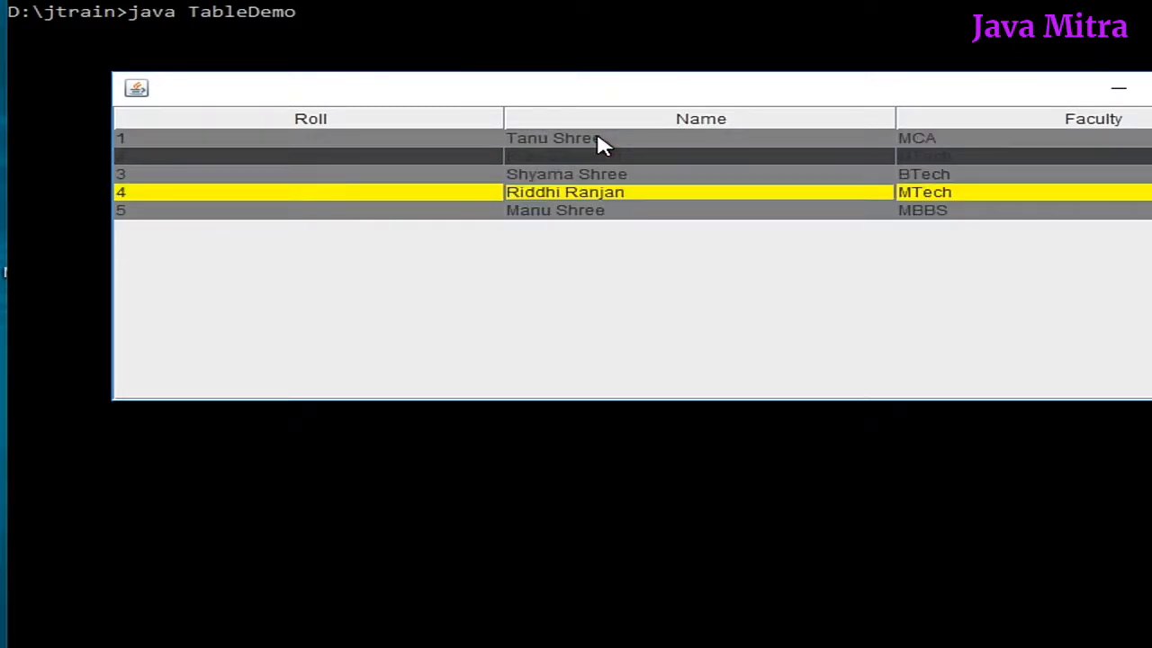
pyautogui.click(555, 137)
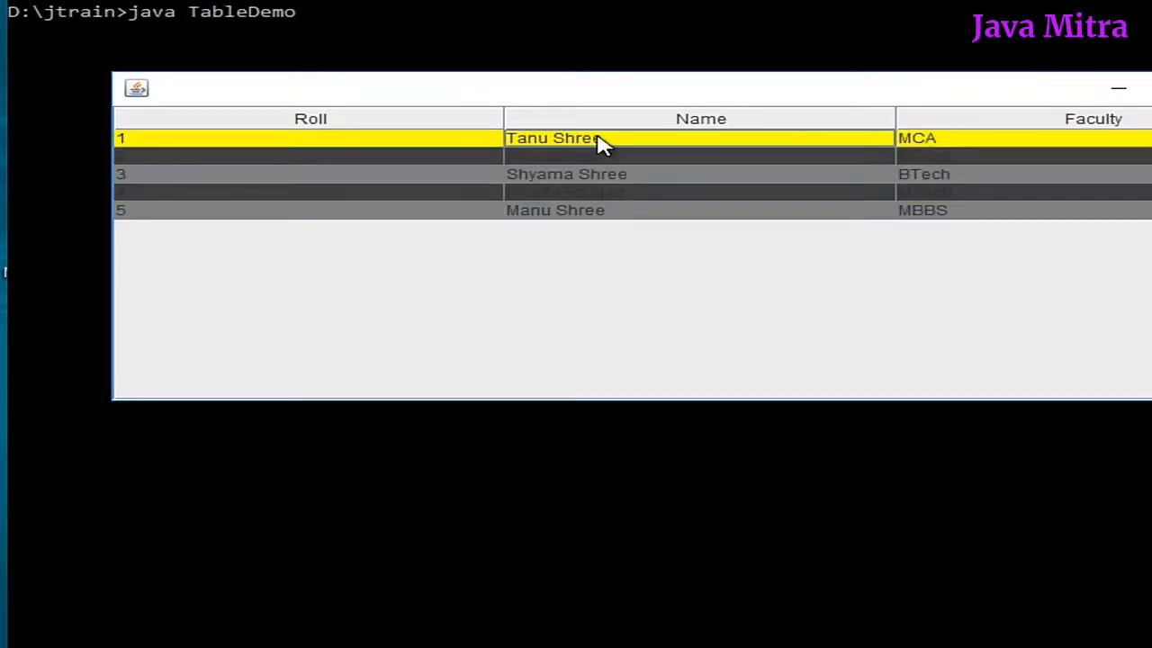
pyautogui.click(555, 209)
pyautogui.write('java TableDemo')
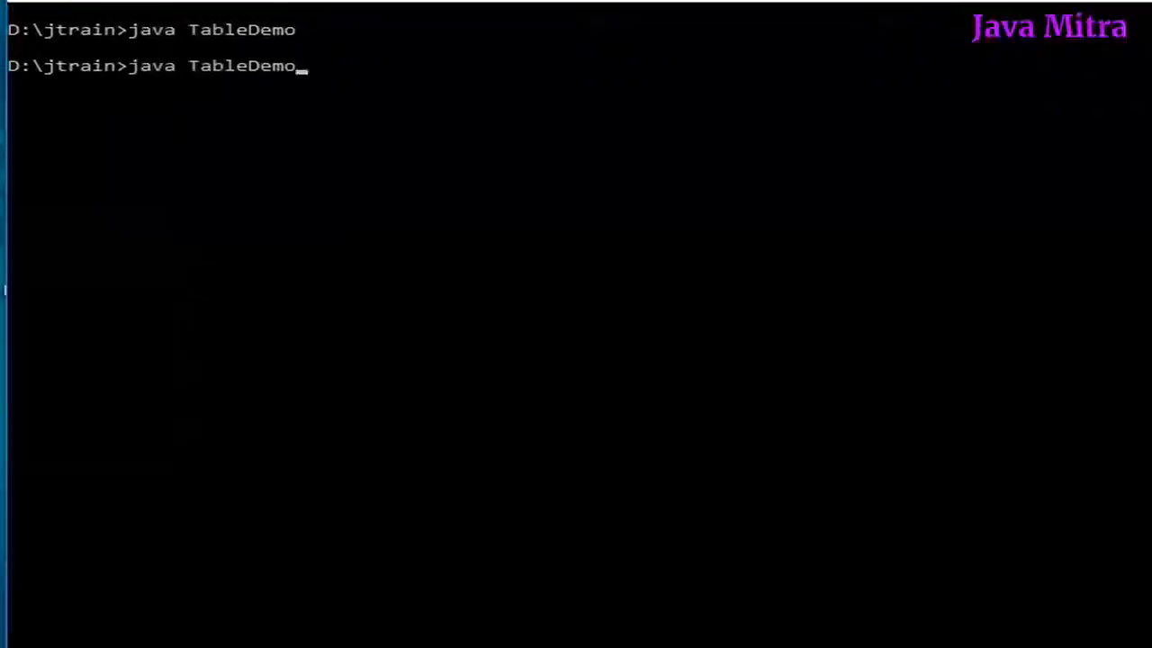
# Step: Recompile and rerun TableDemo, alternating Tanu Shree's and Manu Shree's rows to check the yellow highlight
pyautogui.write('javac Abc.java')
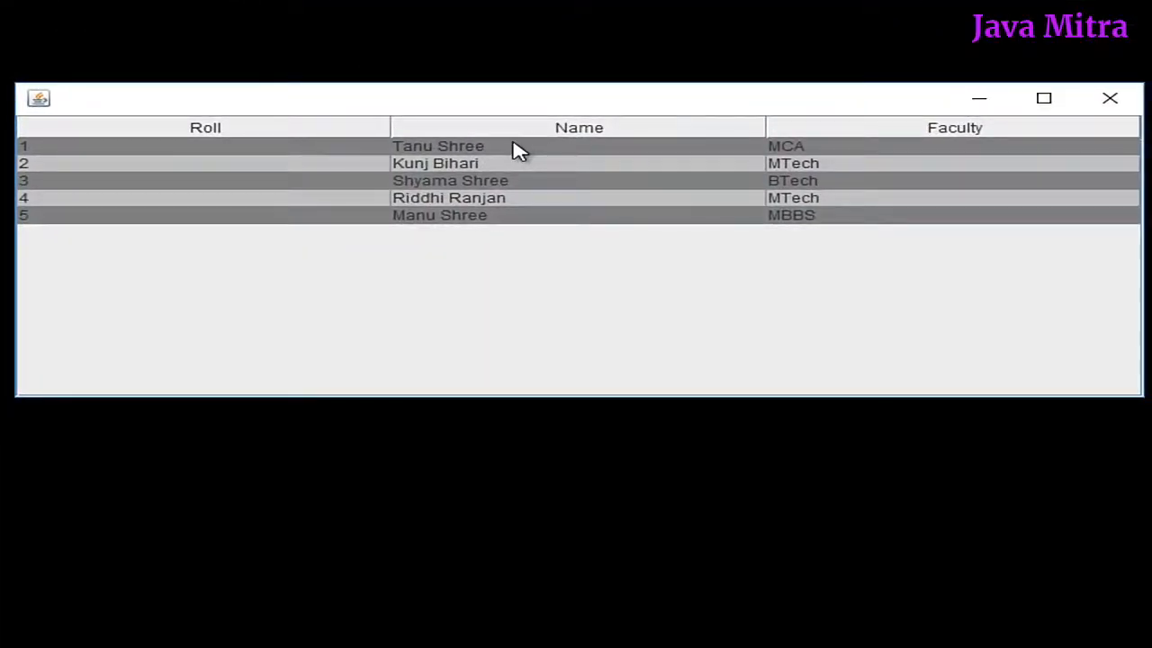
pyautogui.click(439, 145)
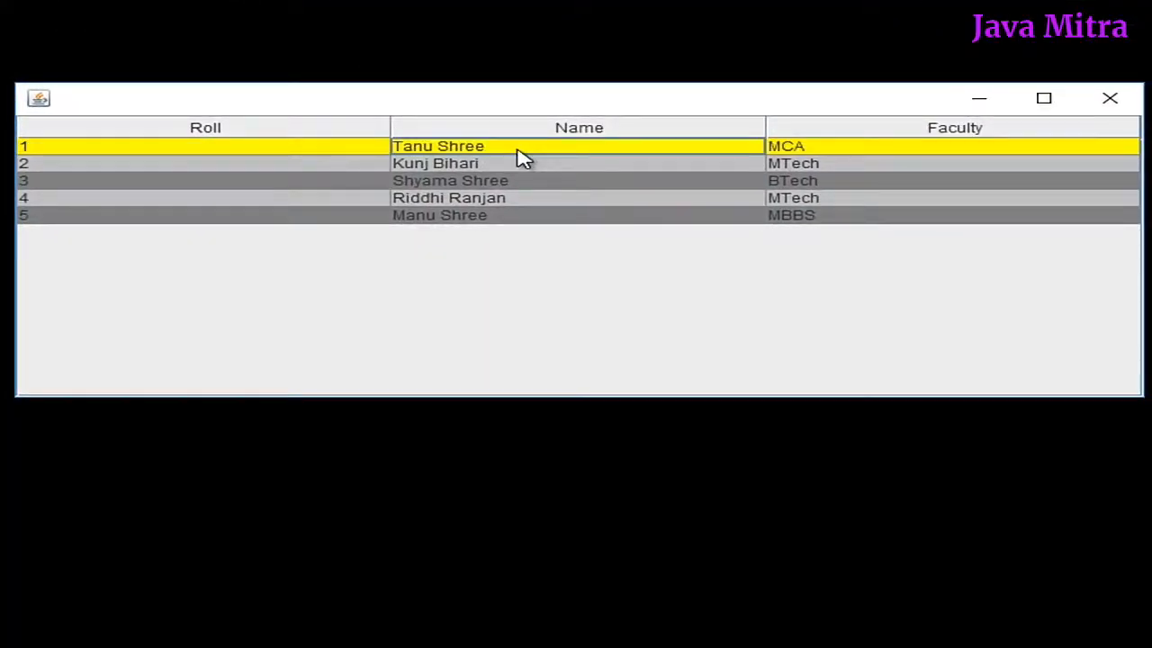
pyautogui.click(448, 196)
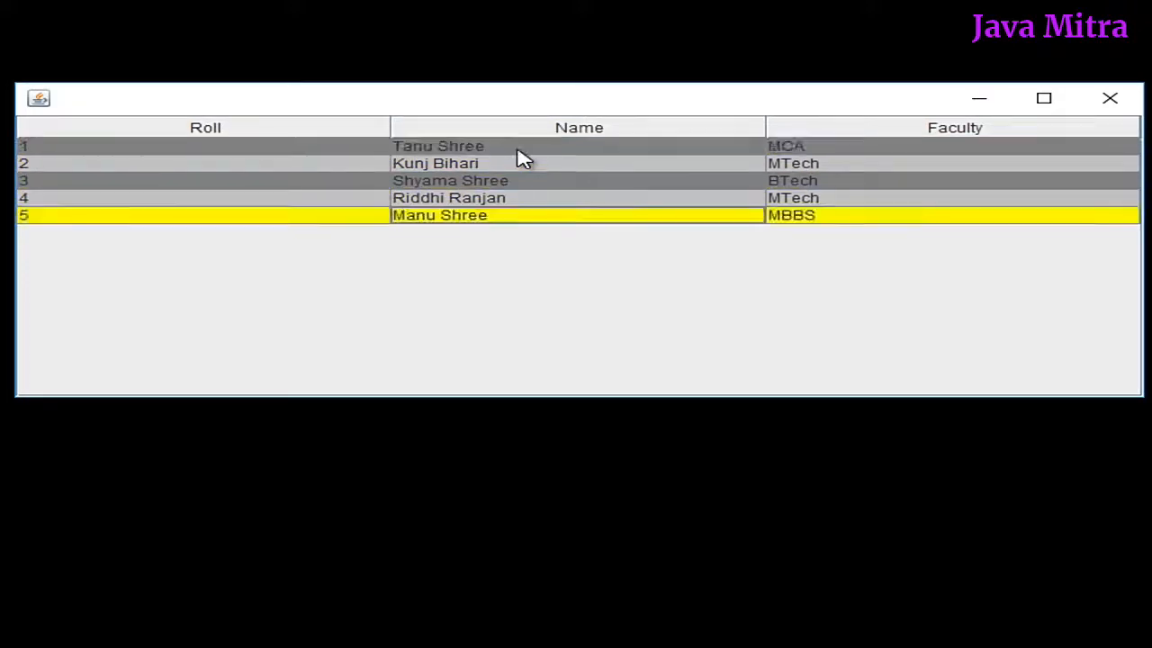
pyautogui.click(439, 144)
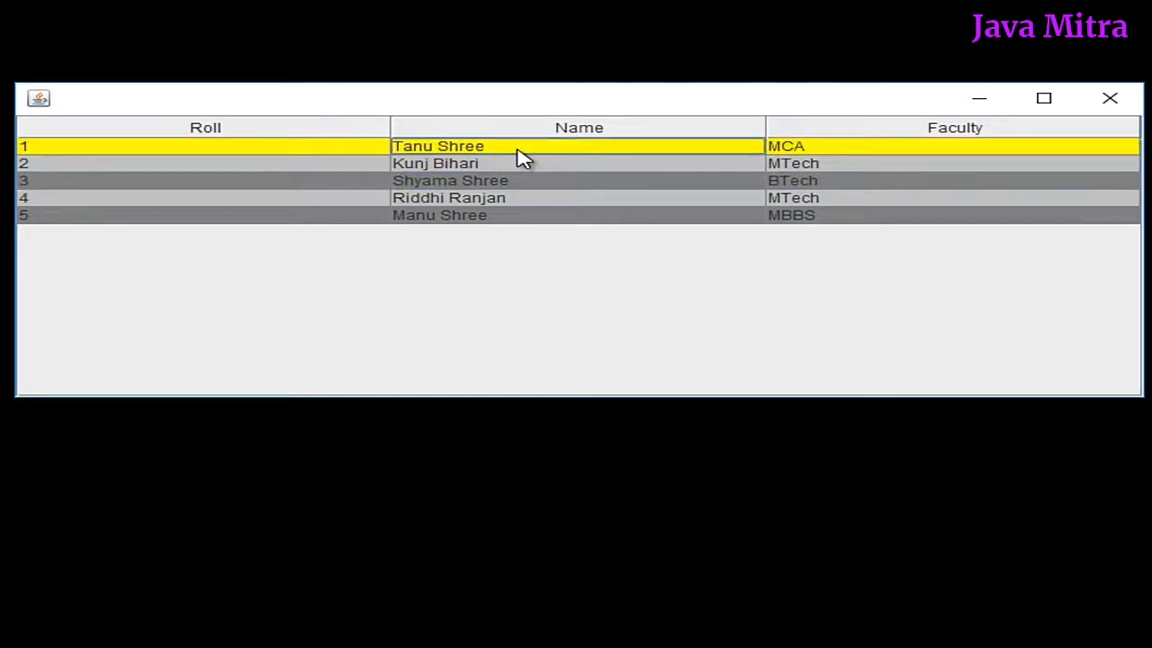
pyautogui.click(450, 196)
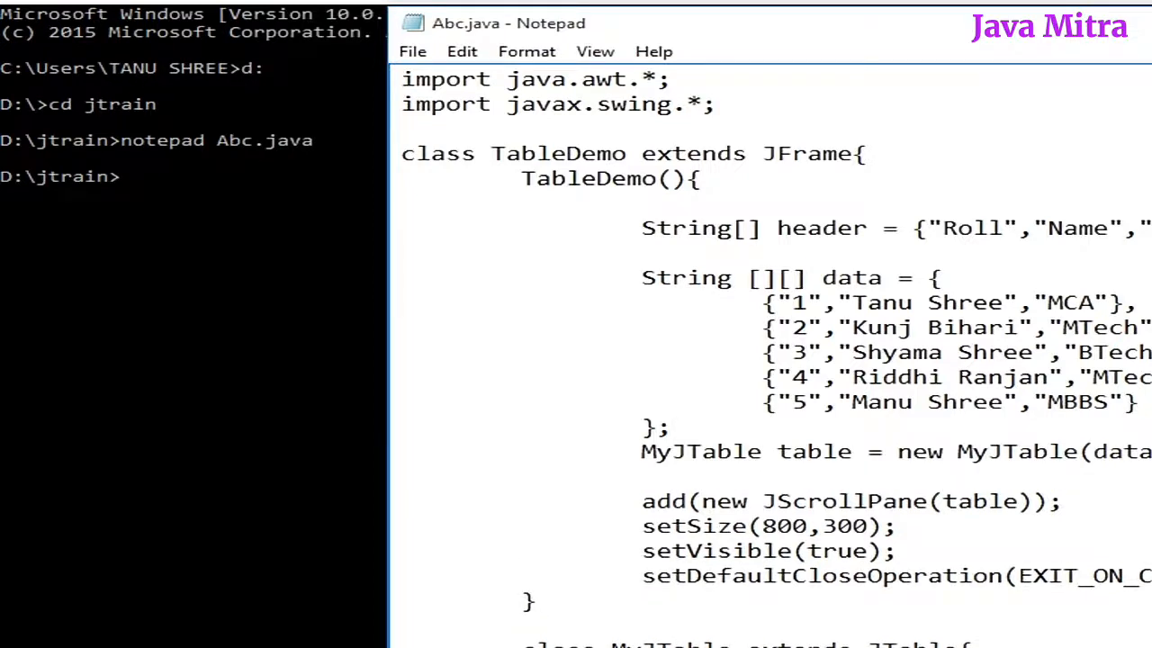
# Step: Add JTableHeader th = table.getTableHeader(); th.setBackground(Color.red); to color the header red
pyautogui.write('JT')
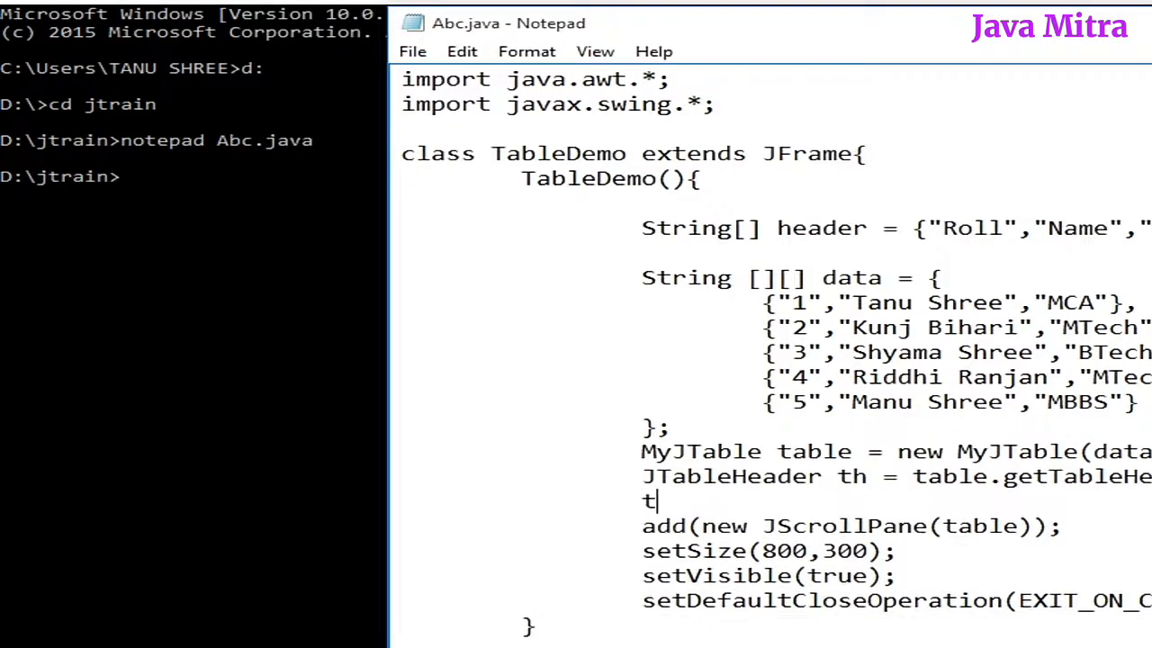
pyautogui.write('h.setBack')
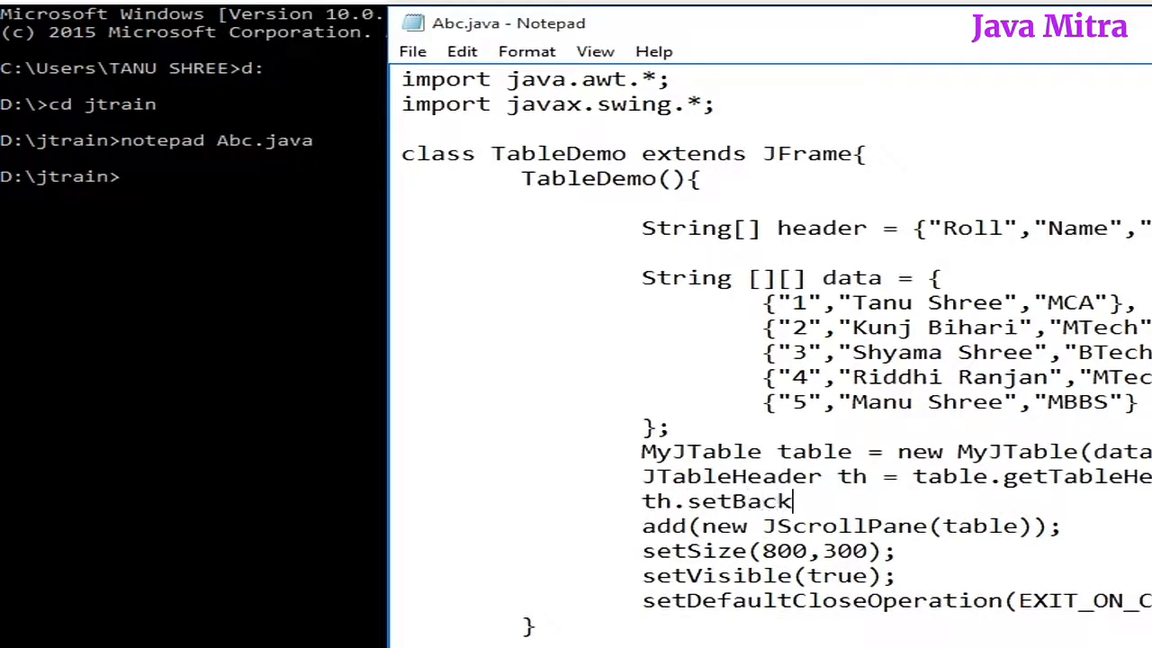
pyautogui.write('ground(Color.red);')
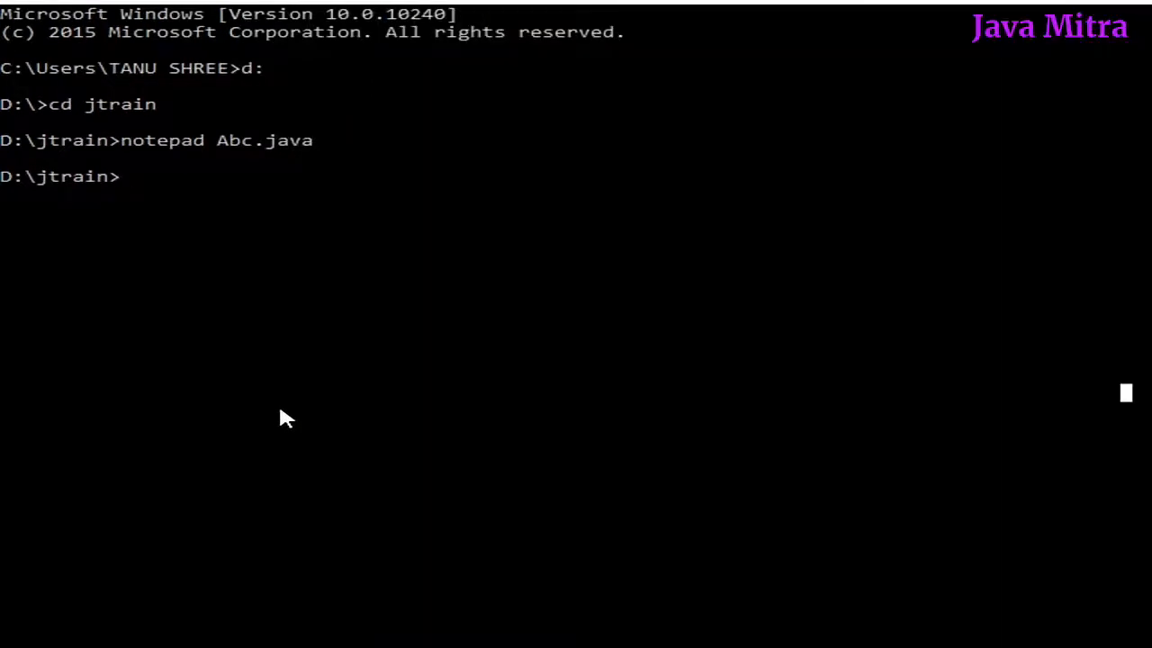
# Step: Recompile, then add import javax.swing.table.JTableHeader; to fix the missing-symbol error
pyautogui.write('javac Abc.java')
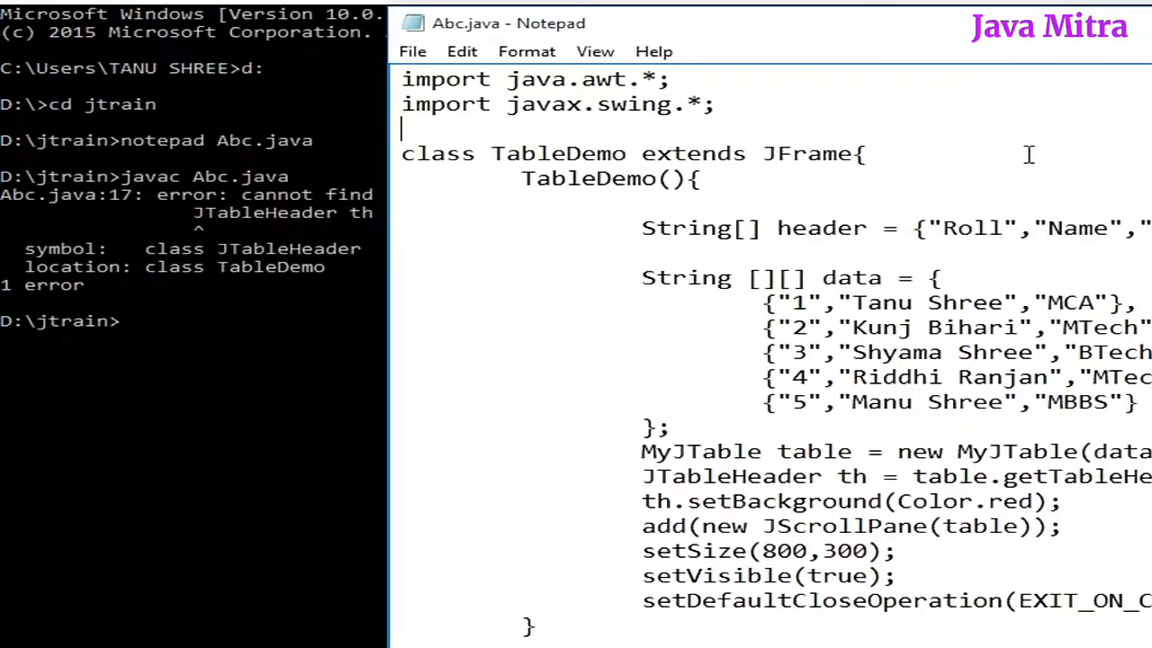
pyautogui.write('import javax.swing.table.JTableHeader')
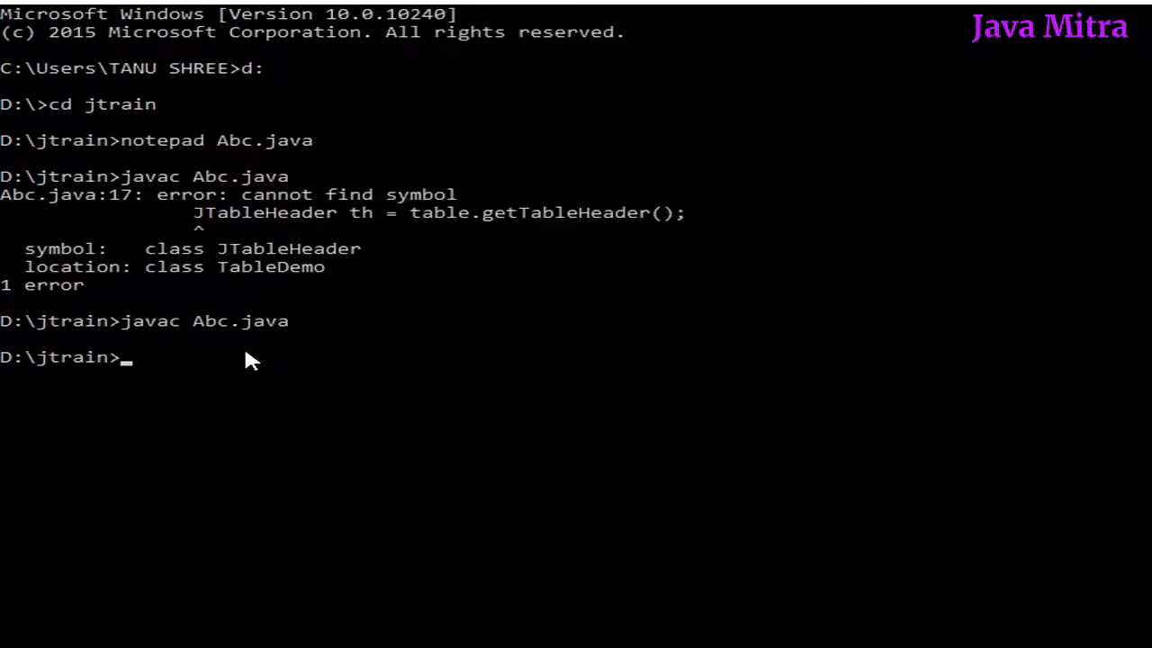
pyautogui.write('java T')
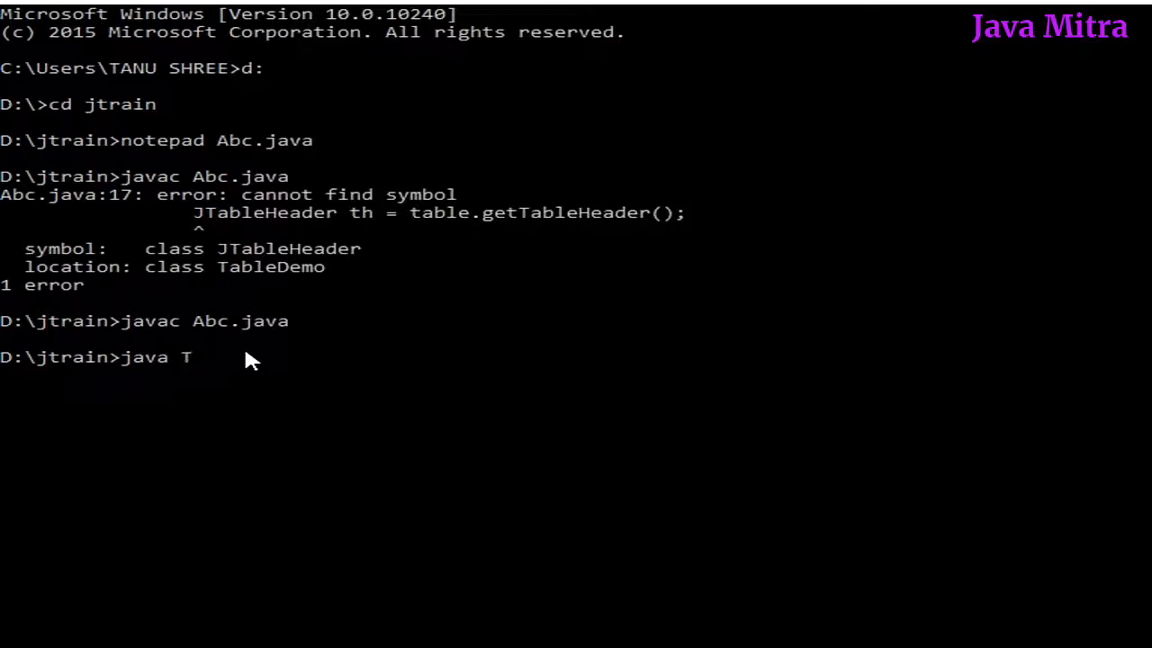
pyautogui.write('ableDemo')
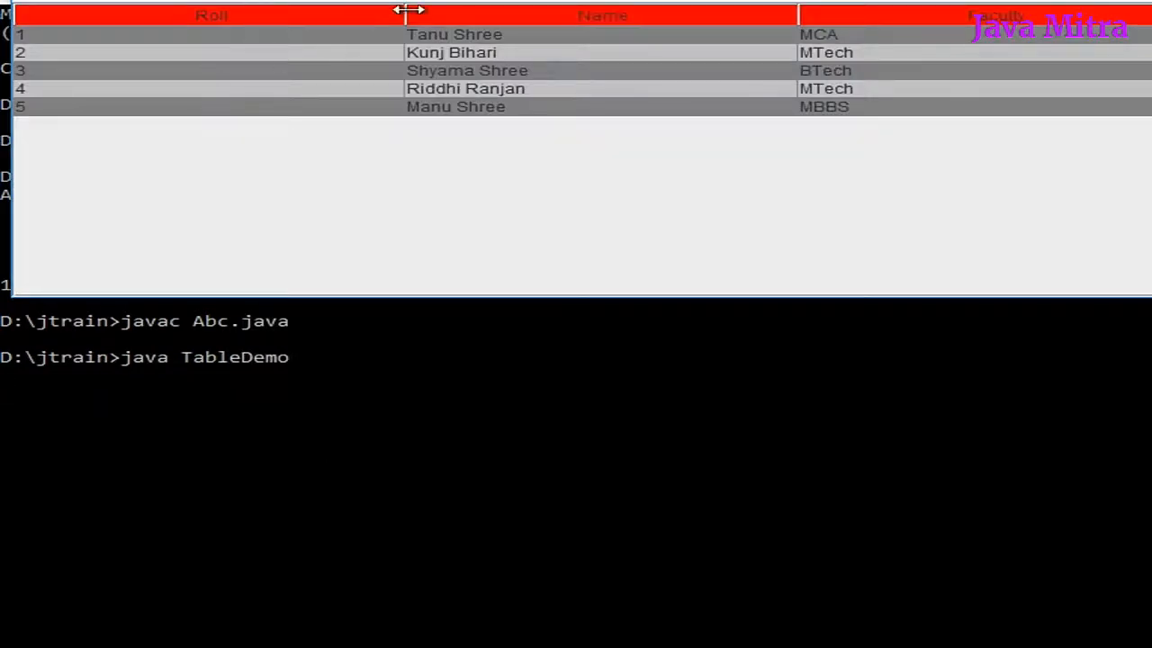
pyautogui.click(817, 34)
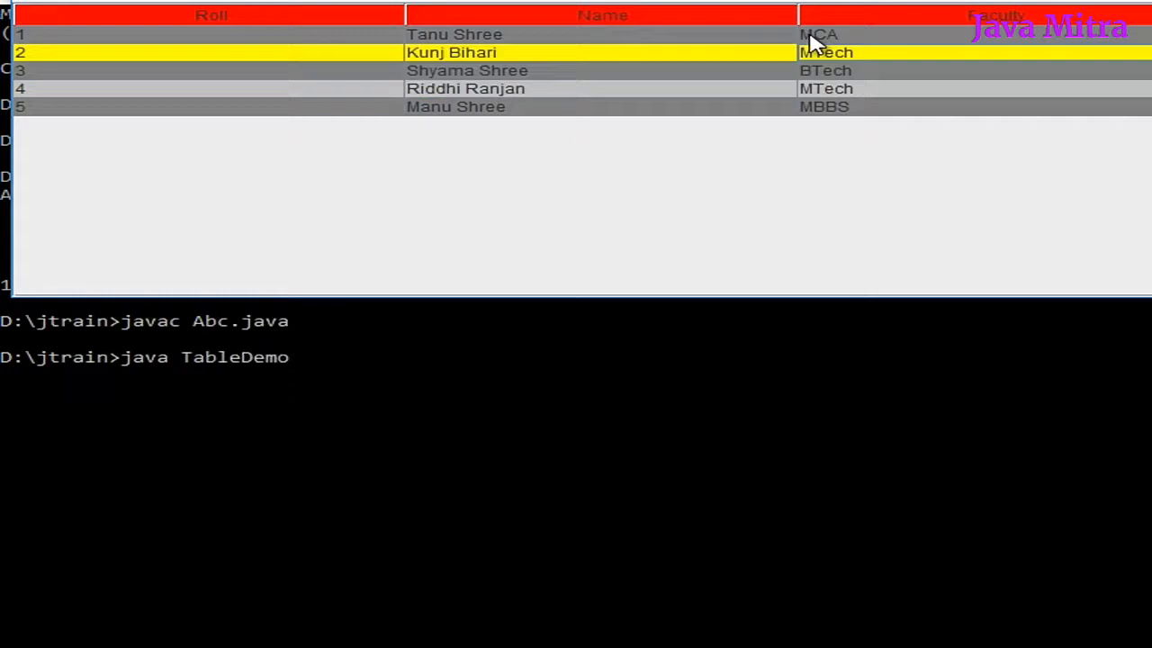
pyautogui.click(453, 34)
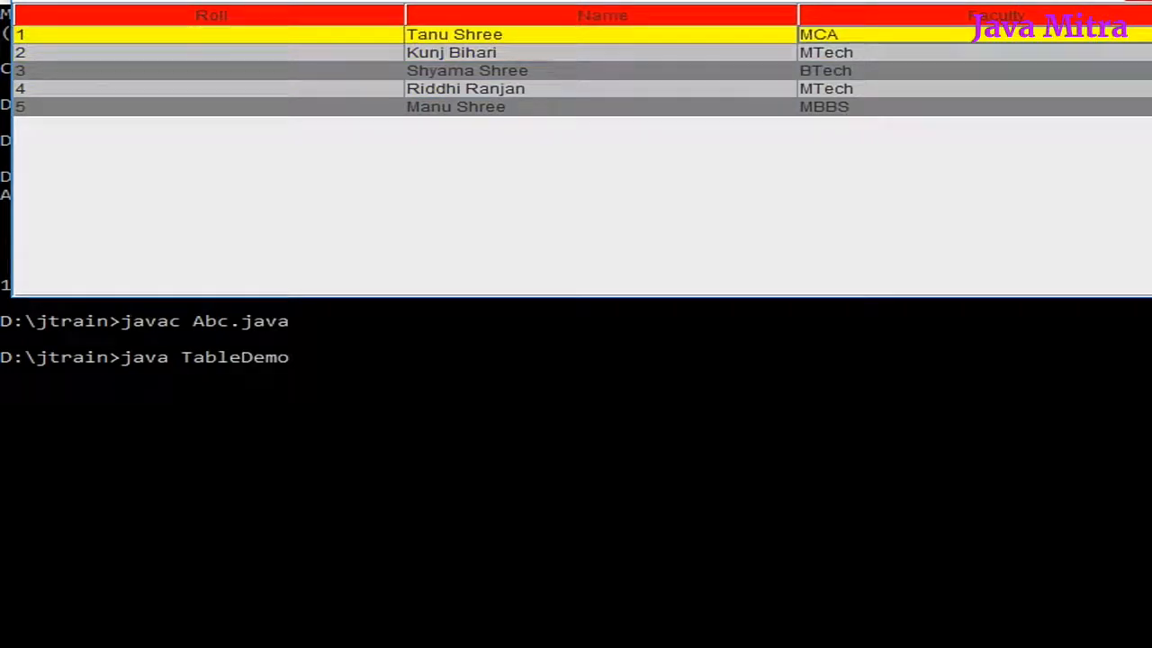